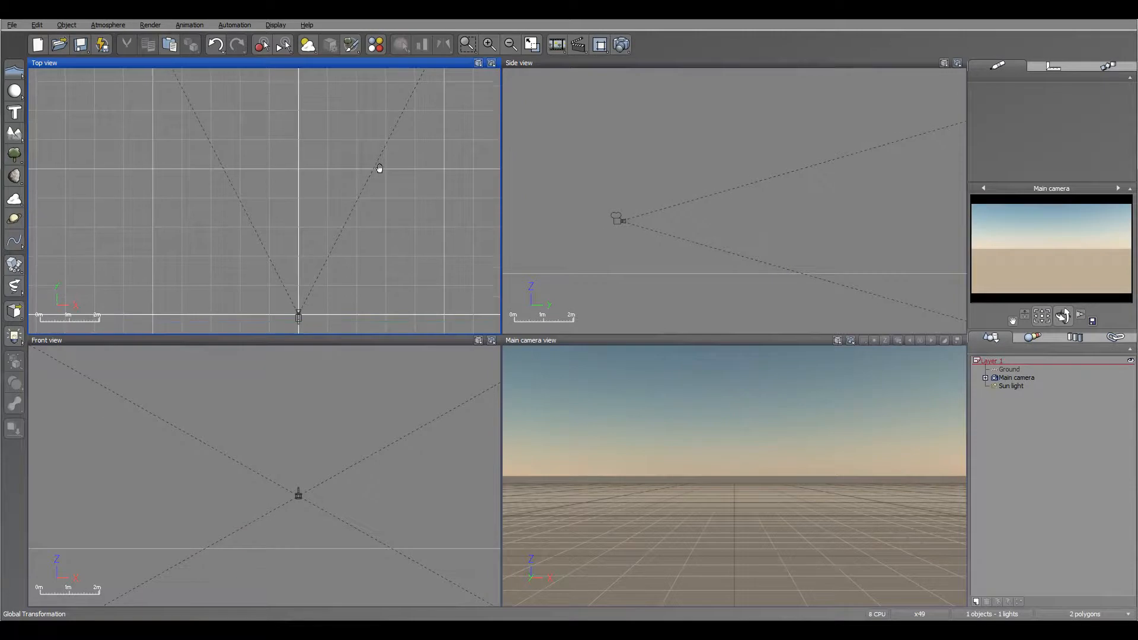
pyautogui.moveTo(437, 330)
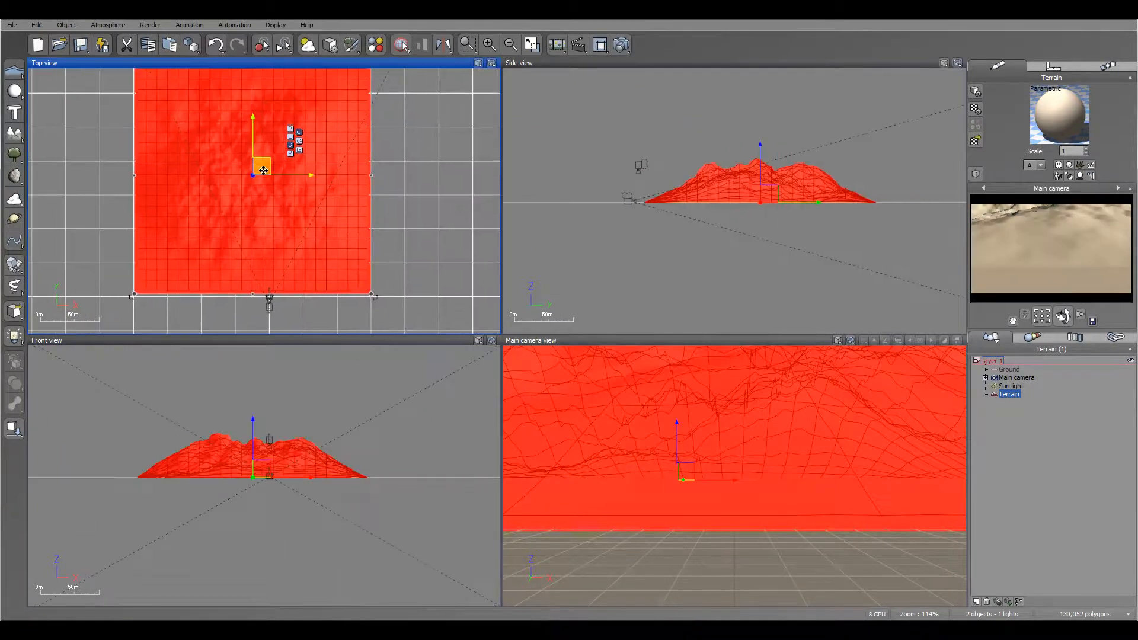
# Open the EcoSystem Painter on the new terrain and dismiss the plant species picker.
pyautogui.click(349, 45)
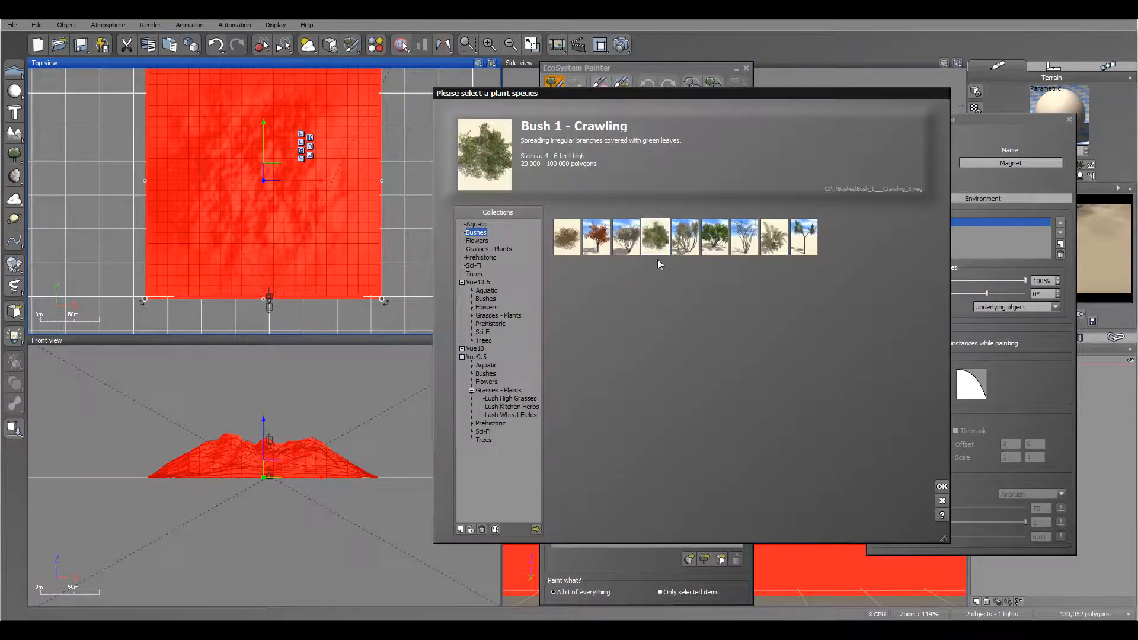
pyautogui.click(474, 274)
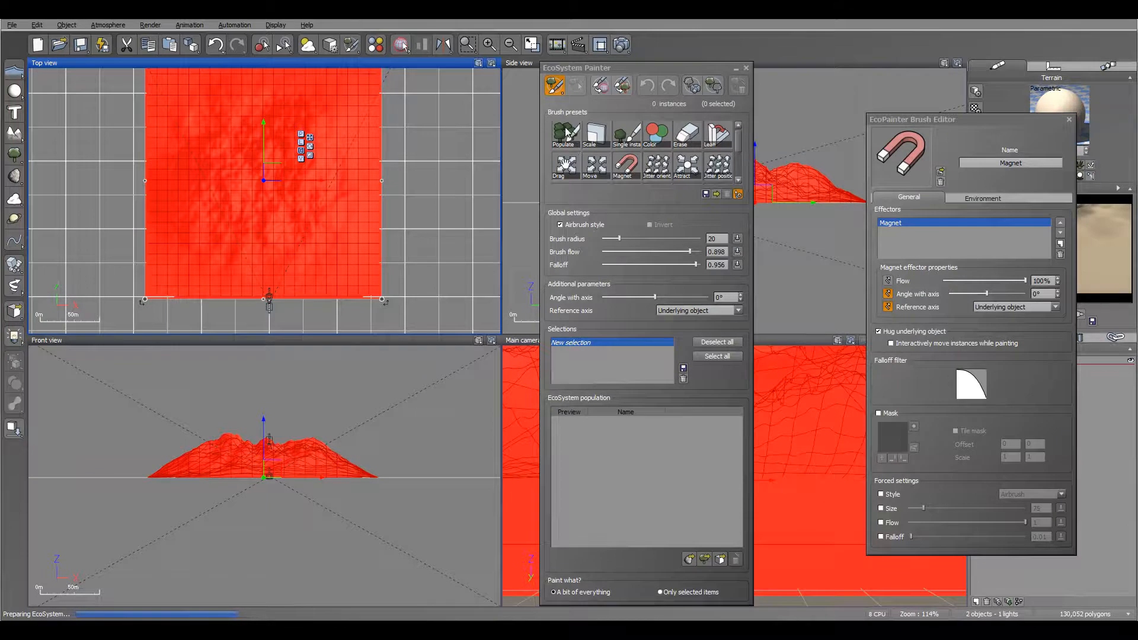
# Paint about 630 Rural Maple Trees over the right half with Populate, then close the painter.
pyautogui.click(563, 132)
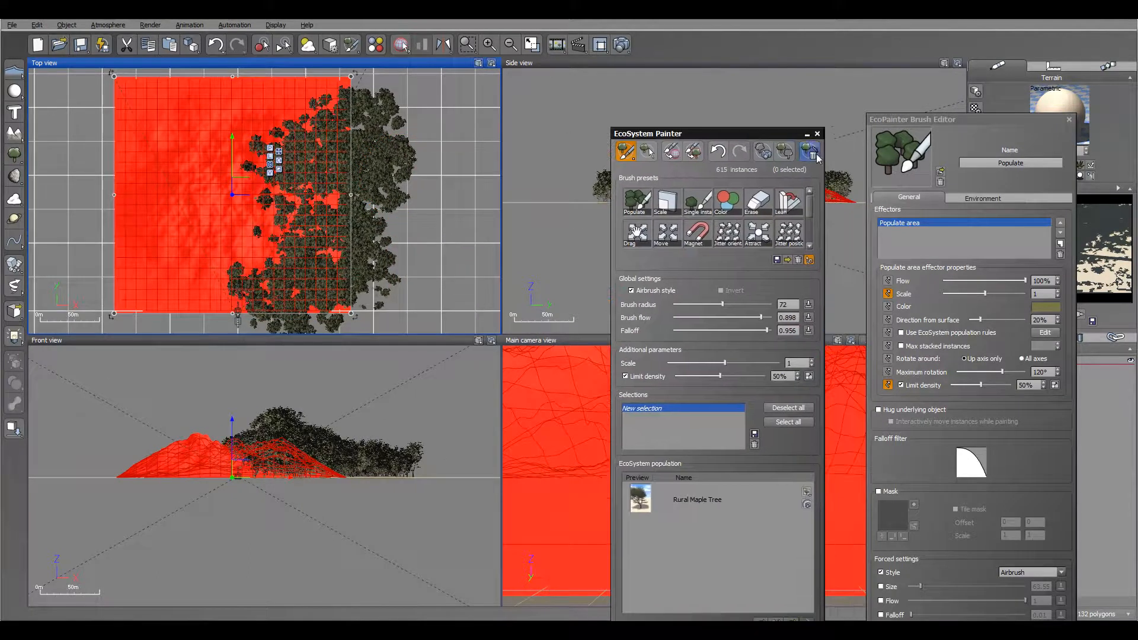
pyautogui.moveTo(646, 133); pyautogui.dragTo(408, 211)
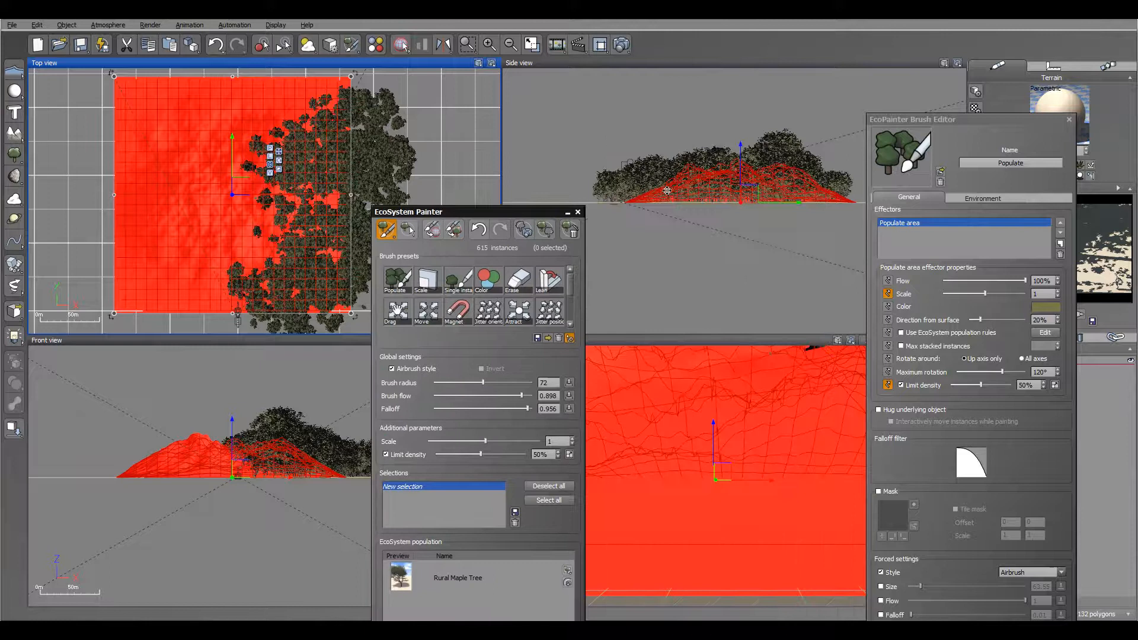
pyautogui.moveTo(912, 119); pyautogui.dragTo(739, 124)
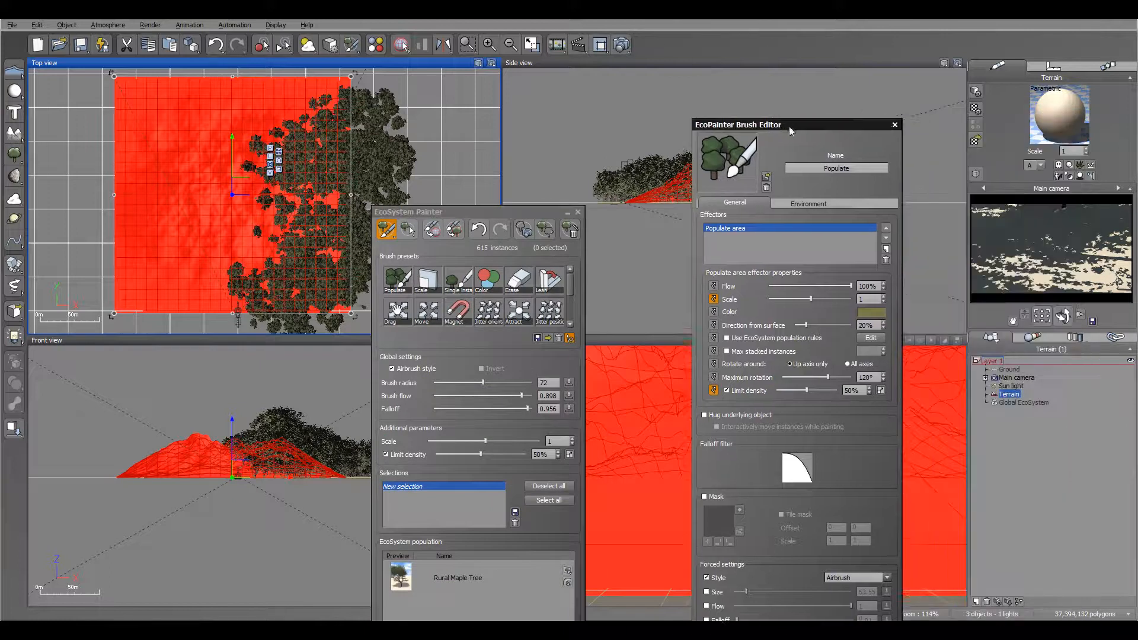
pyautogui.click(895, 124)
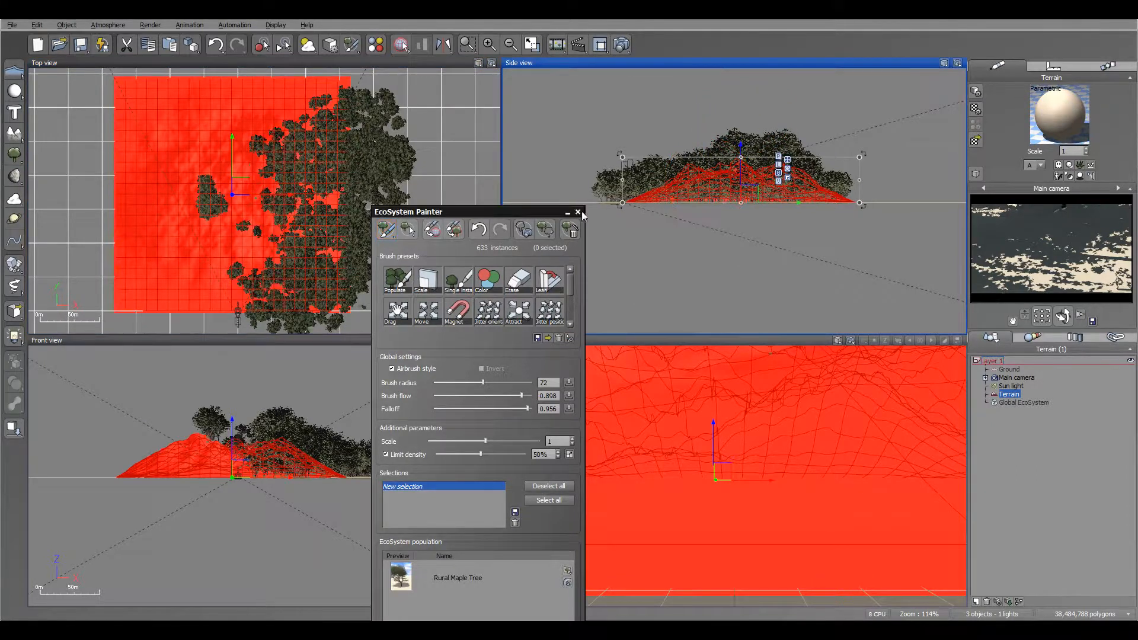
pyautogui.click(578, 212)
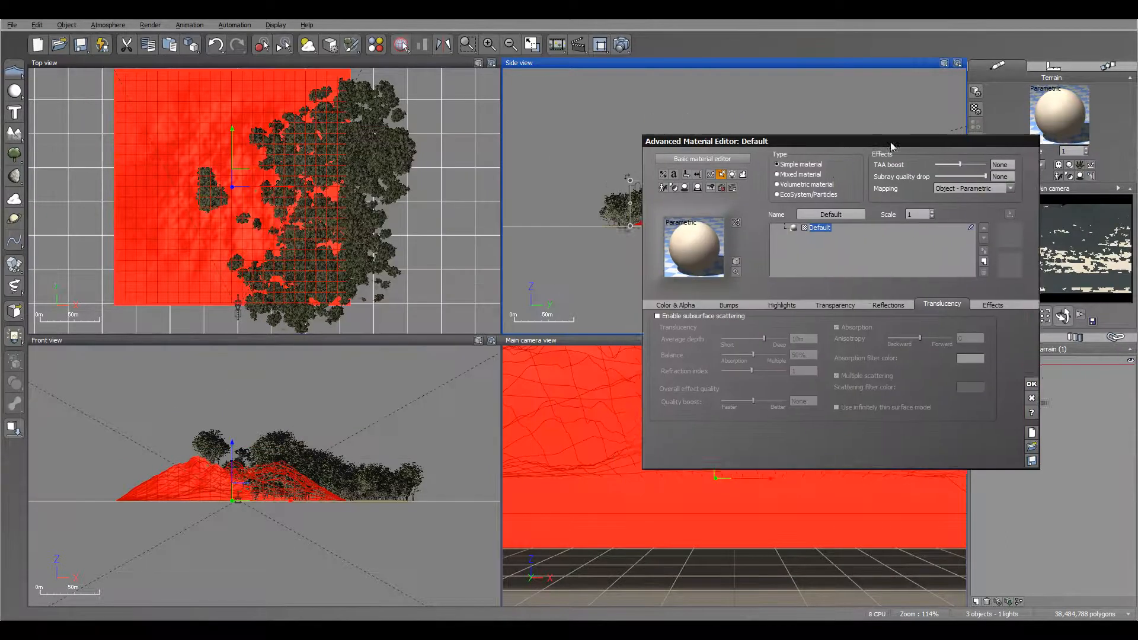
# Make the terrain material an EcoSystem material and paint 233 Rural Maple Trees on the left.
pyautogui.click(779, 195)
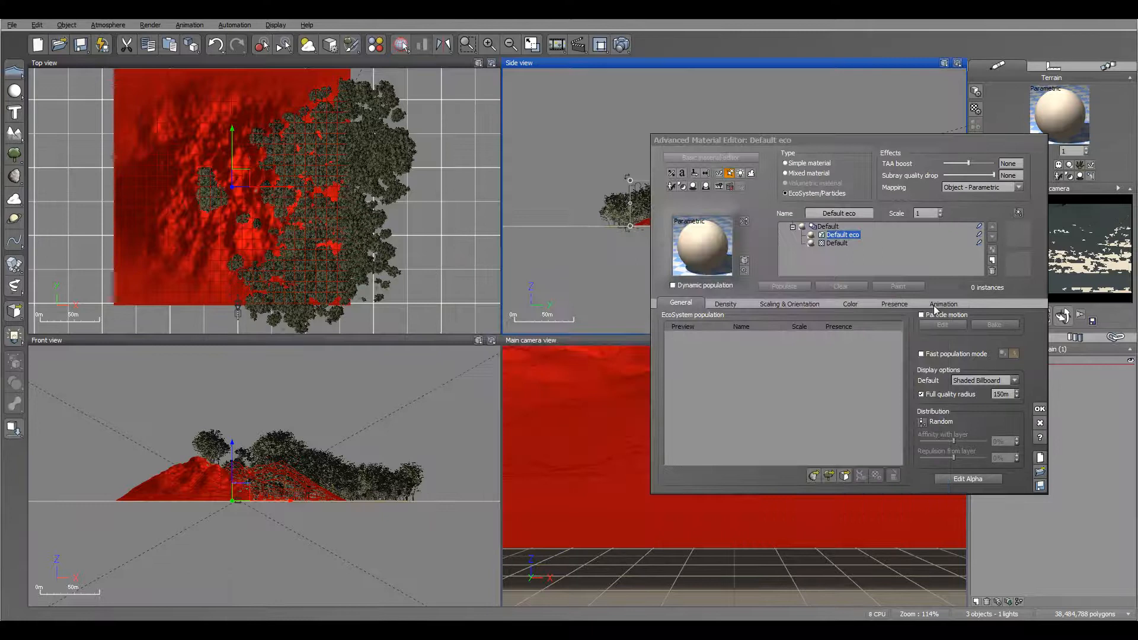
pyautogui.click(898, 286)
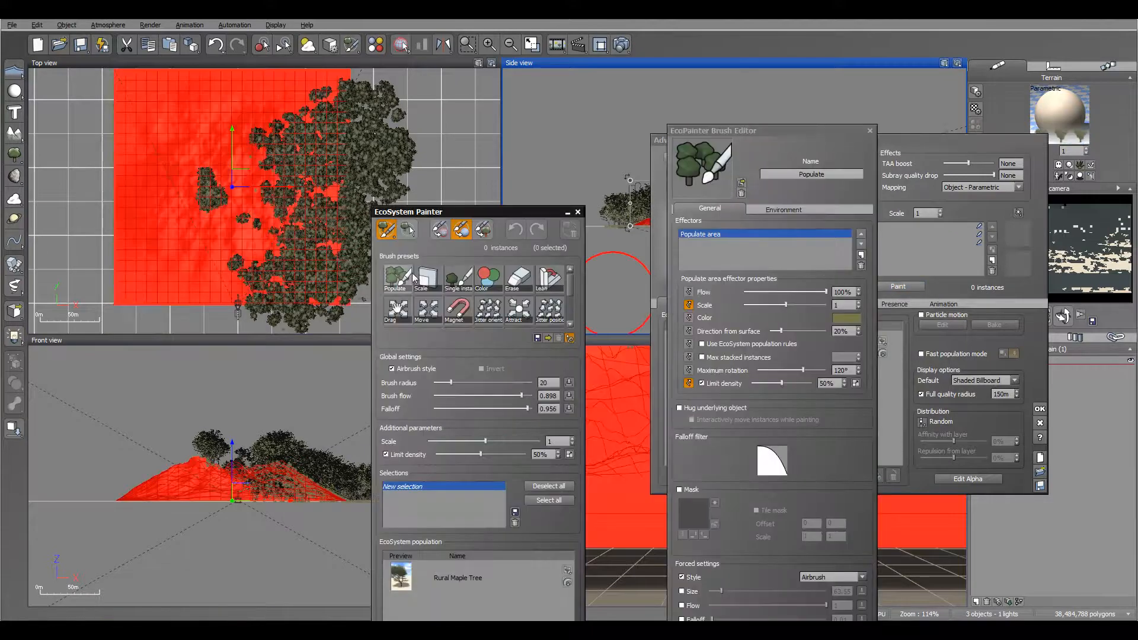
pyautogui.click(396, 278)
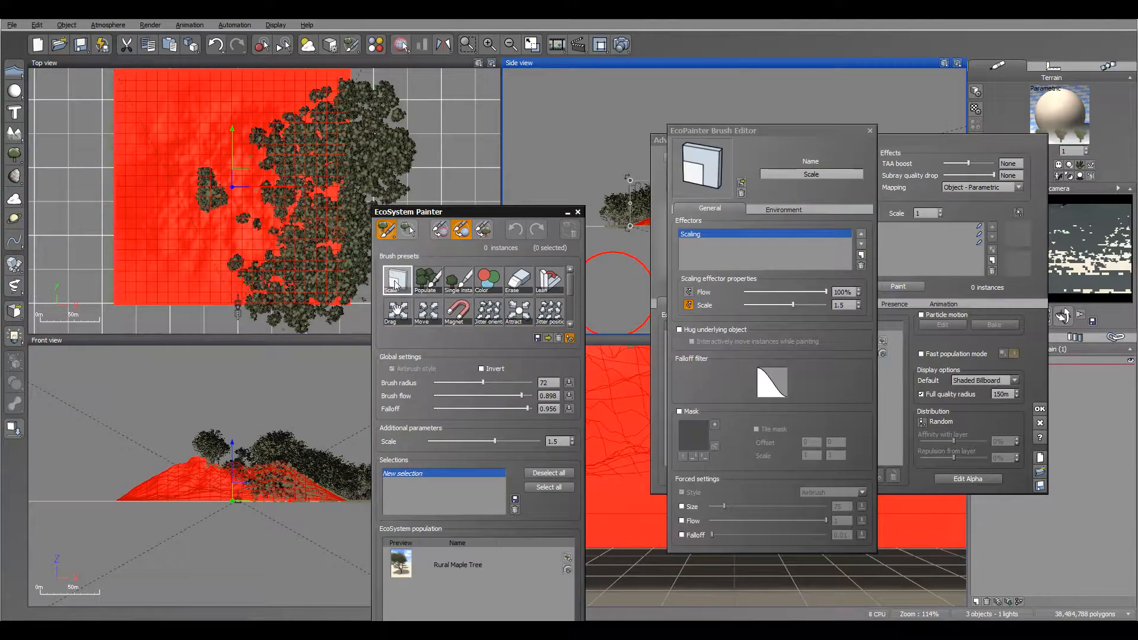
pyautogui.click(427, 281)
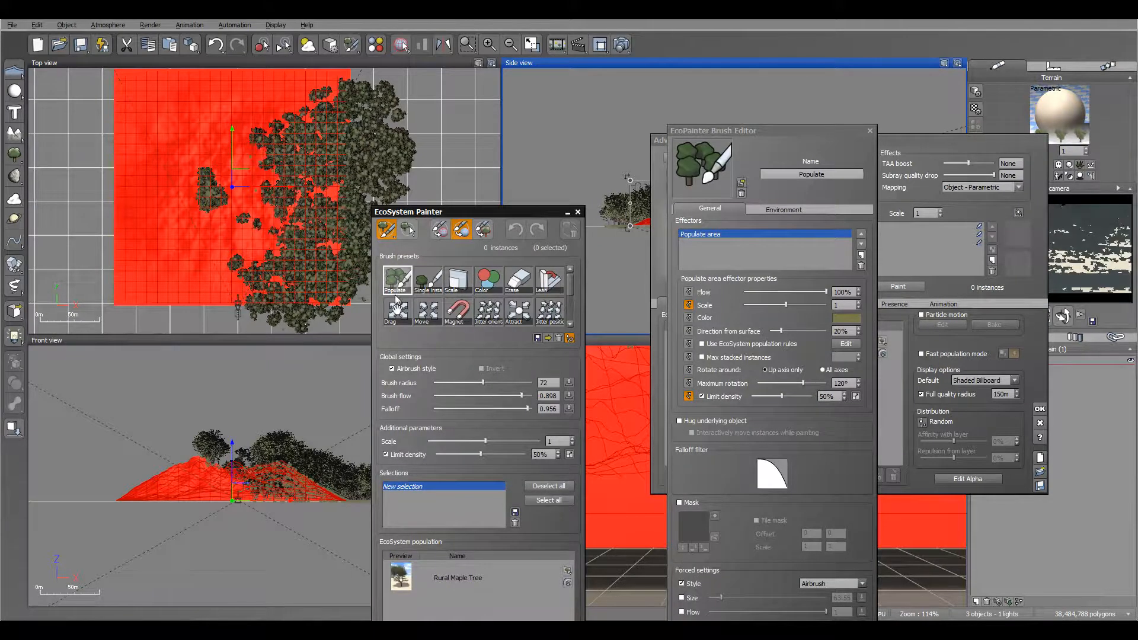
pyautogui.moveTo(408, 211); pyautogui.dragTo(476, 74)
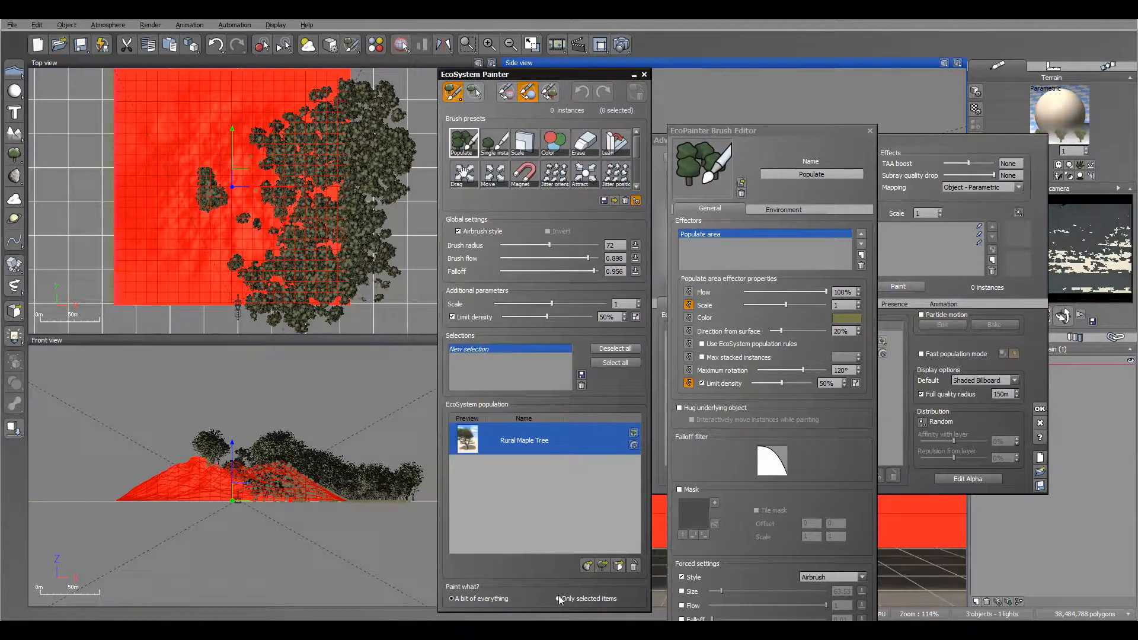
pyautogui.click(558, 599)
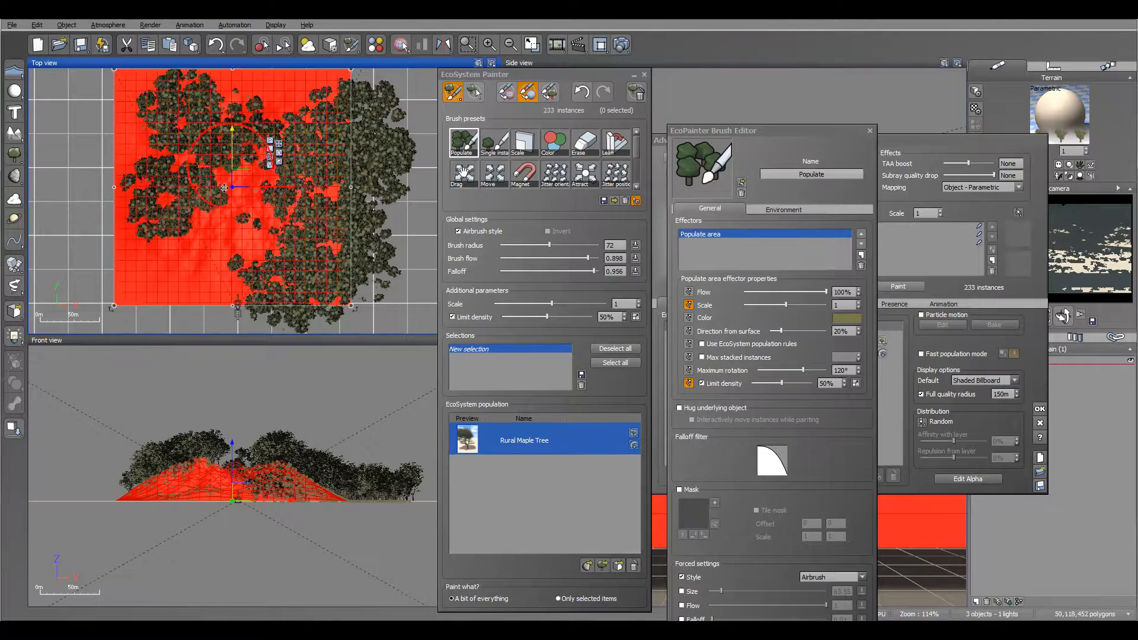
pyautogui.moveTo(239, 146); pyautogui.dragTo(342, 124)
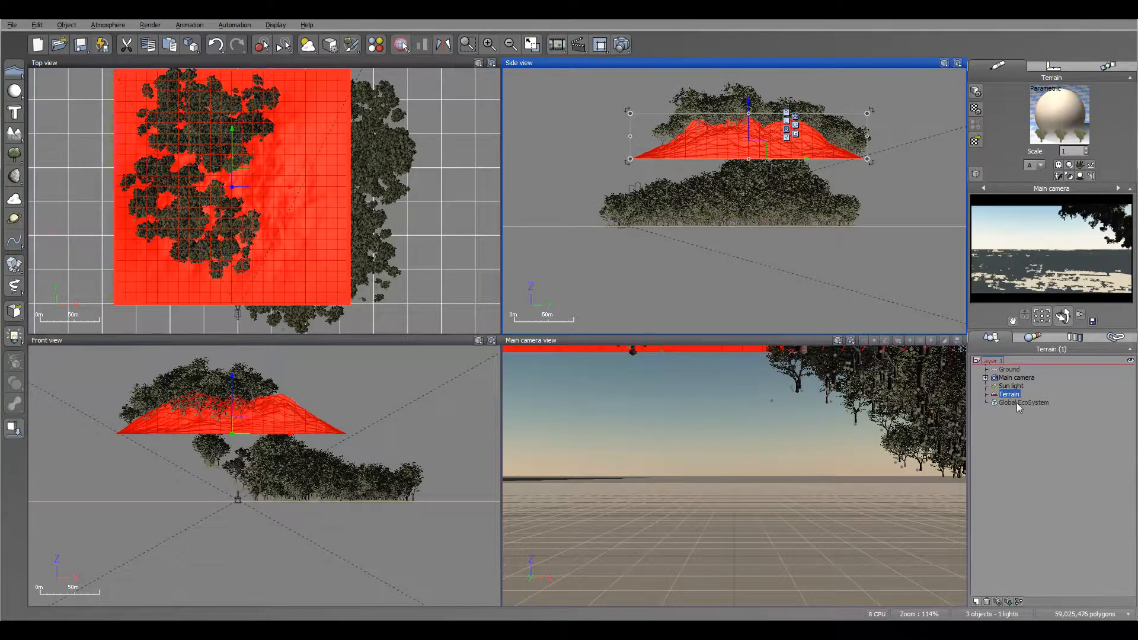
# Select the Global EcoSystem and then the main camera in the World Browser.
pyautogui.click(1023, 402)
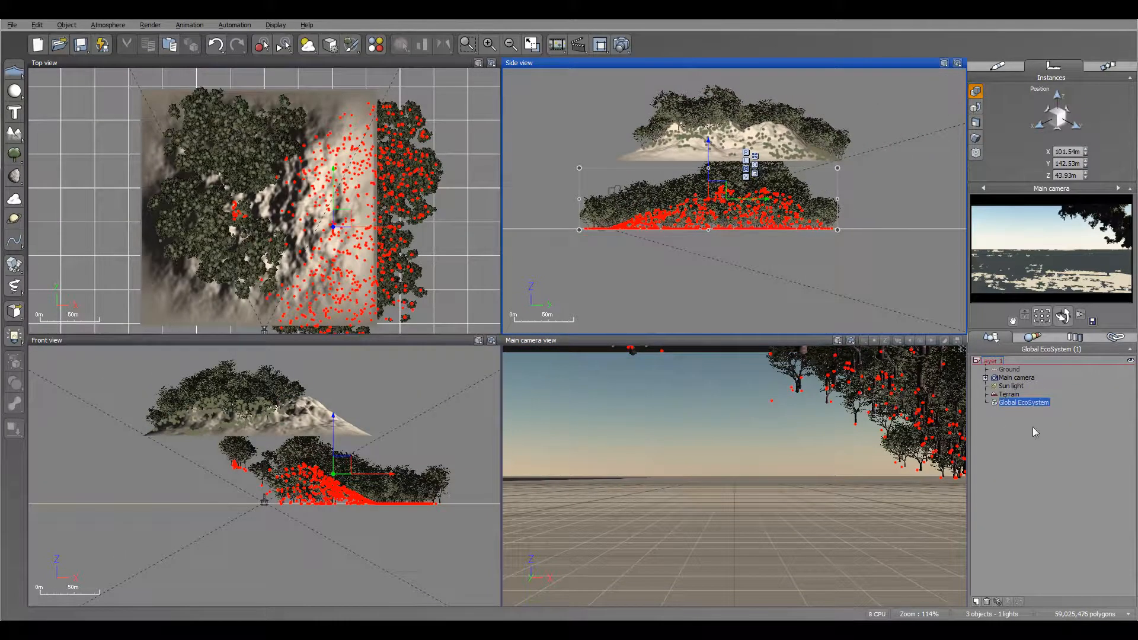
pyautogui.click(1009, 394)
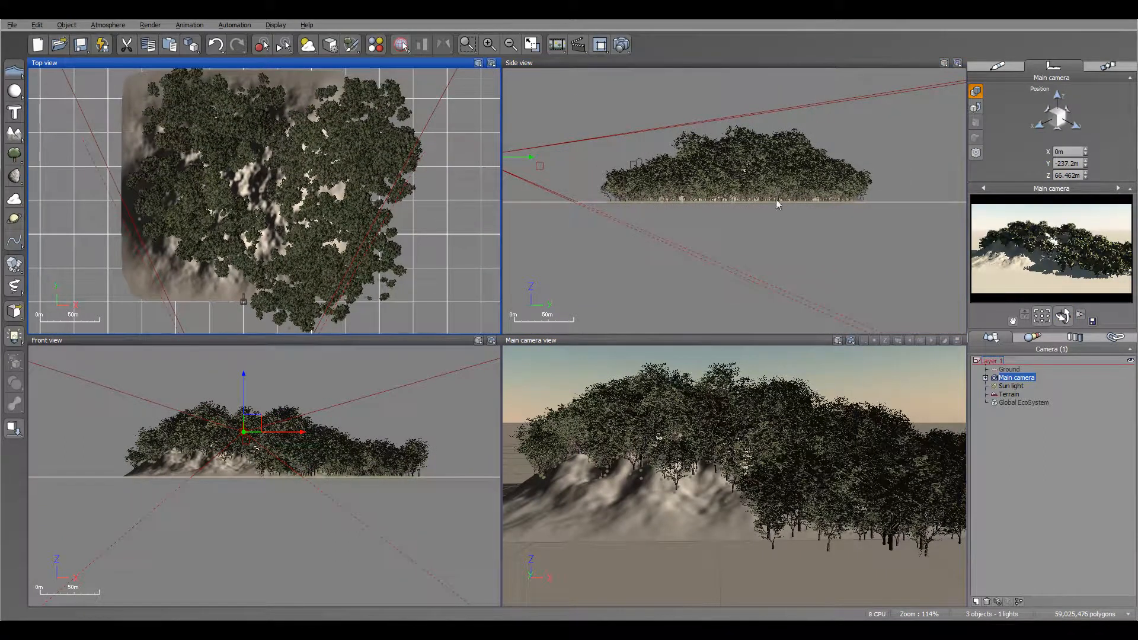
pyautogui.moveTo(750, 480)
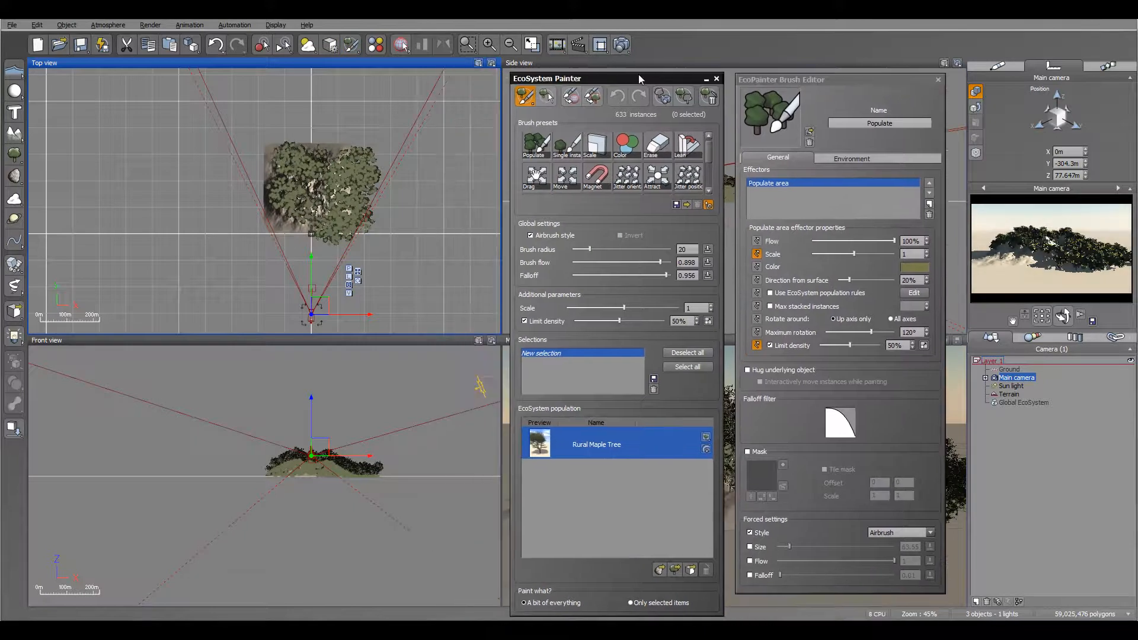
pyautogui.moveTo(473, 176)
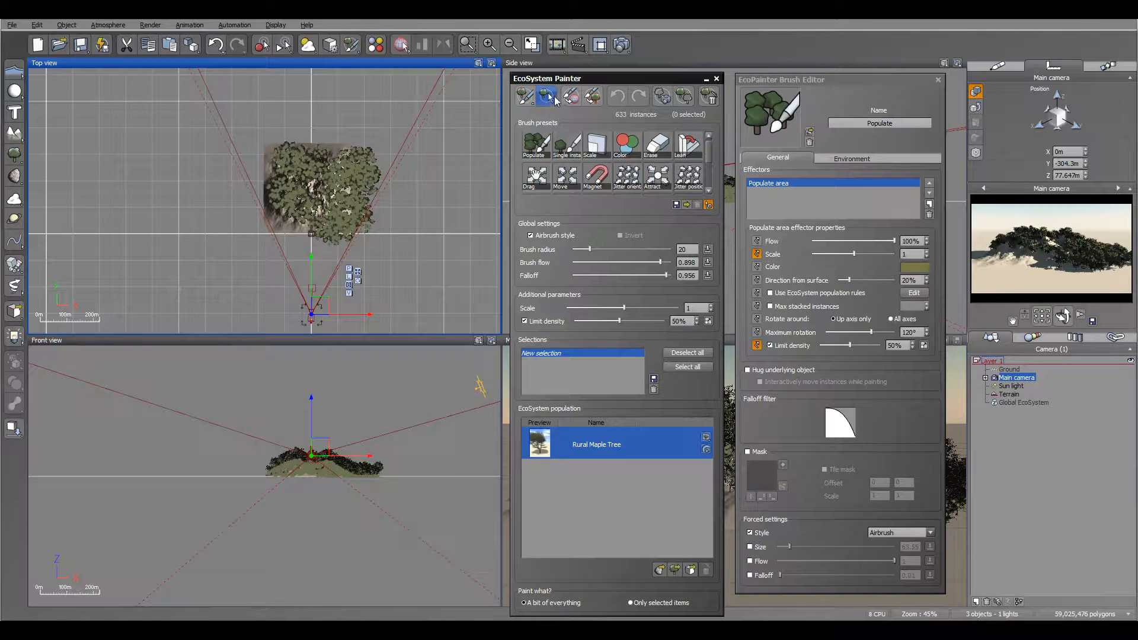
# Select all 971 maple instances with the selection brush and open the Manipulate options.
pyautogui.click(548, 95)
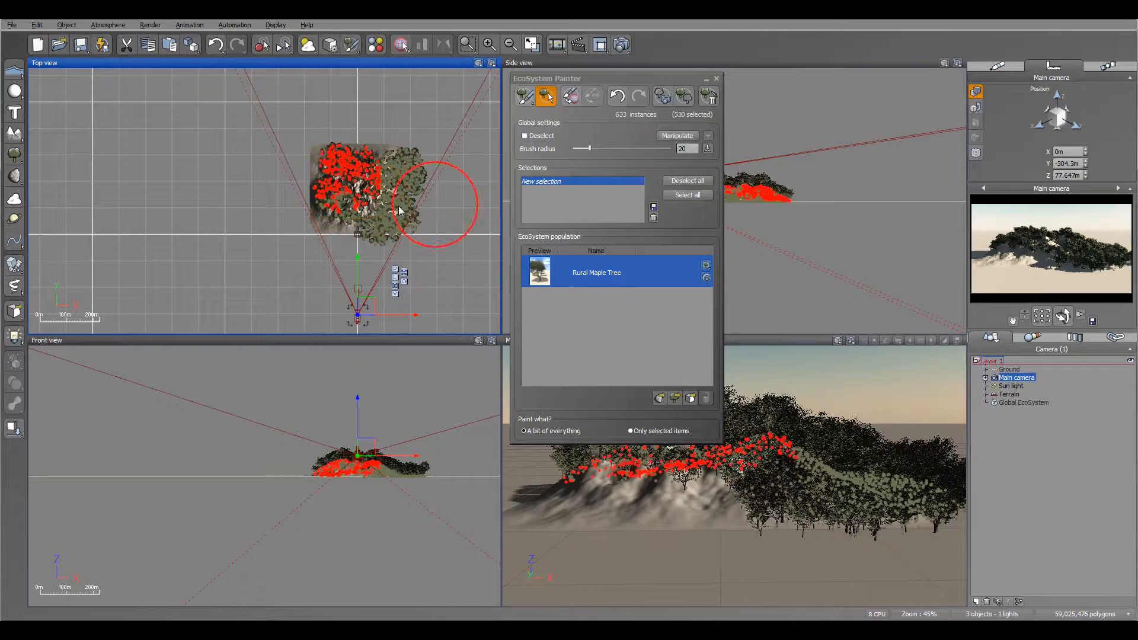
pyautogui.click(352, 181)
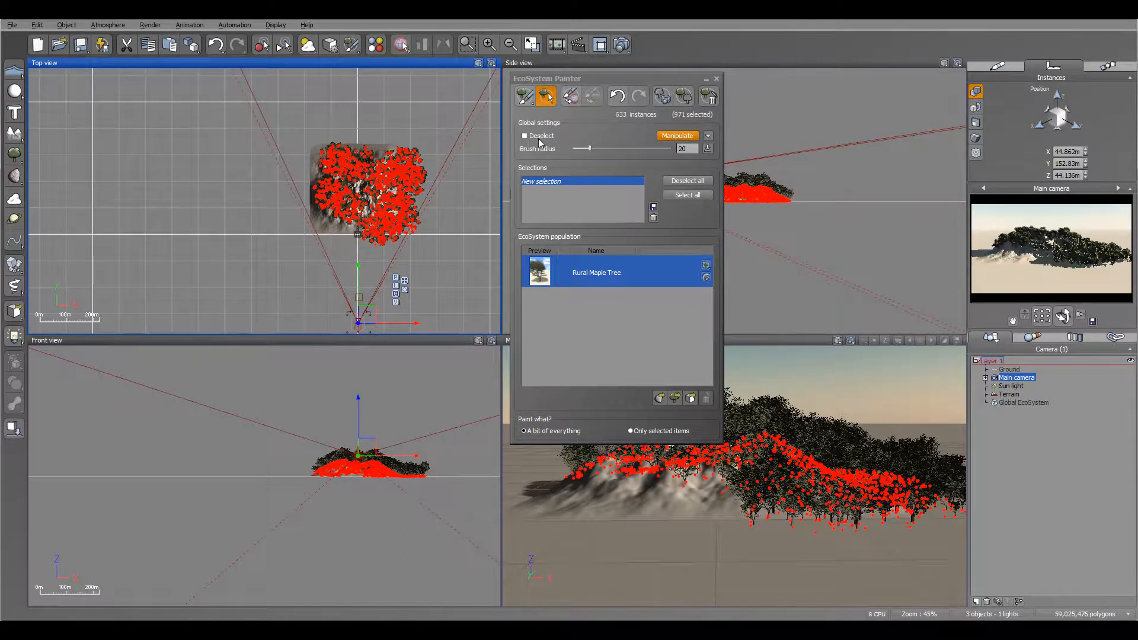
pyautogui.click(707, 136)
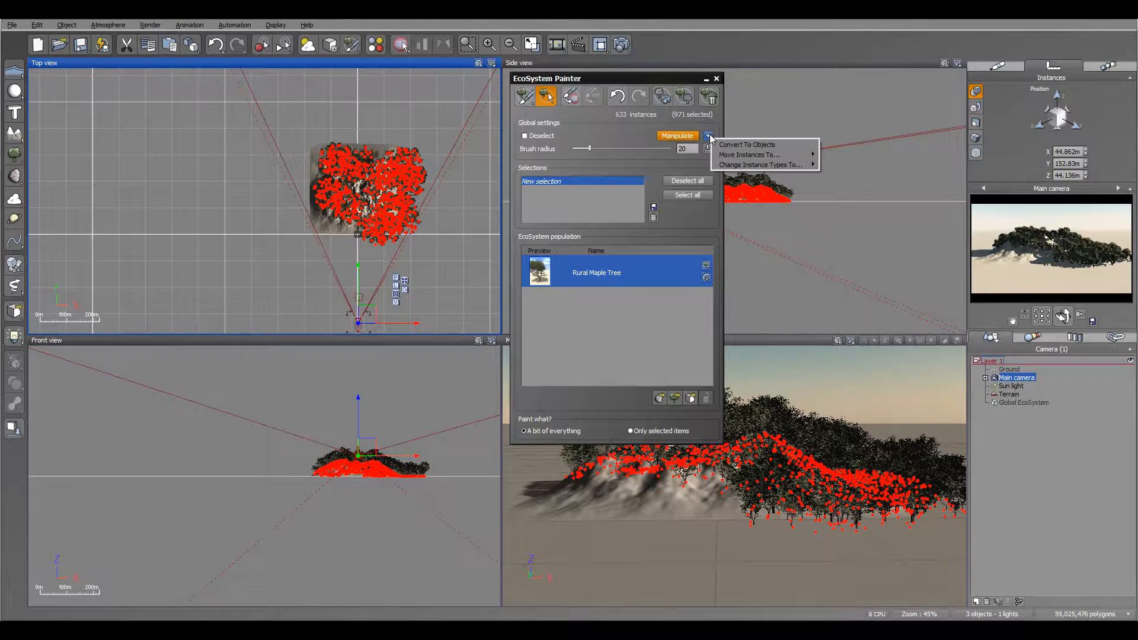
pyautogui.moveTo(748, 155)
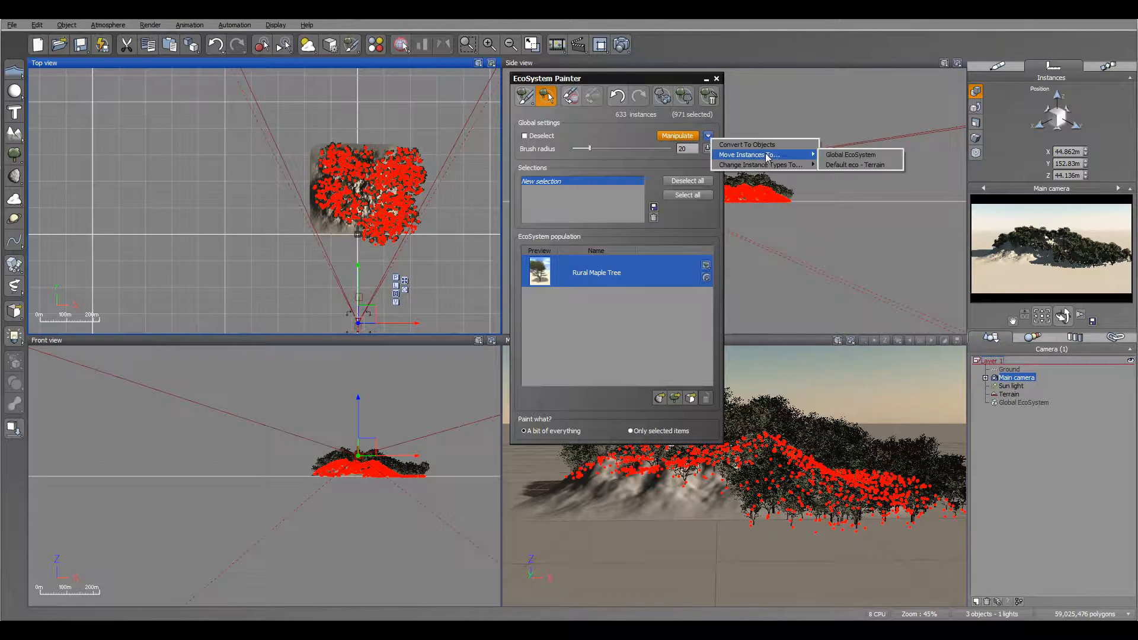
pyautogui.moveTo(850, 155)
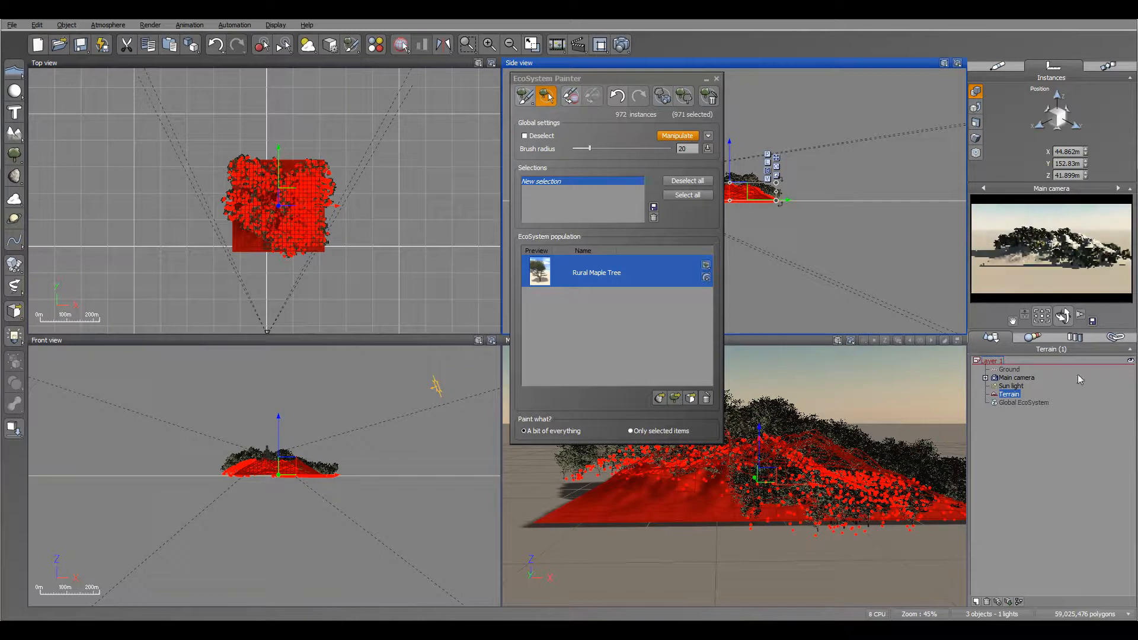
# Move the selected maple instances into another ecosystem via the Manipulate menu.
pyautogui.click(707, 136)
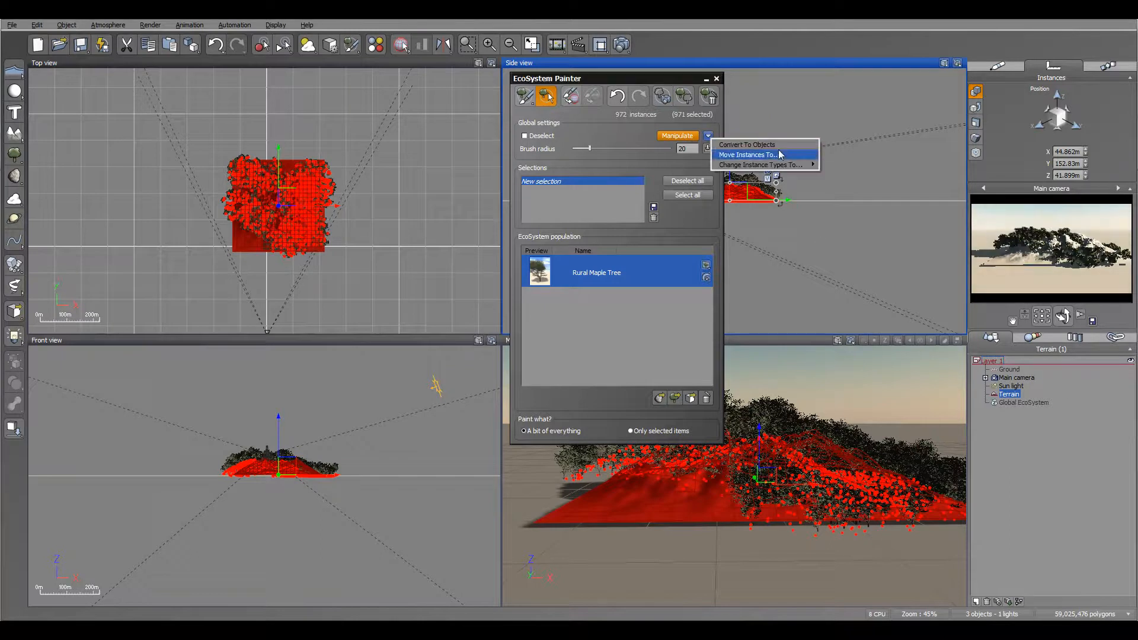
pyautogui.click(755, 154)
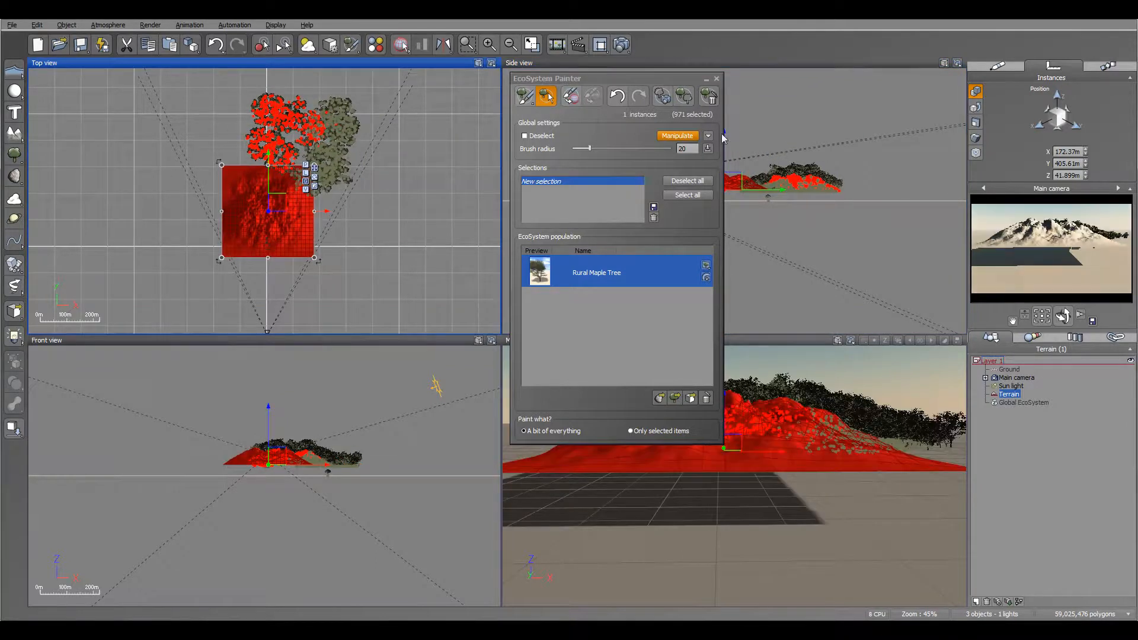
pyautogui.click(707, 136)
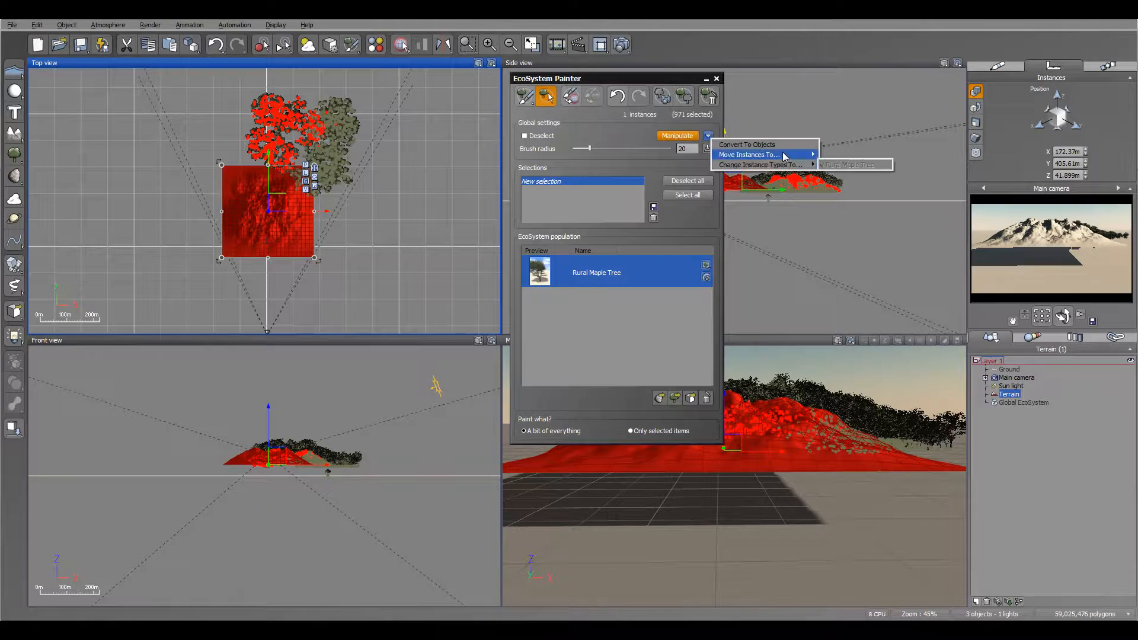
pyautogui.moveTo(784, 155)
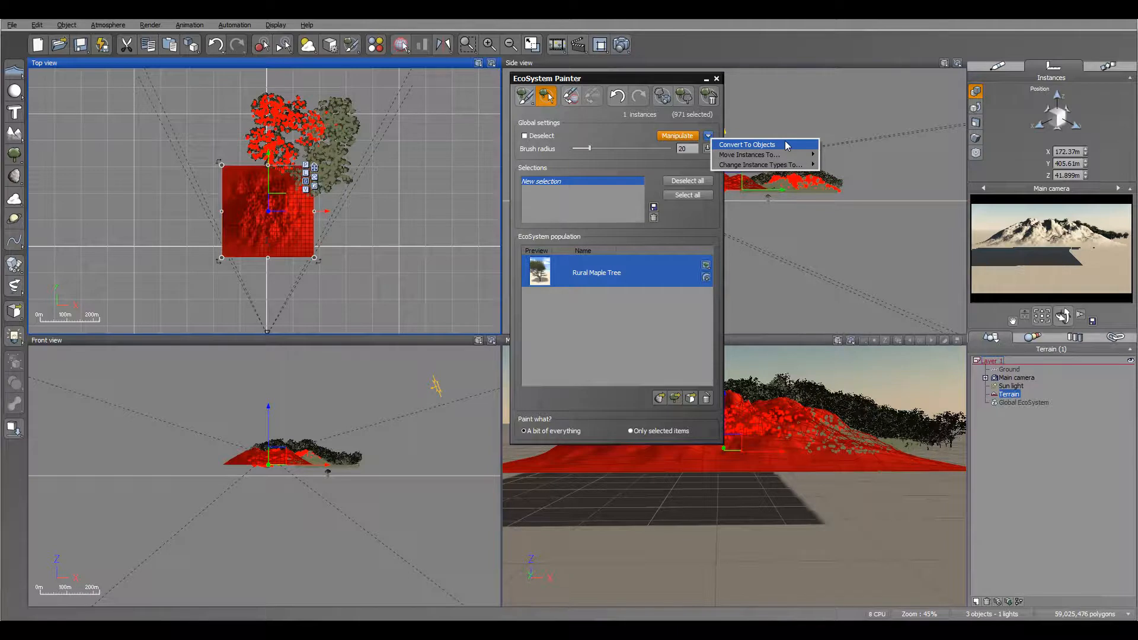
pyautogui.moveTo(751, 143)
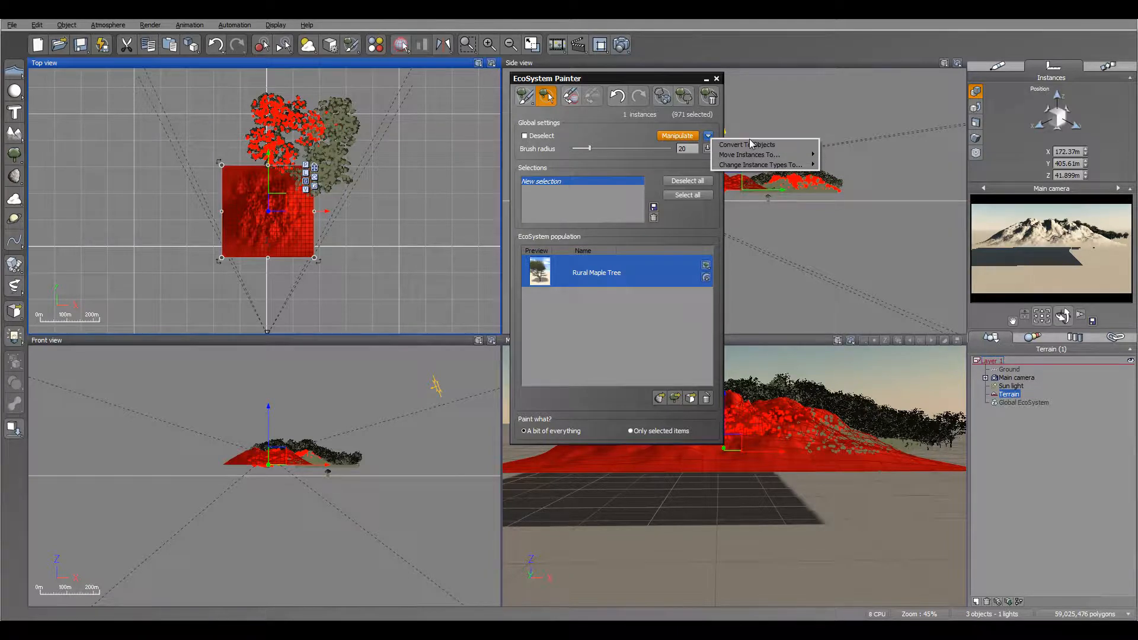
pyautogui.moveTo(780, 147)
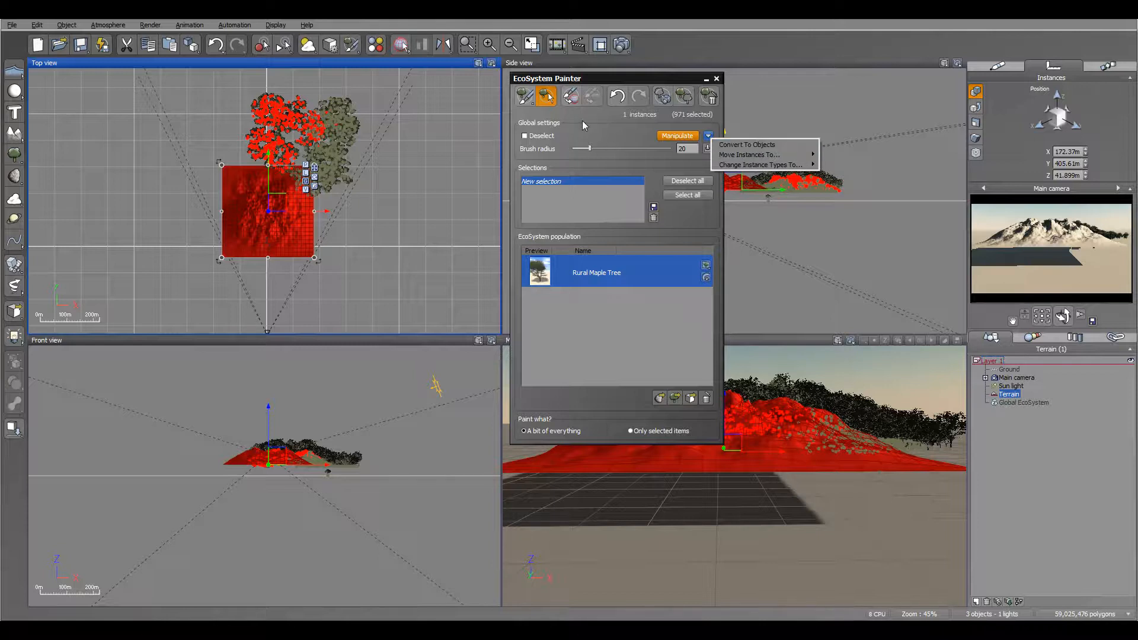
# Brush-deselect most maples in Top view, leaving five instances selected.
pyautogui.click(677, 136)
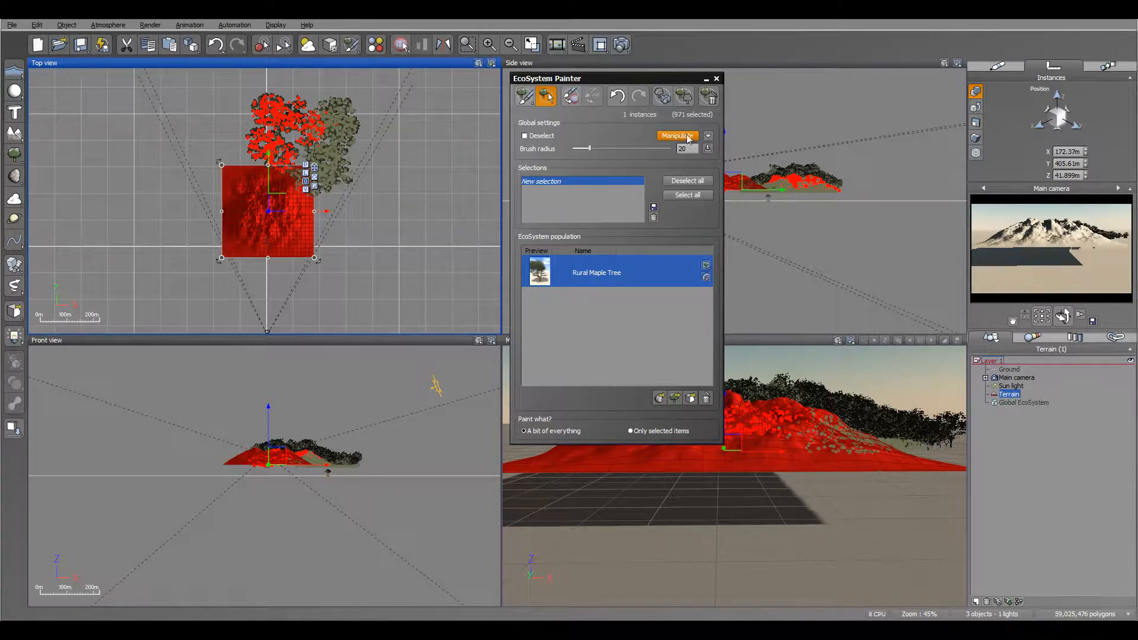
pyautogui.click(524, 136)
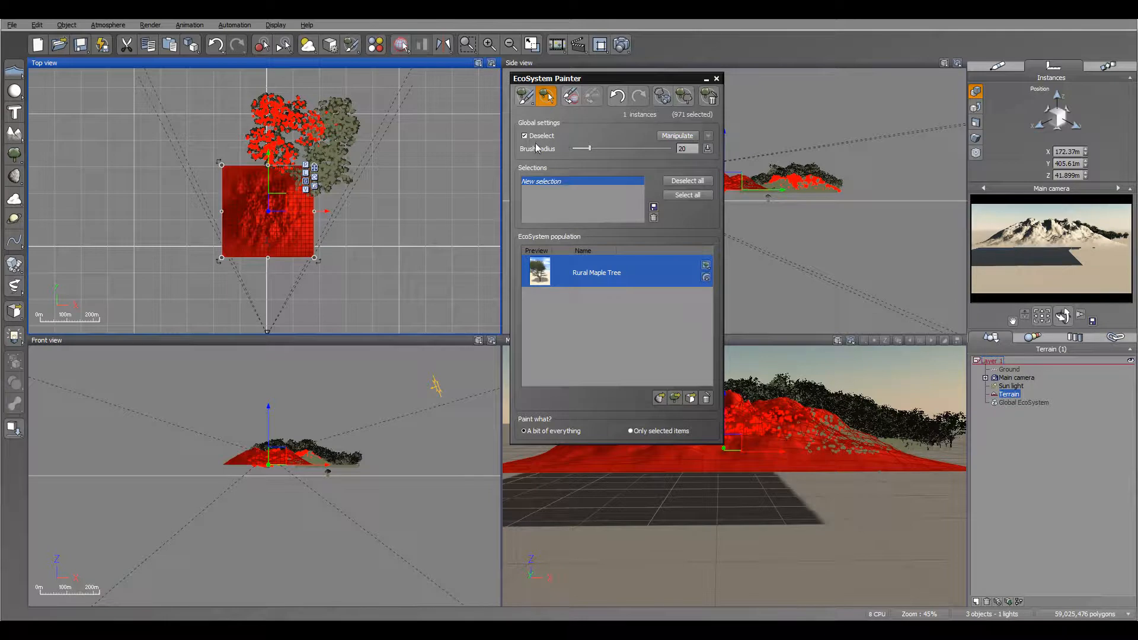
pyautogui.click(525, 136)
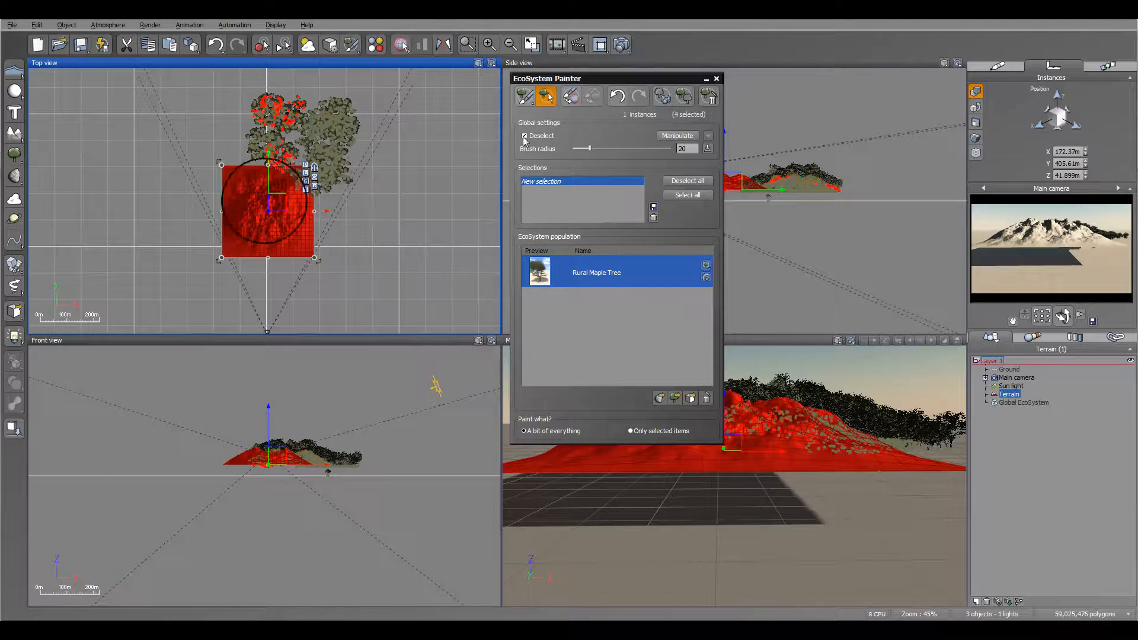
pyautogui.moveTo(570, 96)
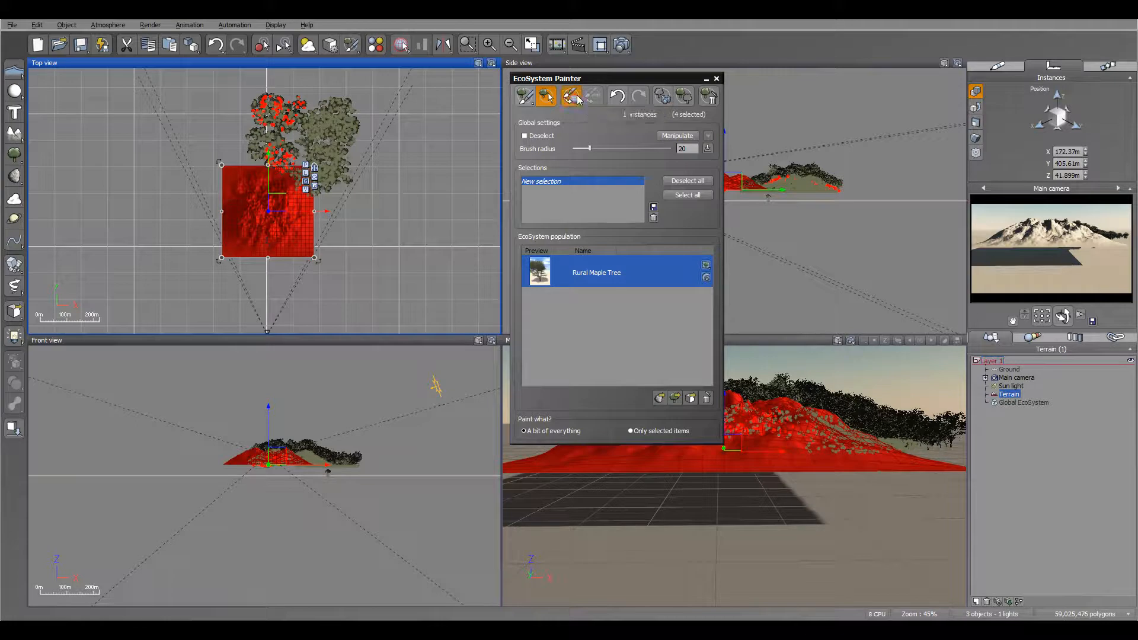
pyautogui.moveTo(257, 235)
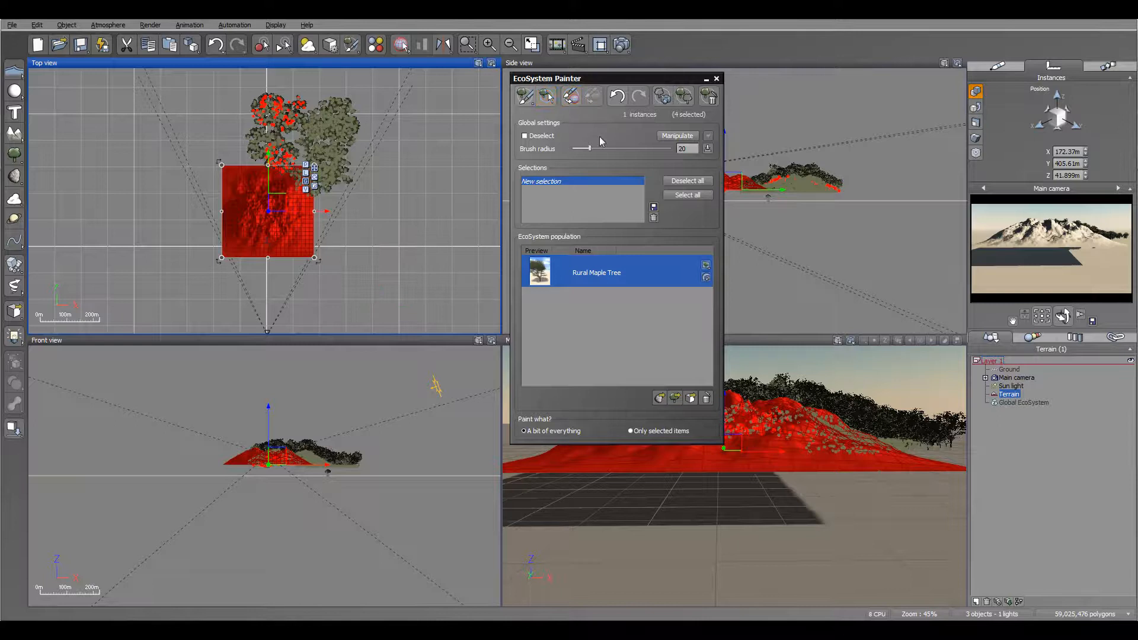
pyautogui.moveTo(592, 96)
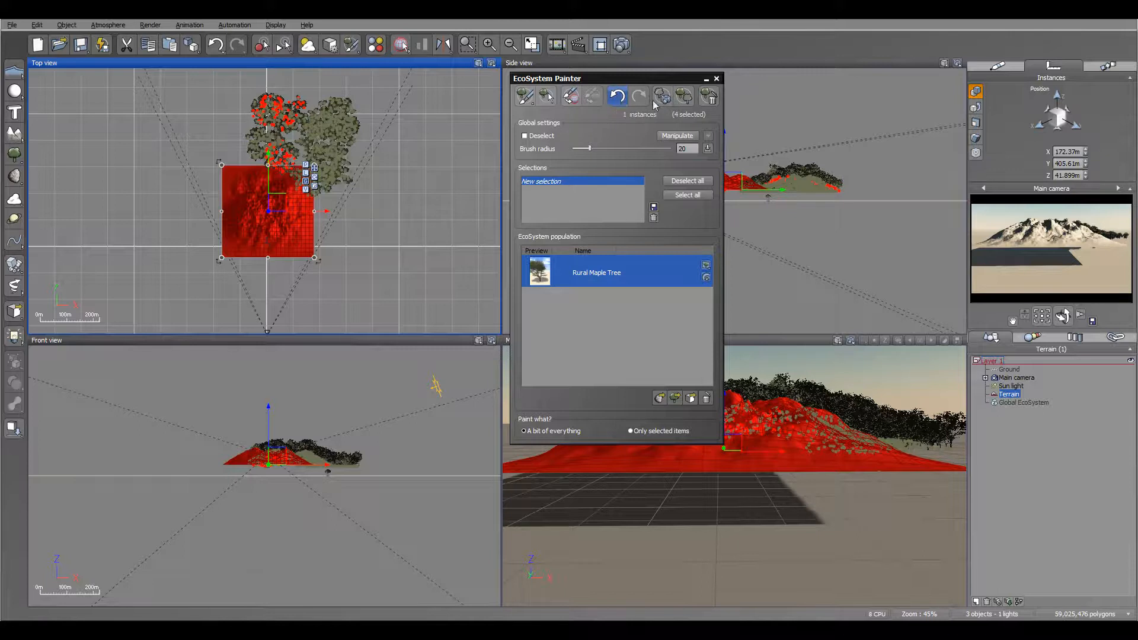
pyautogui.click(661, 97)
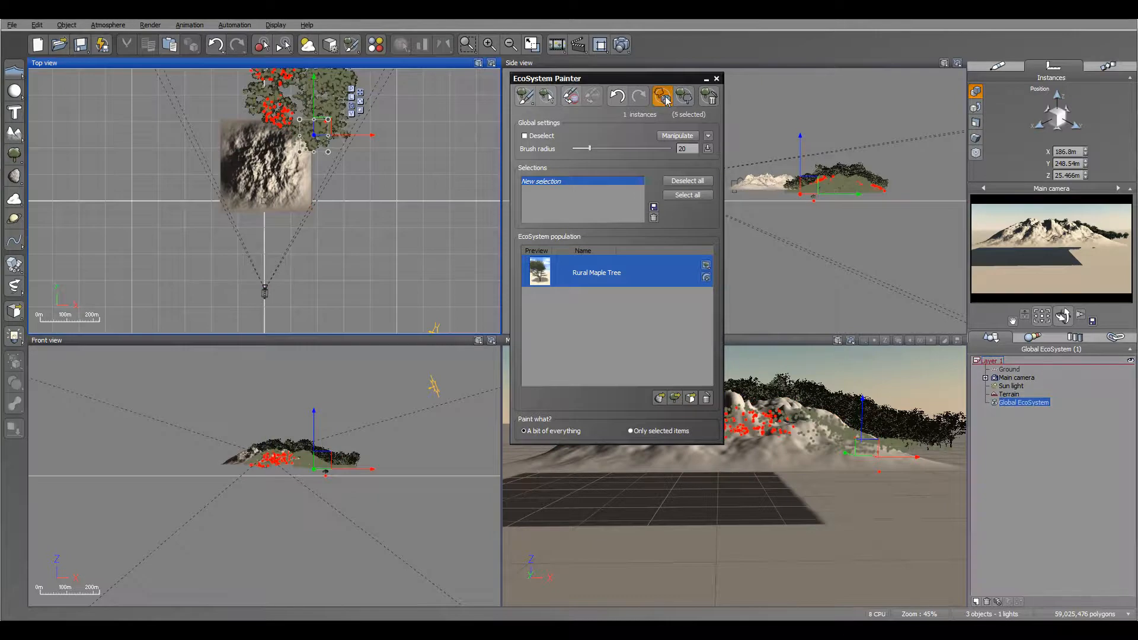
pyautogui.moveTo(684, 96)
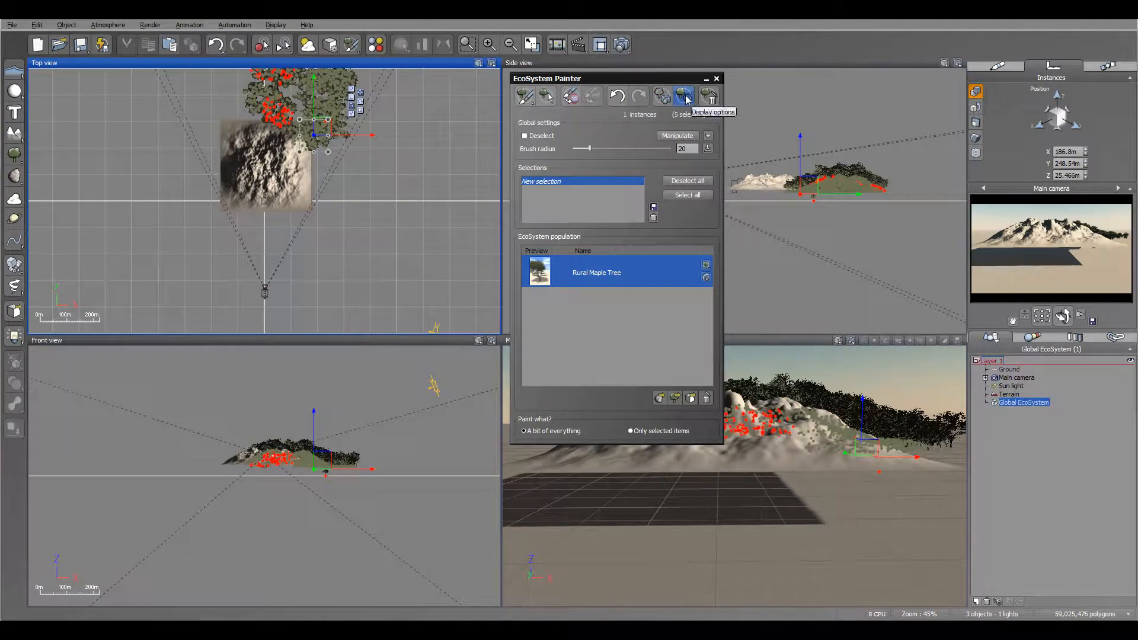
# Open ecosystem Display Options, move the dialog aside, and show the Default quality list.
pyautogui.click(684, 95)
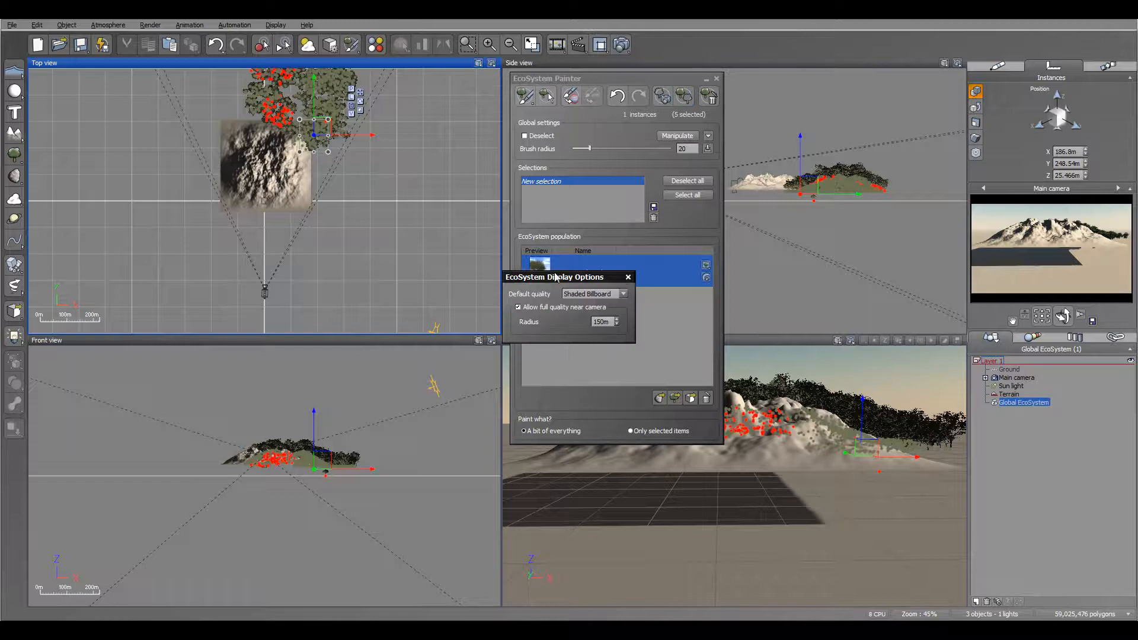
pyautogui.moveTo(553, 277); pyautogui.dragTo(485, 229)
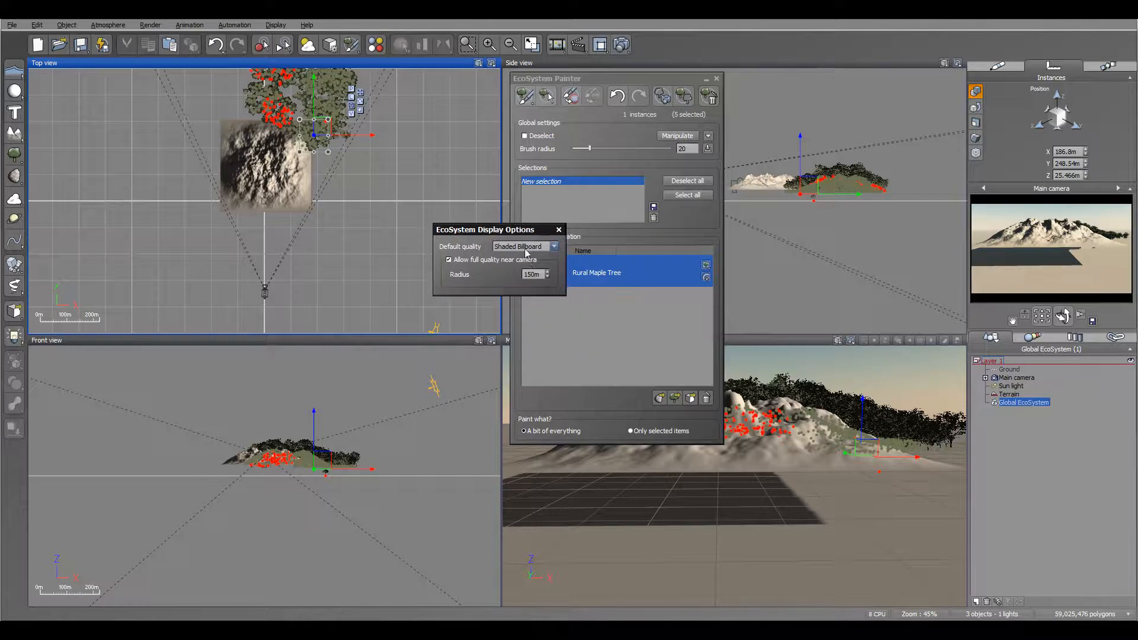
pyautogui.click(554, 246)
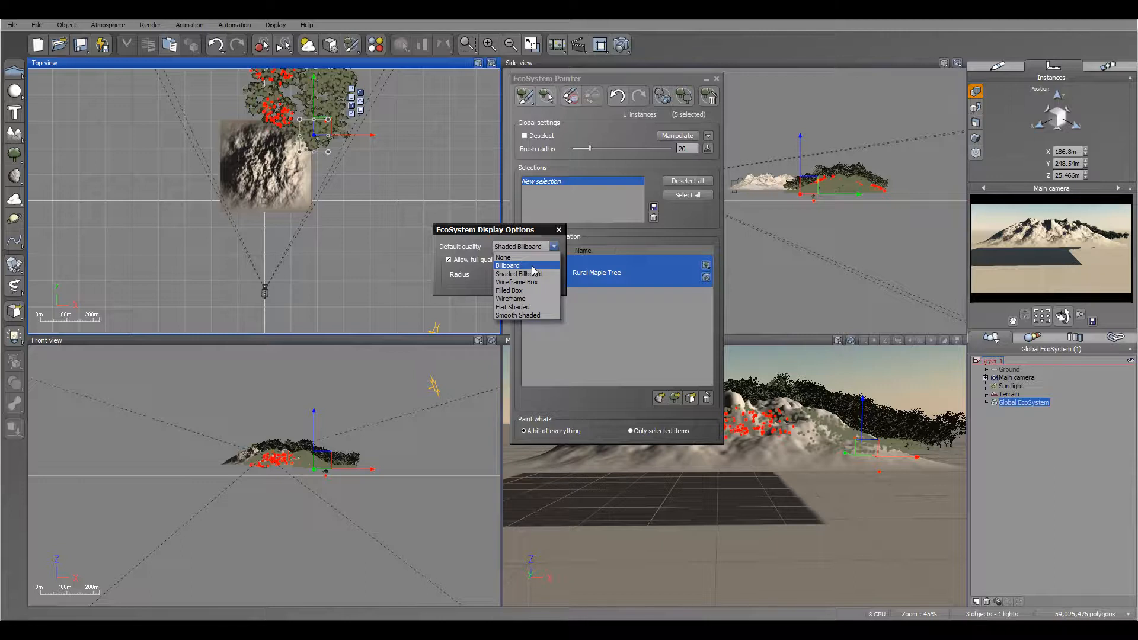
pyautogui.moveTo(532, 319)
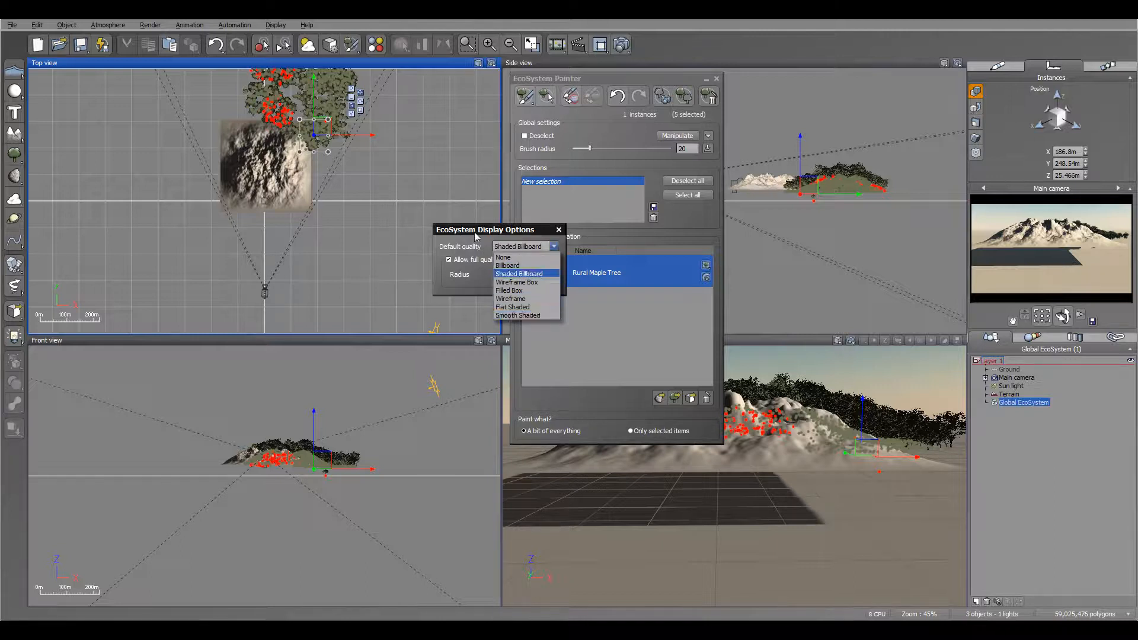
# Clear all global ecosystem instances, close the painter, and open the terrain's ecosystem material.
pyautogui.click(708, 95)
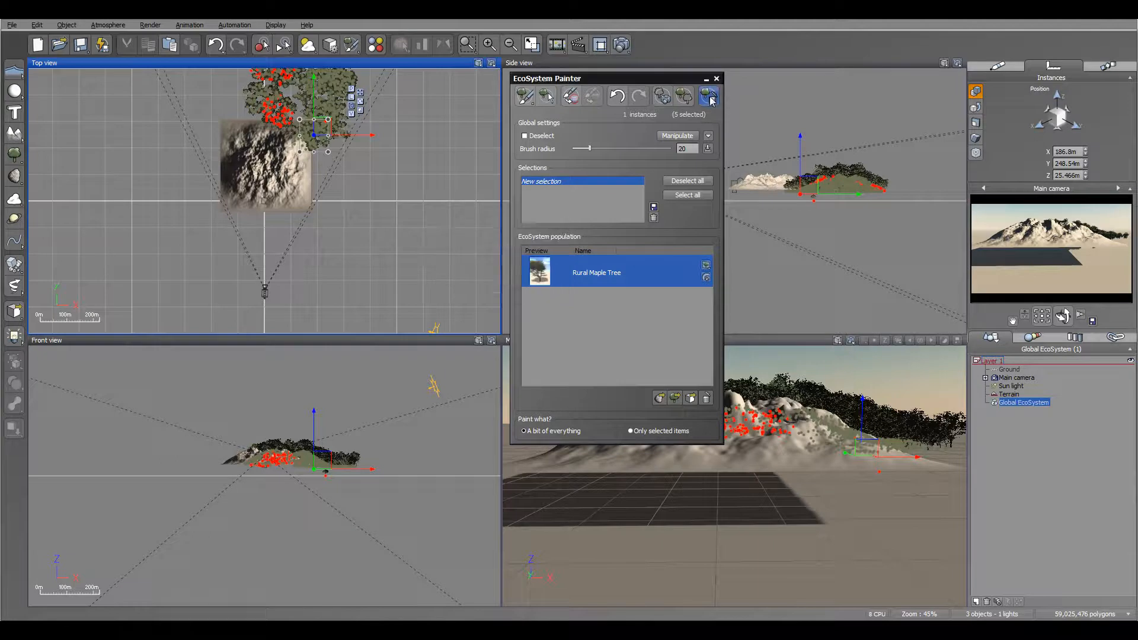
pyautogui.moveTo(707, 96)
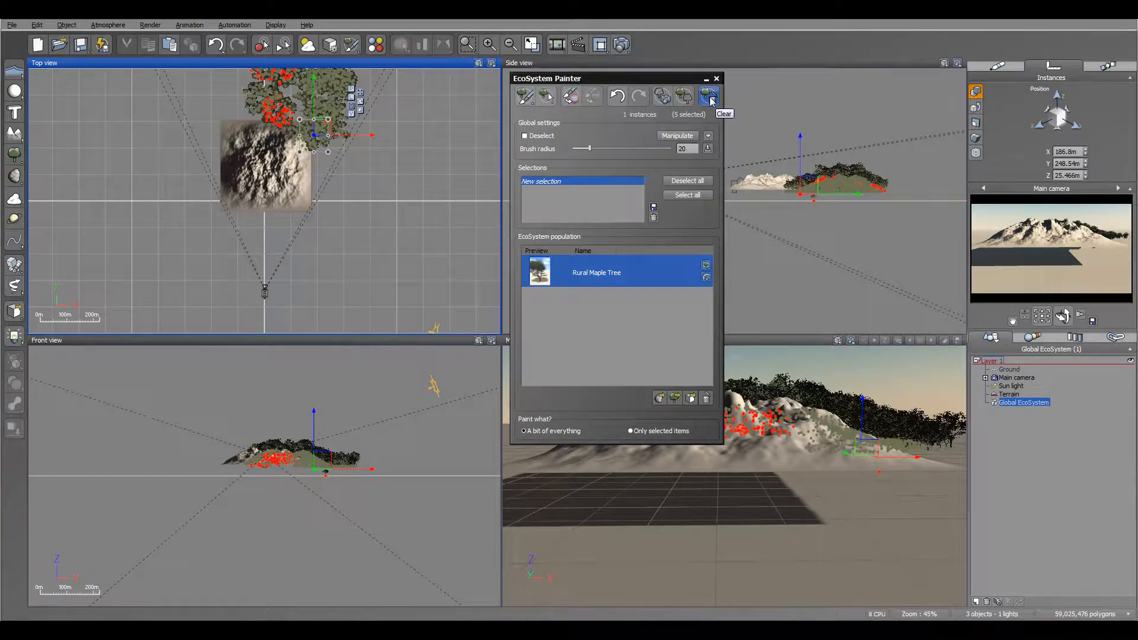
pyautogui.click(707, 96)
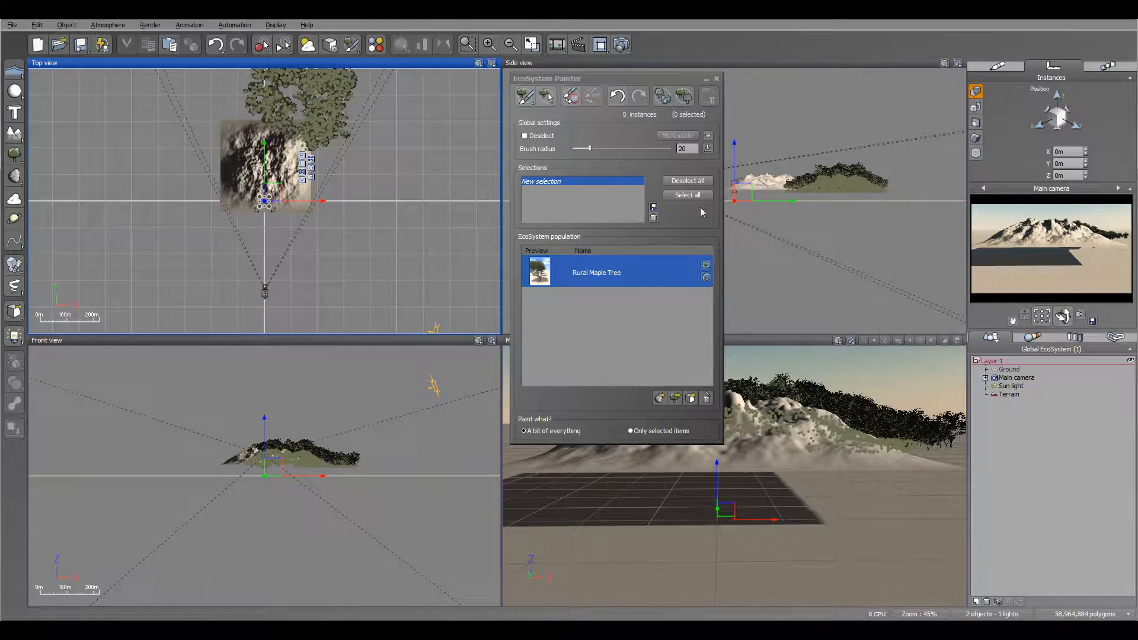
pyautogui.click(716, 78)
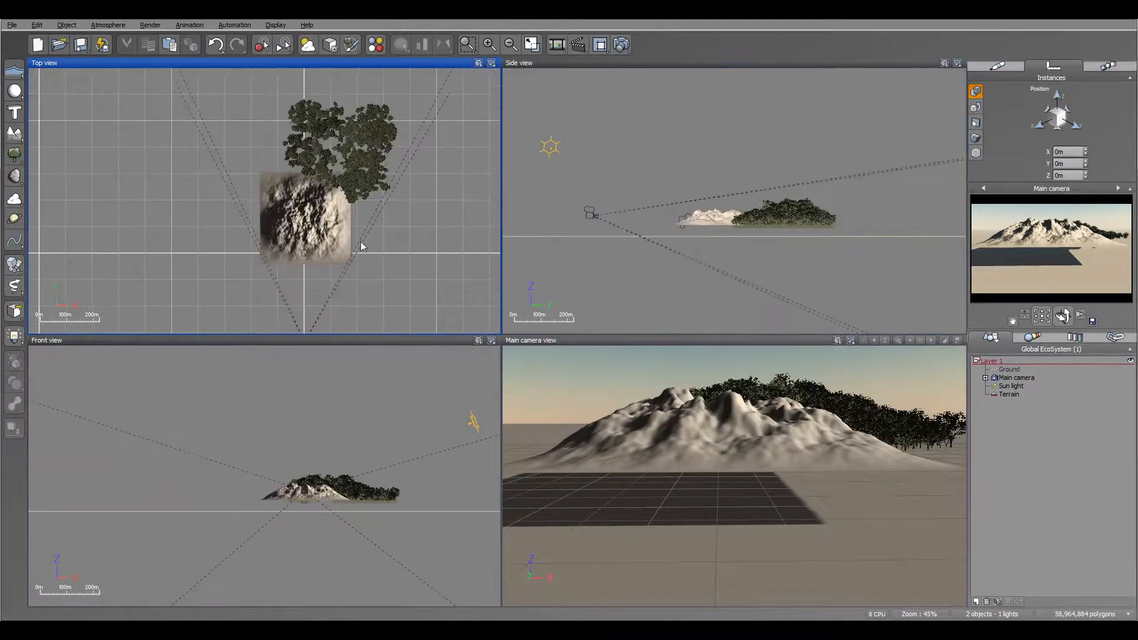
pyautogui.click(1008, 394)
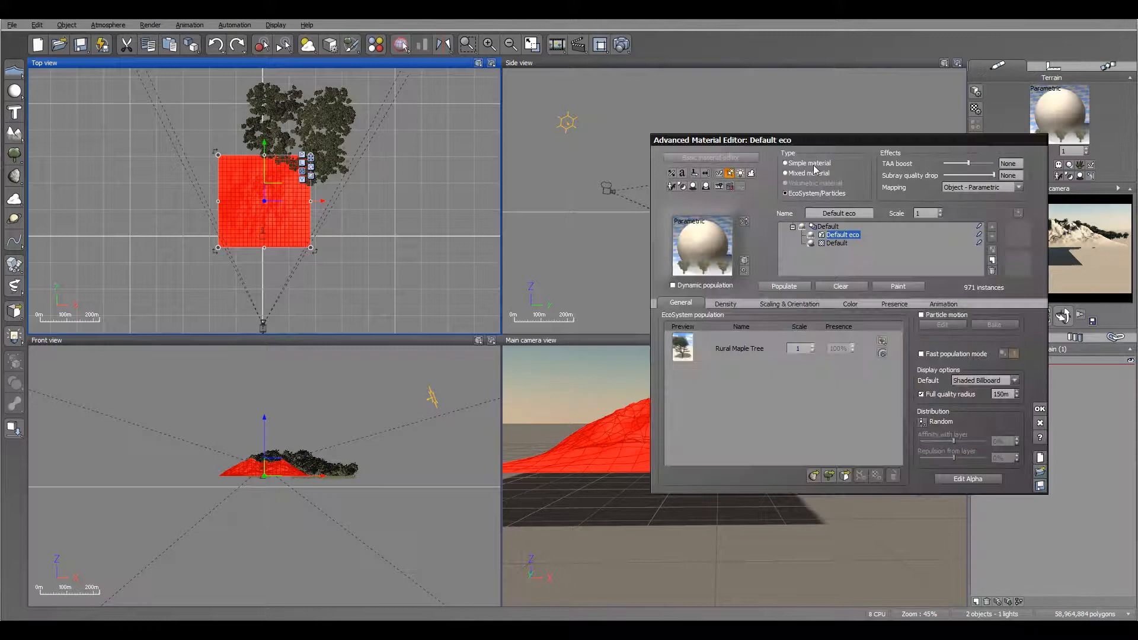
# Clear the terrain's 971 maple instances, close the material editor, and delete the terrain.
pyautogui.click(841, 286)
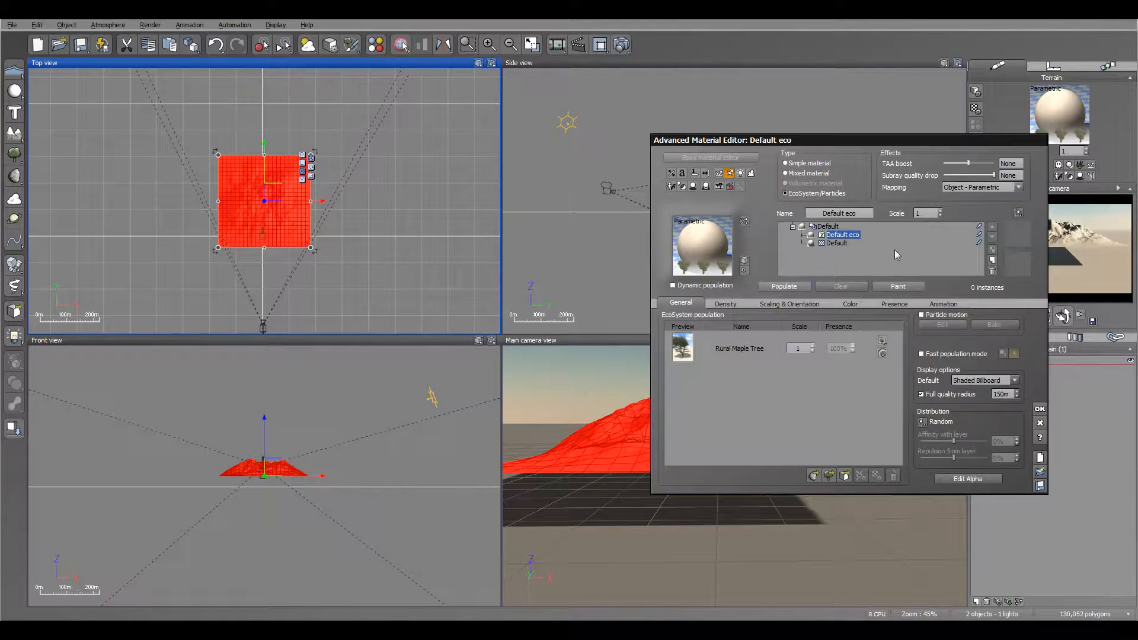
pyautogui.click(1039, 409)
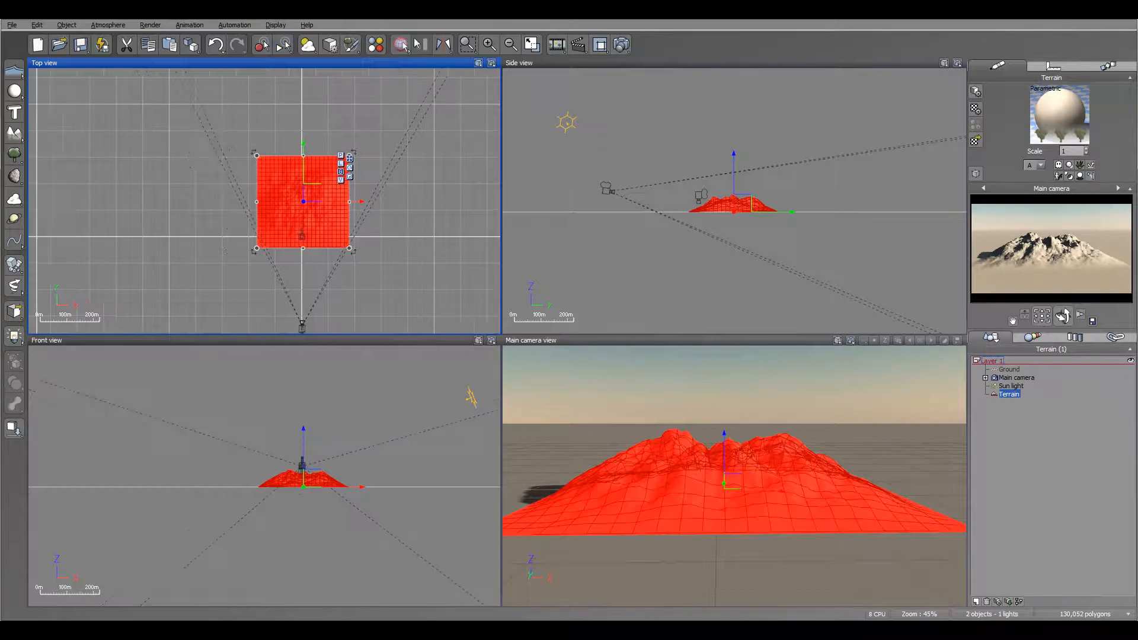
pyautogui.click(401, 43)
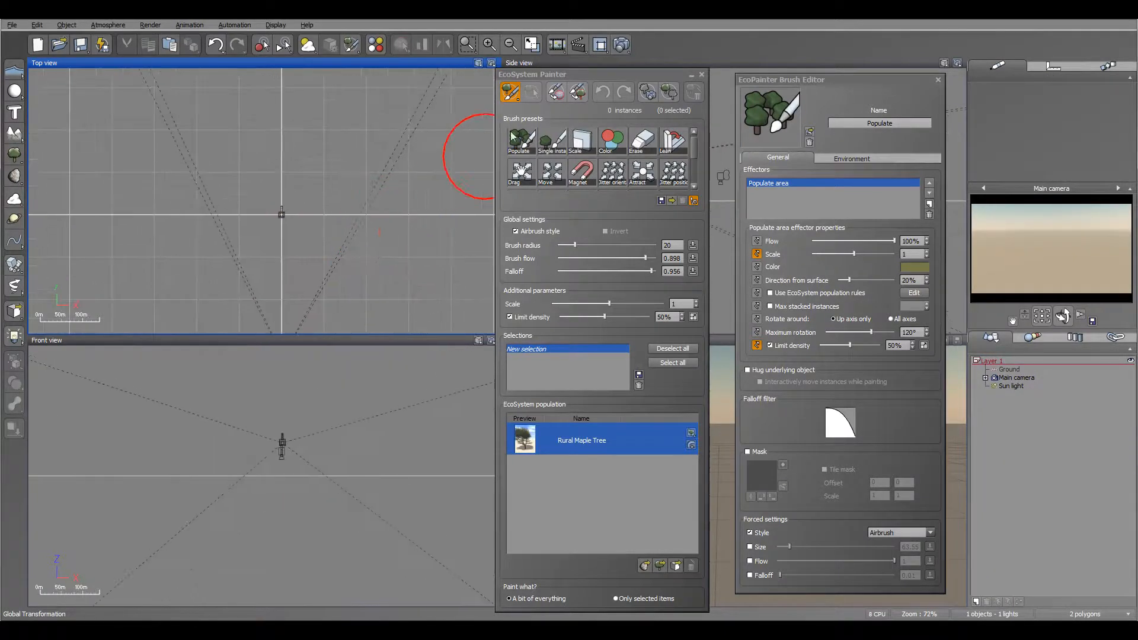
# Widen the populate brush, lower its flow, and paint 322 maple instances across the ground.
pyautogui.moveTo(566, 245); pyautogui.dragTo(610, 244)
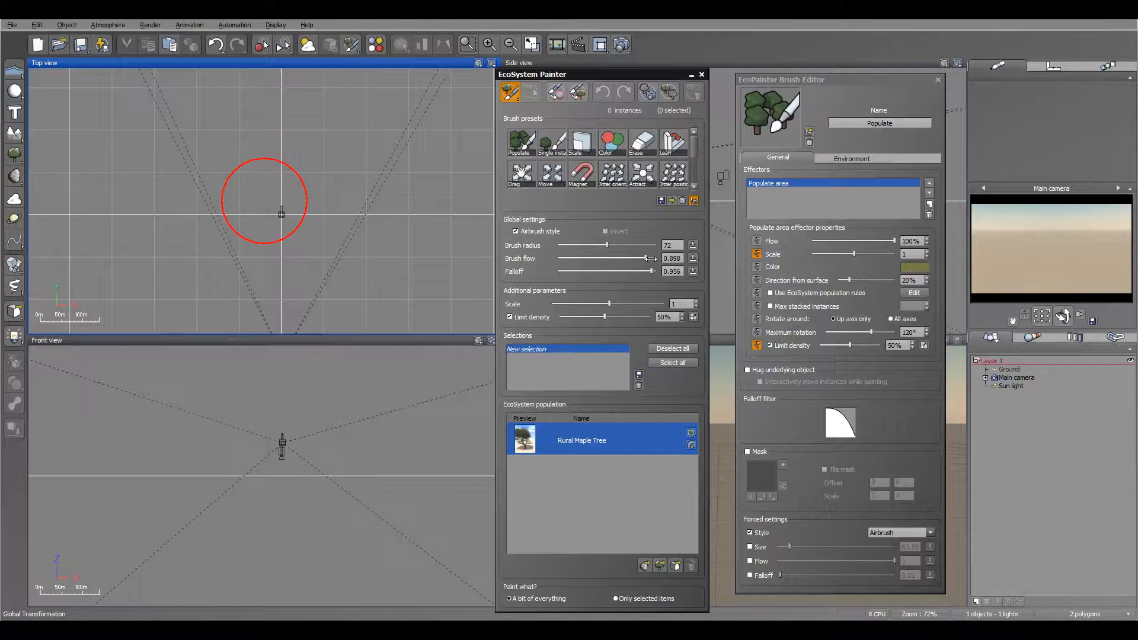
pyautogui.moveTo(639, 259); pyautogui.dragTo(614, 259)
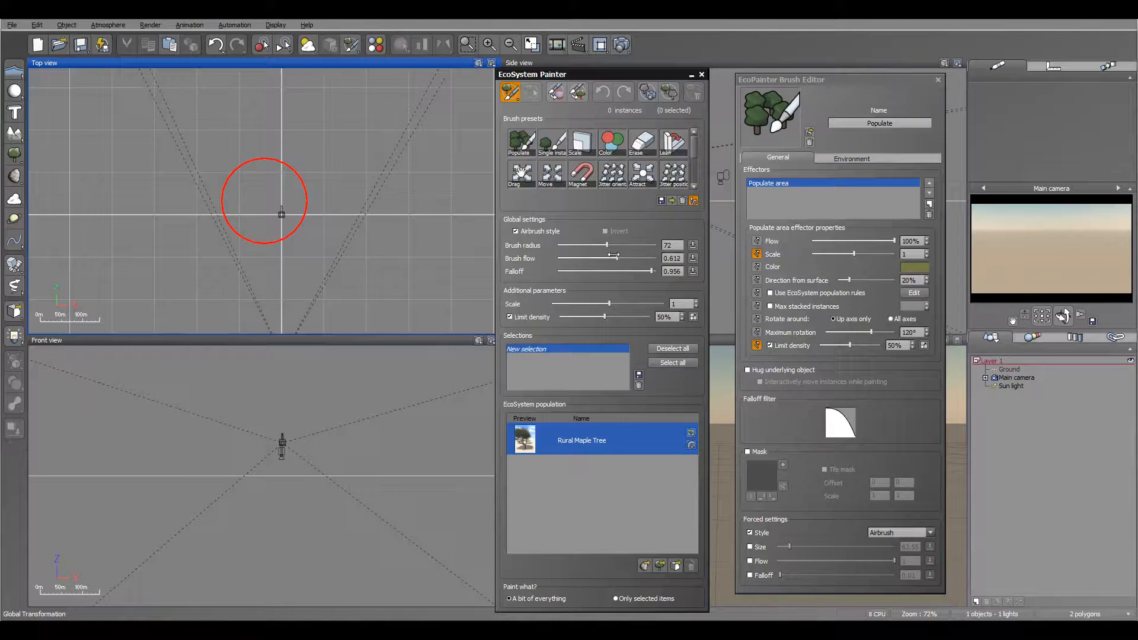
pyautogui.moveTo(265, 202); pyautogui.dragTo(210, 145)
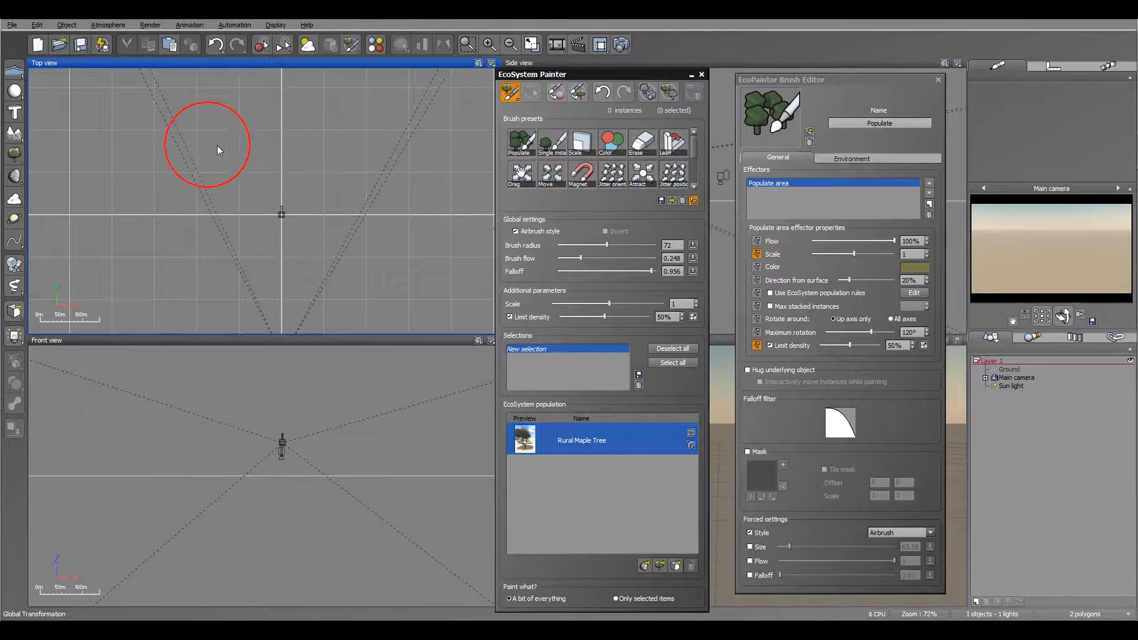
pyautogui.moveTo(217, 148); pyautogui.dragTo(272, 261)
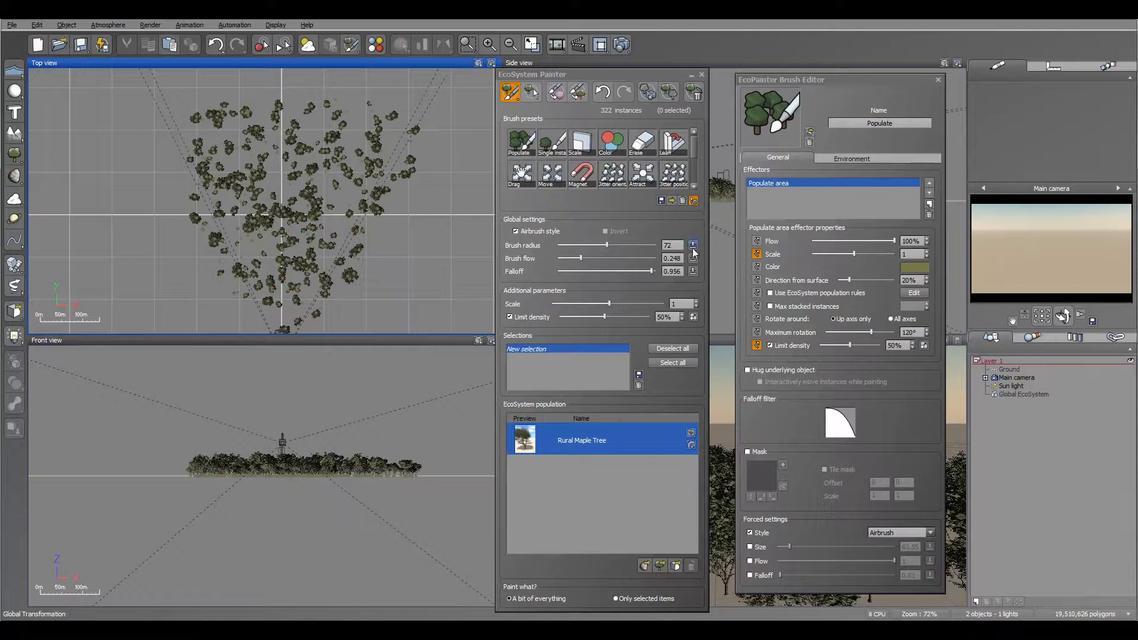
pyautogui.moveTo(694, 245)
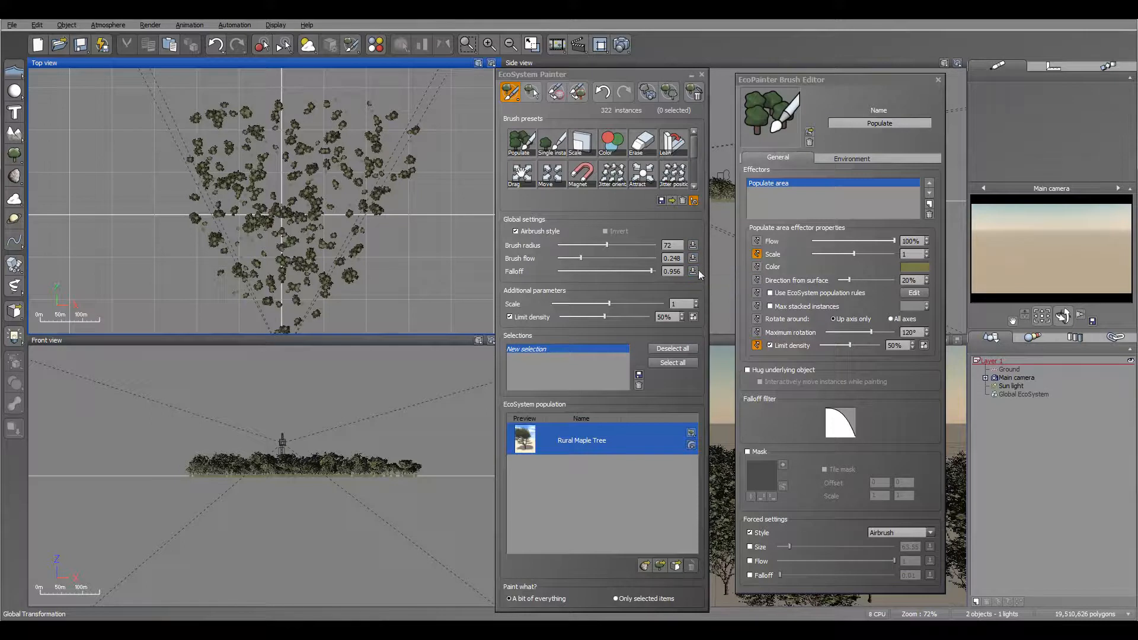
pyautogui.moveTo(693, 258)
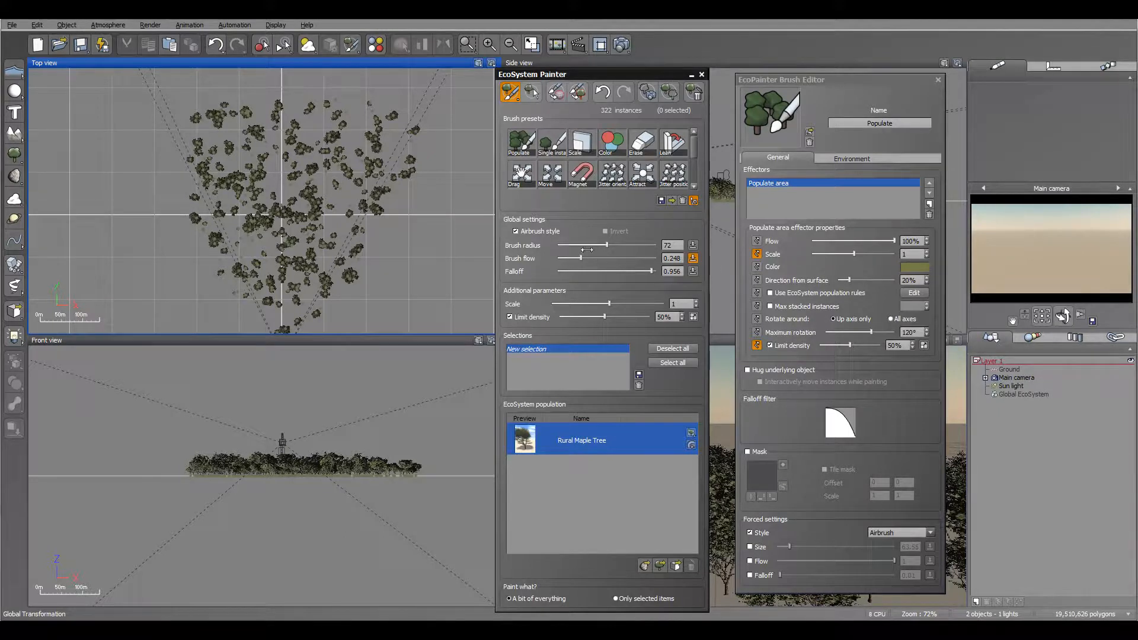
pyautogui.moveTo(266, 167)
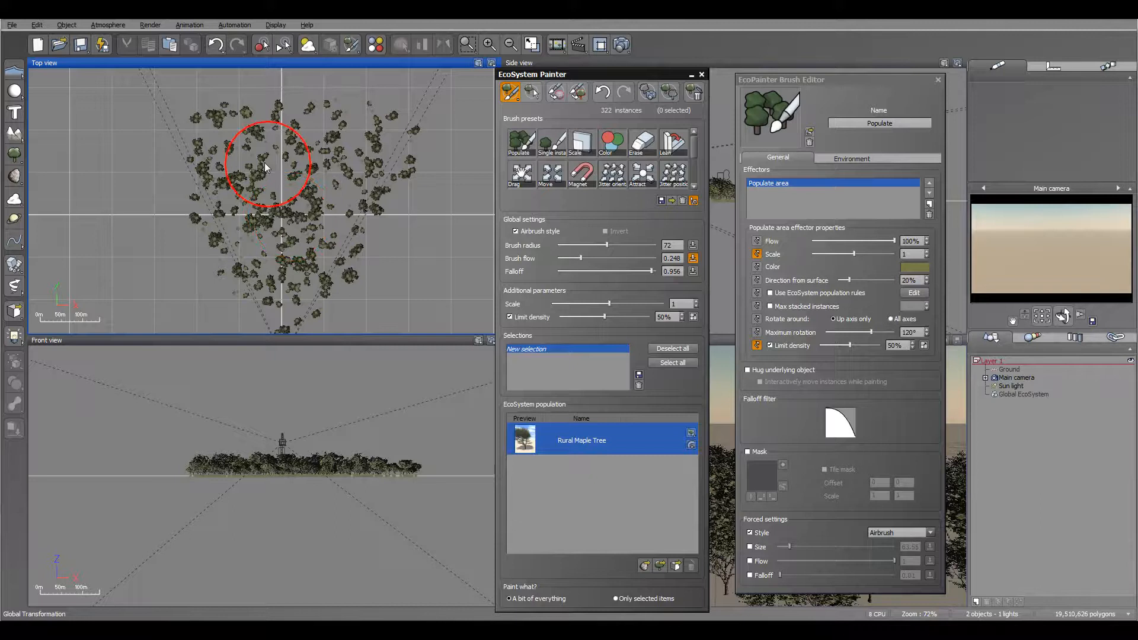
pyautogui.moveTo(419, 225)
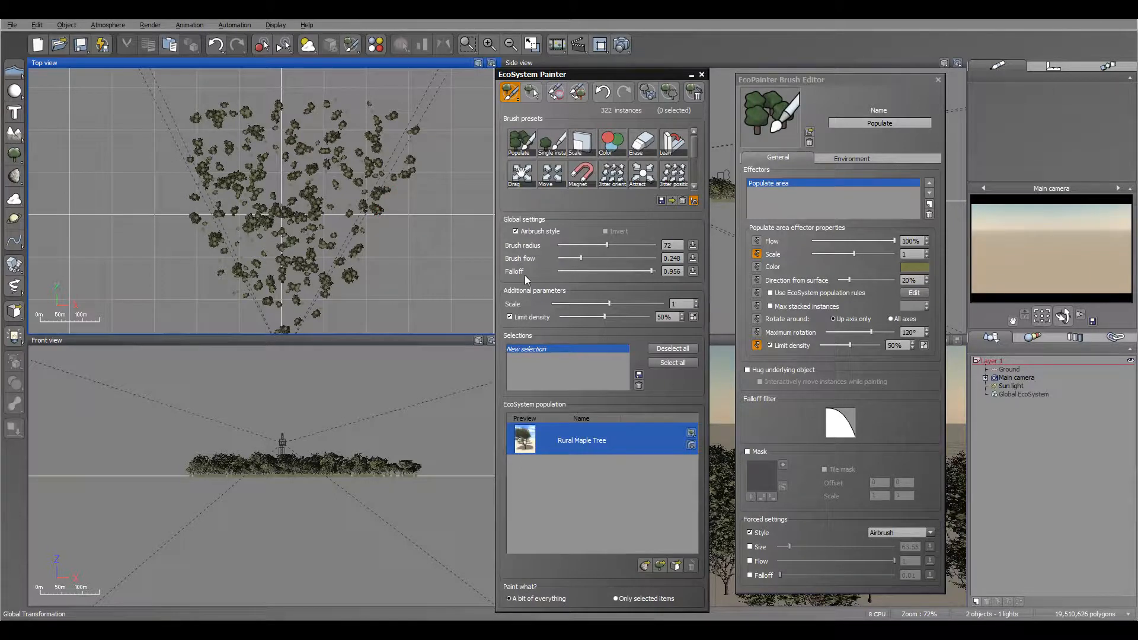
pyautogui.moveTo(505, 231)
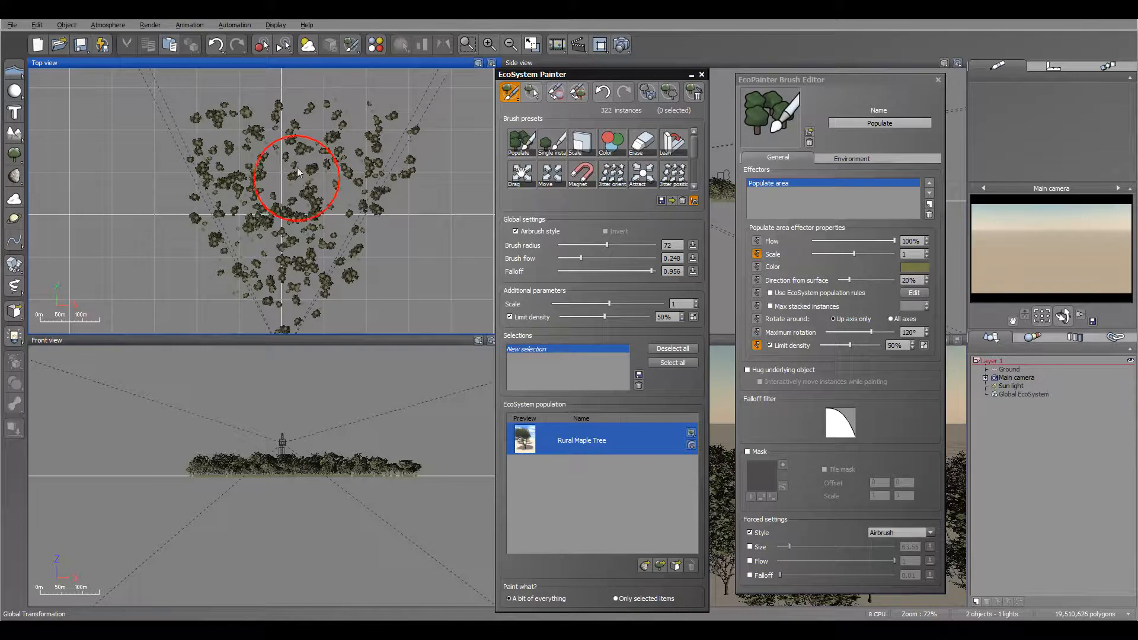
pyautogui.moveTo(467, 231)
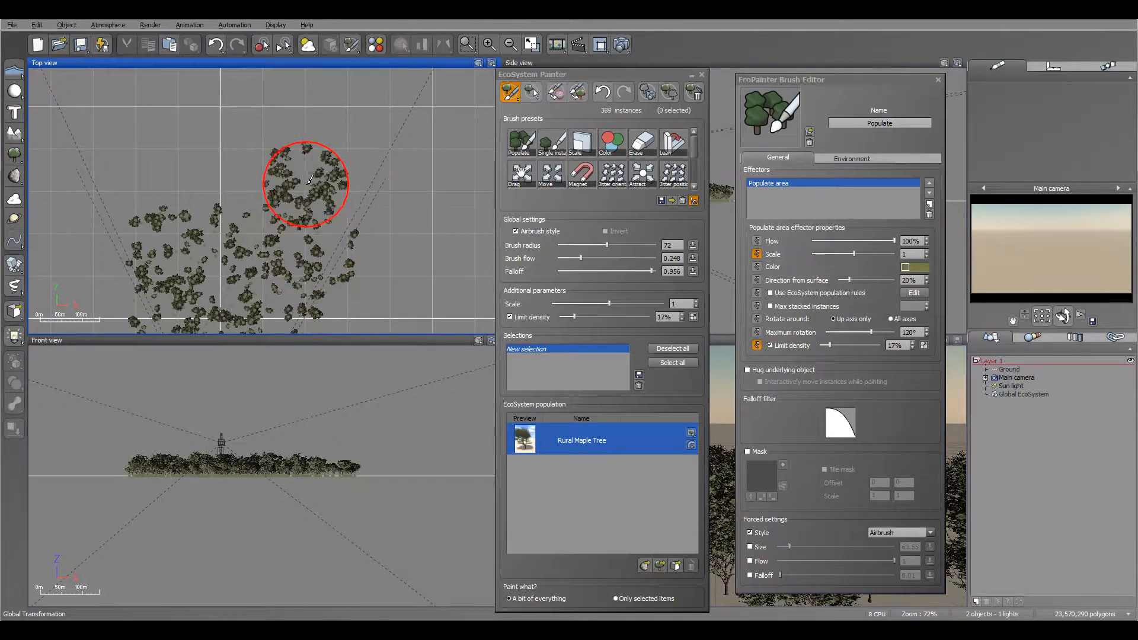
# Paint maples unlimited, undo the dense cluster, and repaint the centre at 40% density.
pyautogui.moveTo(309, 182); pyautogui.dragTo(298, 192)
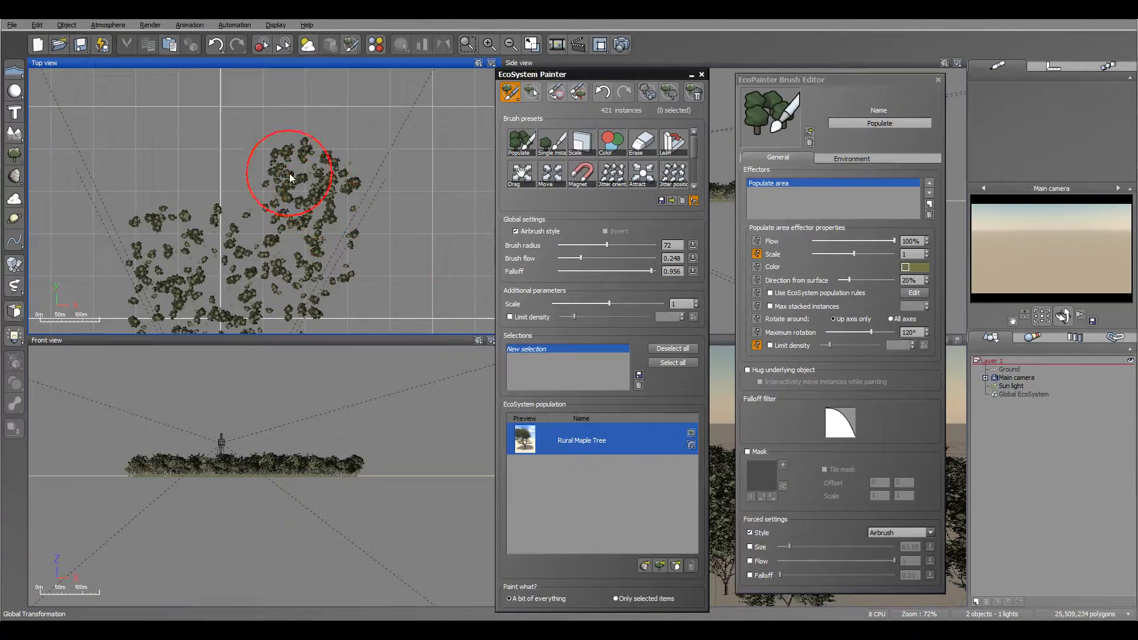
pyautogui.moveTo(291, 174); pyautogui.dragTo(349, 168)
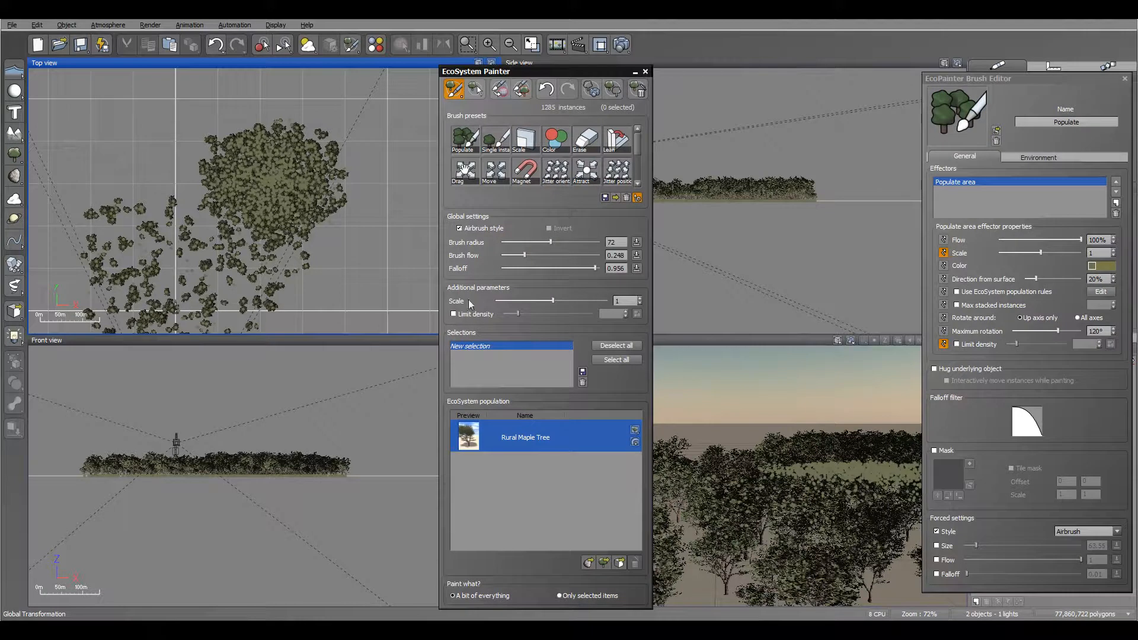
pyautogui.click(453, 313)
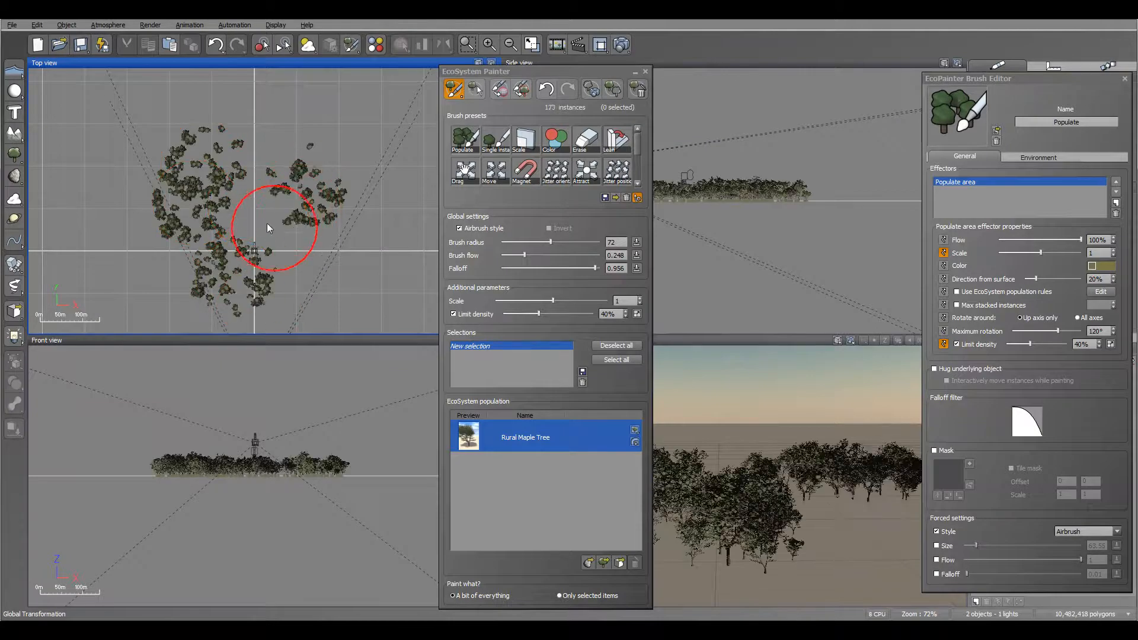
pyautogui.moveTo(268, 227); pyautogui.dragTo(392, 227)
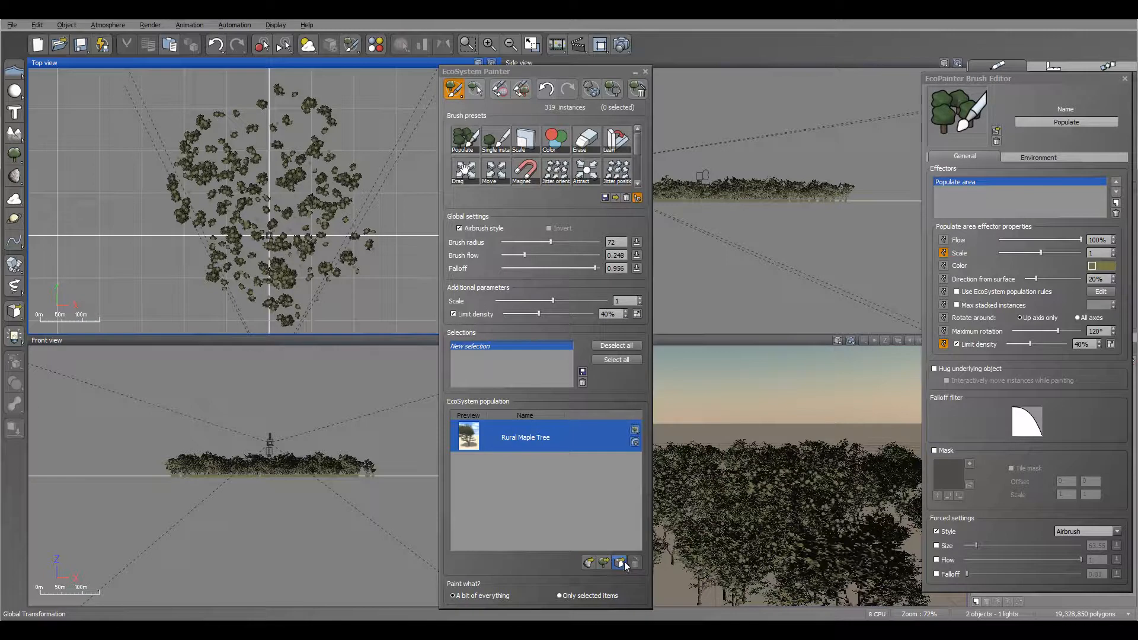
pyautogui.moveTo(525, 524)
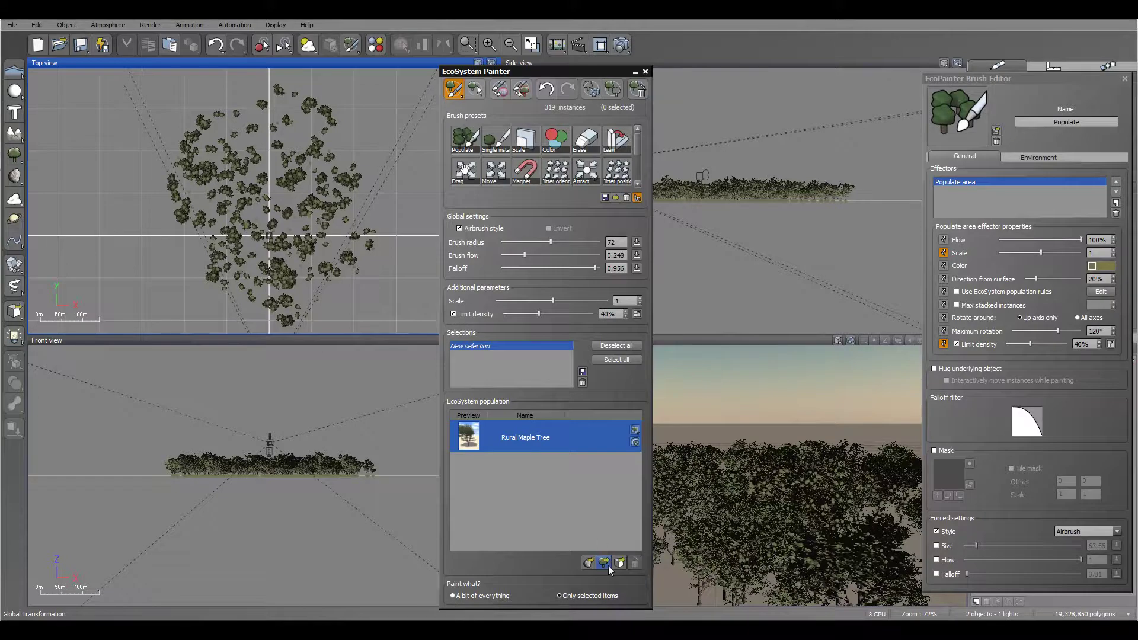
# Add Plum Tree to the ecosystem population and select it for painting.
pyautogui.click(604, 562)
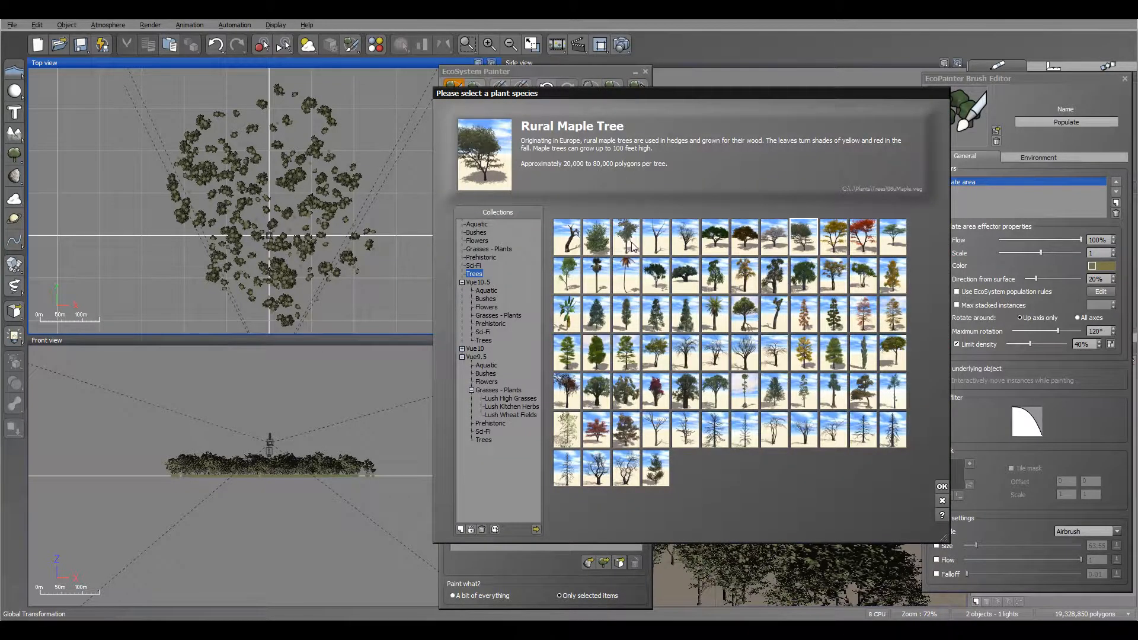
pyautogui.click(942, 486)
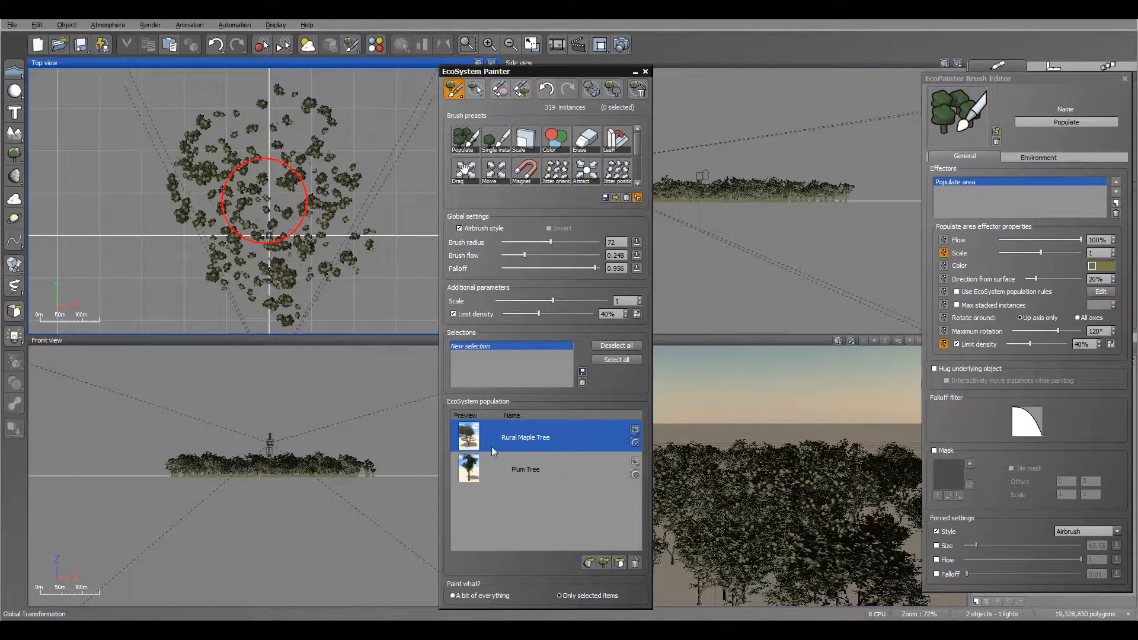
pyautogui.click(525, 469)
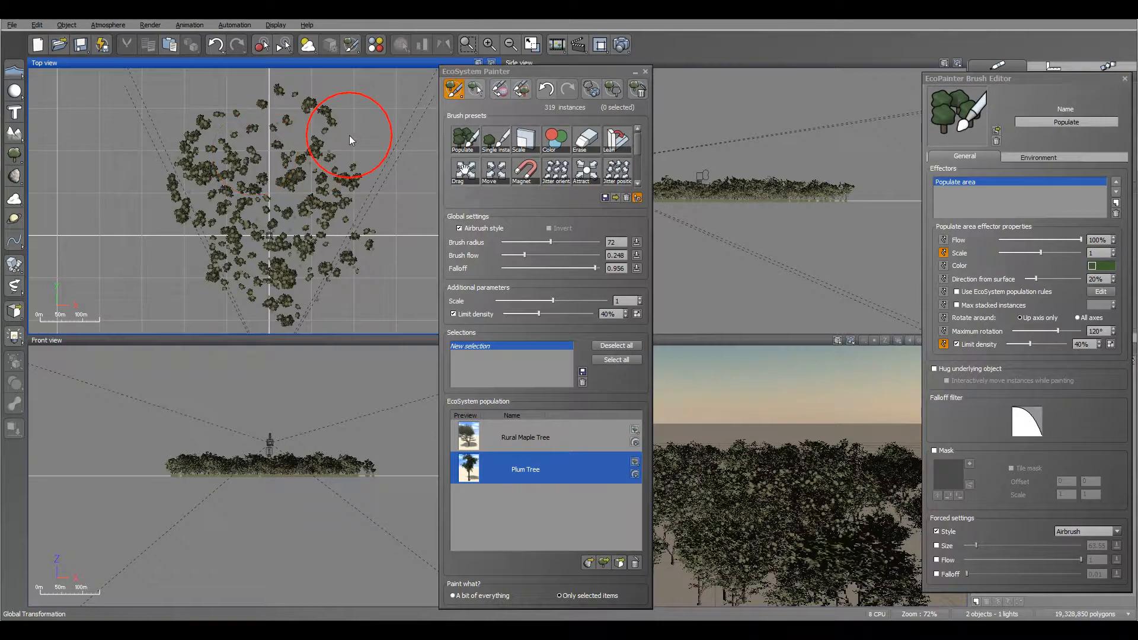
# Paint plum trees across the upper area, then select both tree species.
pyautogui.moveTo(349, 138); pyautogui.dragTo(203, 181)
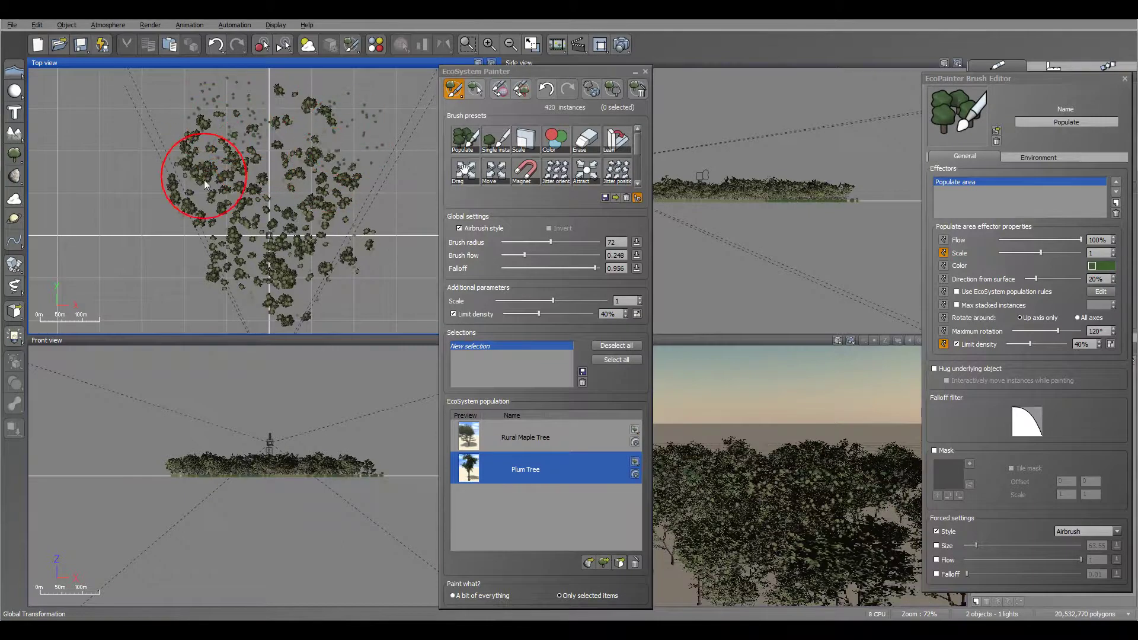
pyautogui.moveTo(205, 177); pyautogui.dragTo(392, 312)
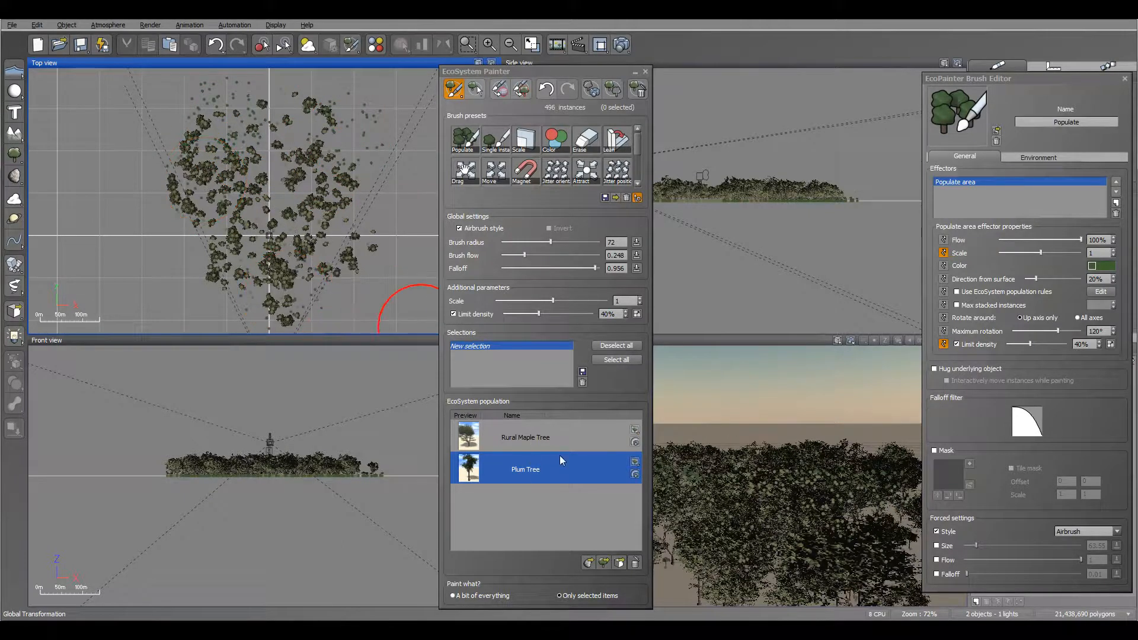
pyautogui.click(525, 437)
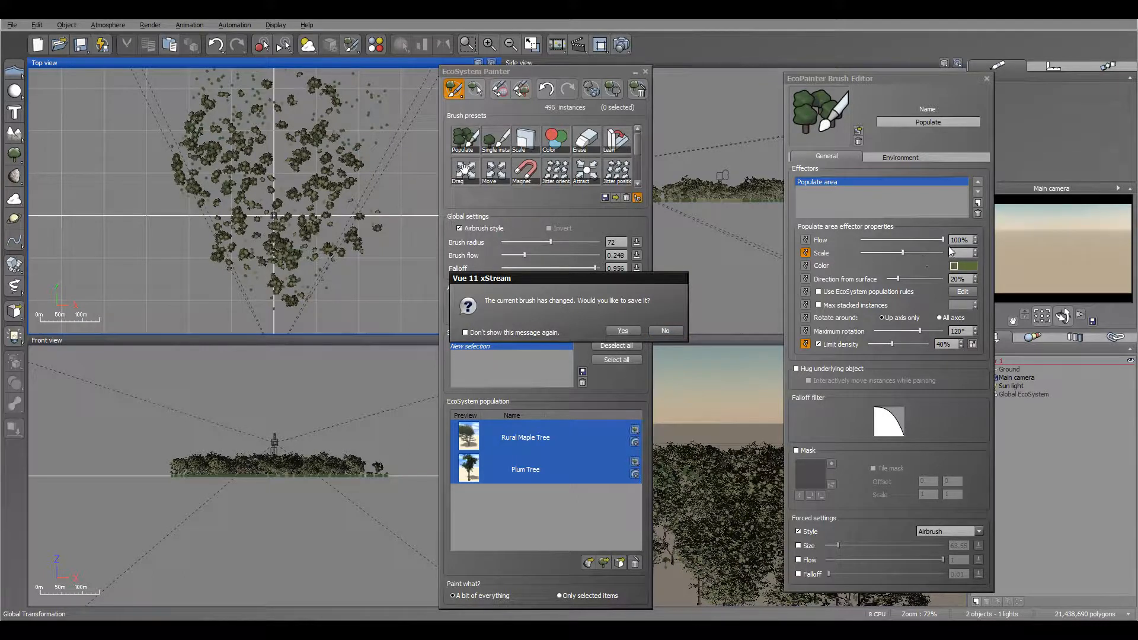
# Decline saving the brush and place single maple trees one at a time.
pyautogui.click(666, 331)
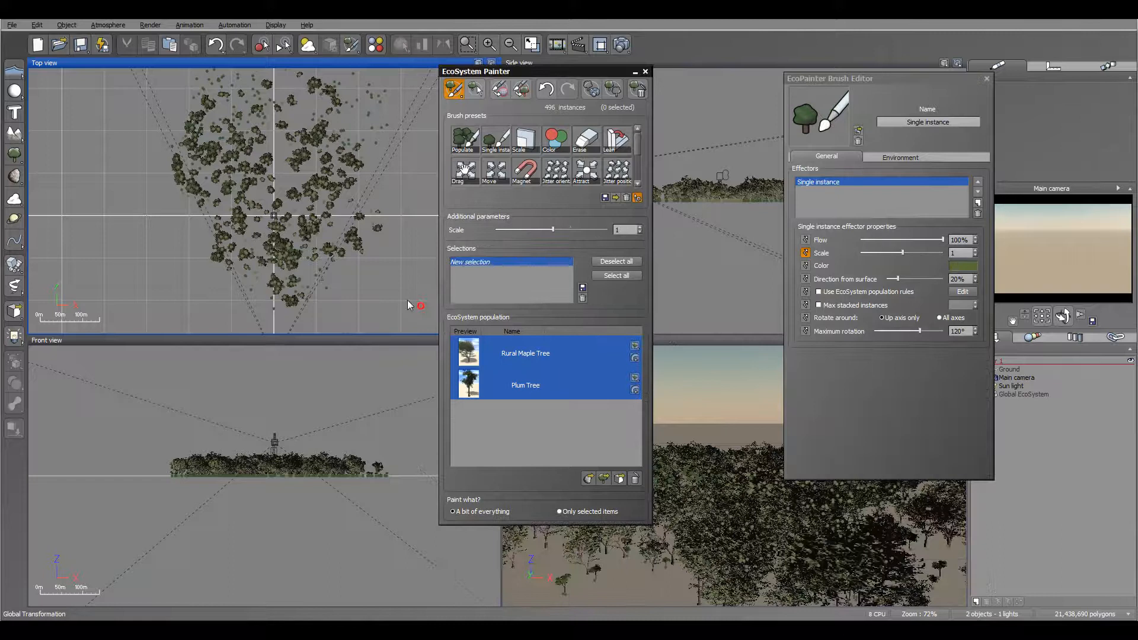
pyautogui.click(279, 164)
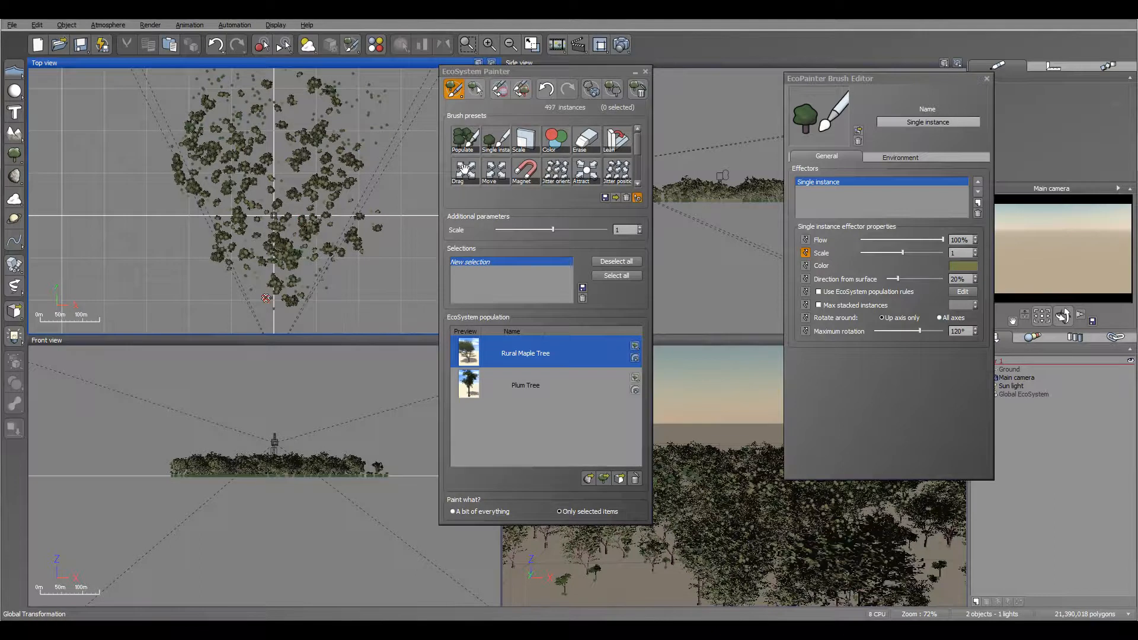
pyautogui.click(368, 179)
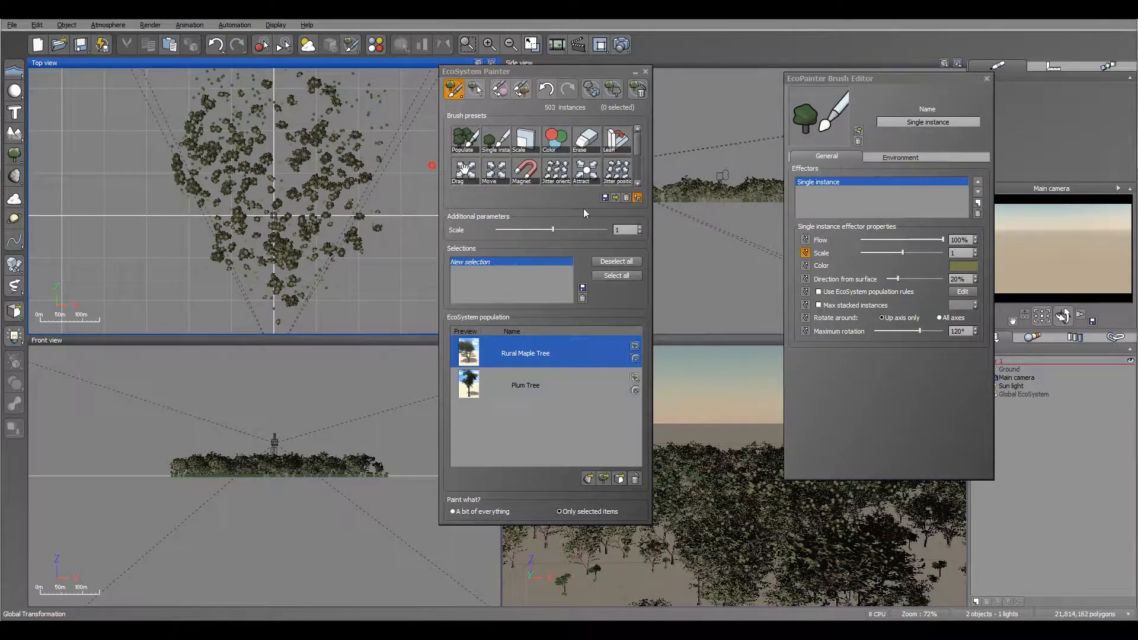
pyautogui.click(526, 137)
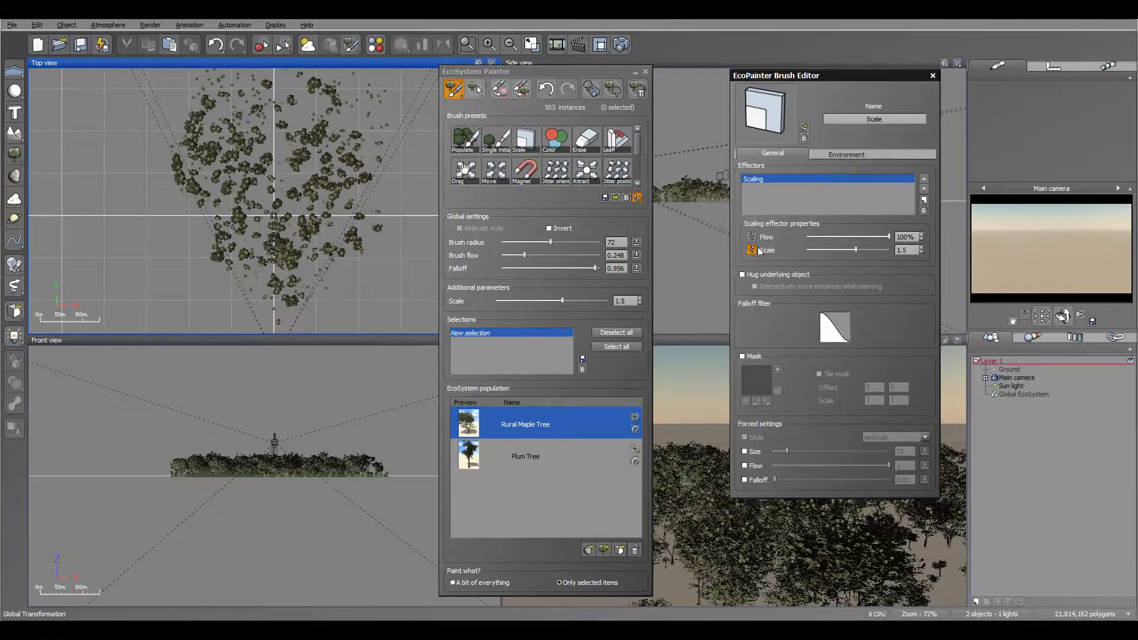
# Enlarge upper-left trees at Scale 3.93, then shrink trees on the right at 0.05.
pyautogui.moveTo(853, 250); pyautogui.dragTo(860, 250)
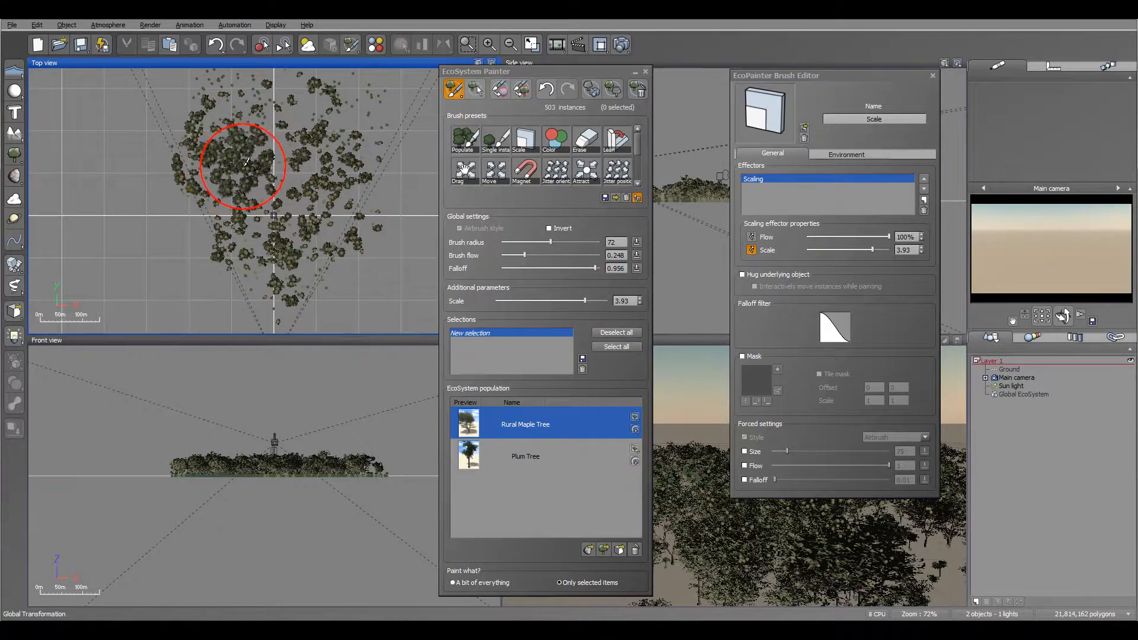
pyautogui.moveTo(243, 165); pyautogui.dragTo(284, 226)
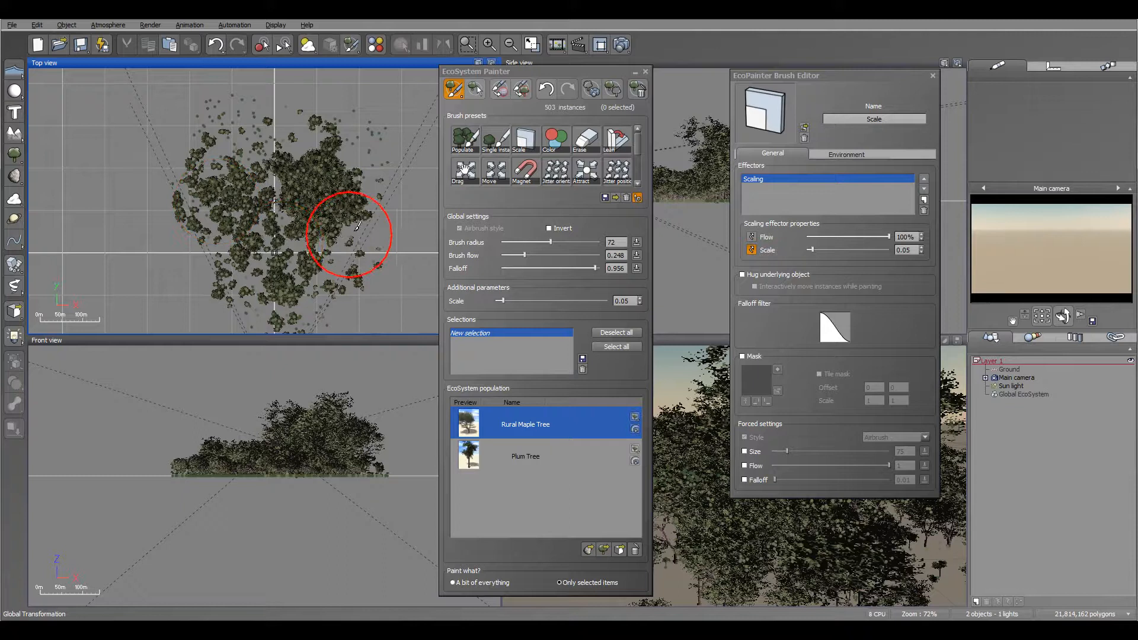
pyautogui.moveTo(355, 225); pyautogui.dragTo(287, 279)
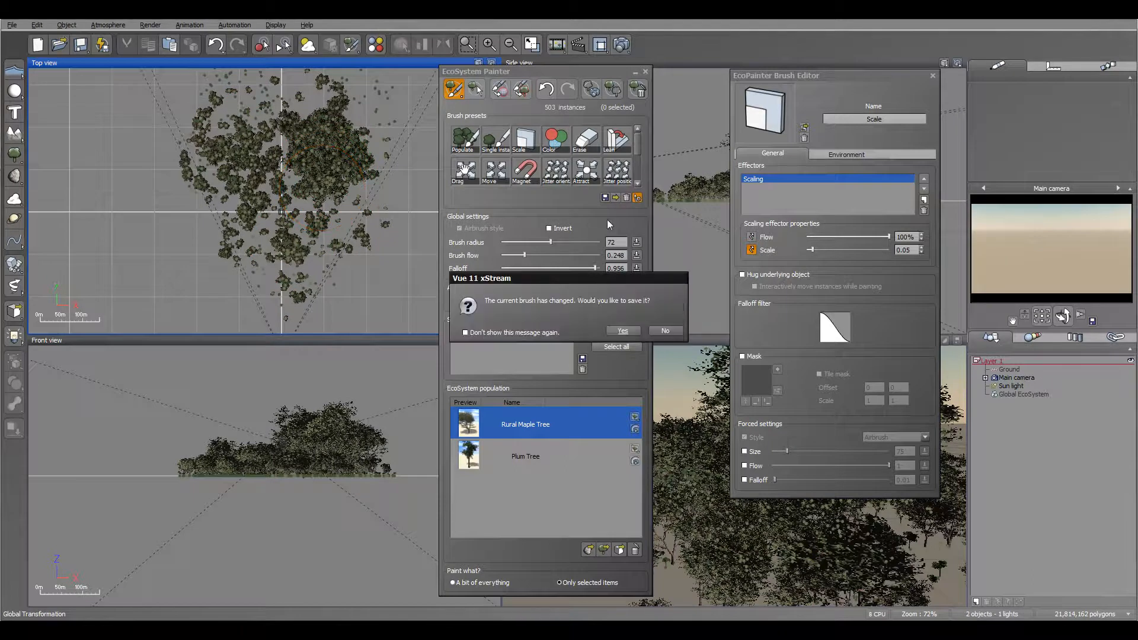
# Give the color brush an orange-brown tint and paint trees near the top centre.
pyautogui.click(665, 330)
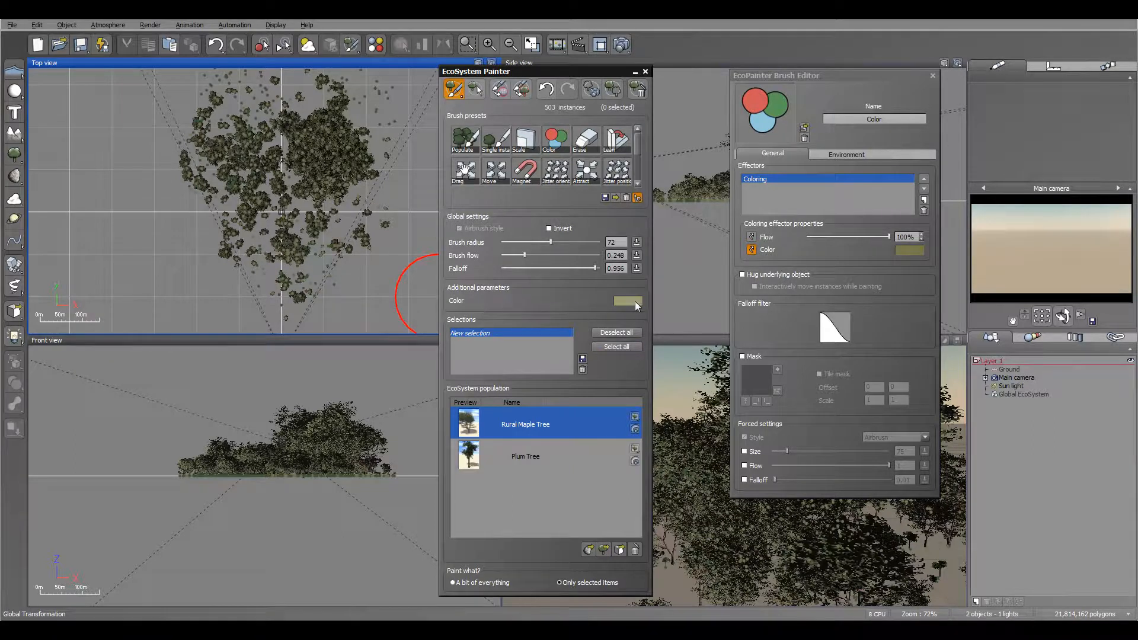
pyautogui.rightClick(910, 250)
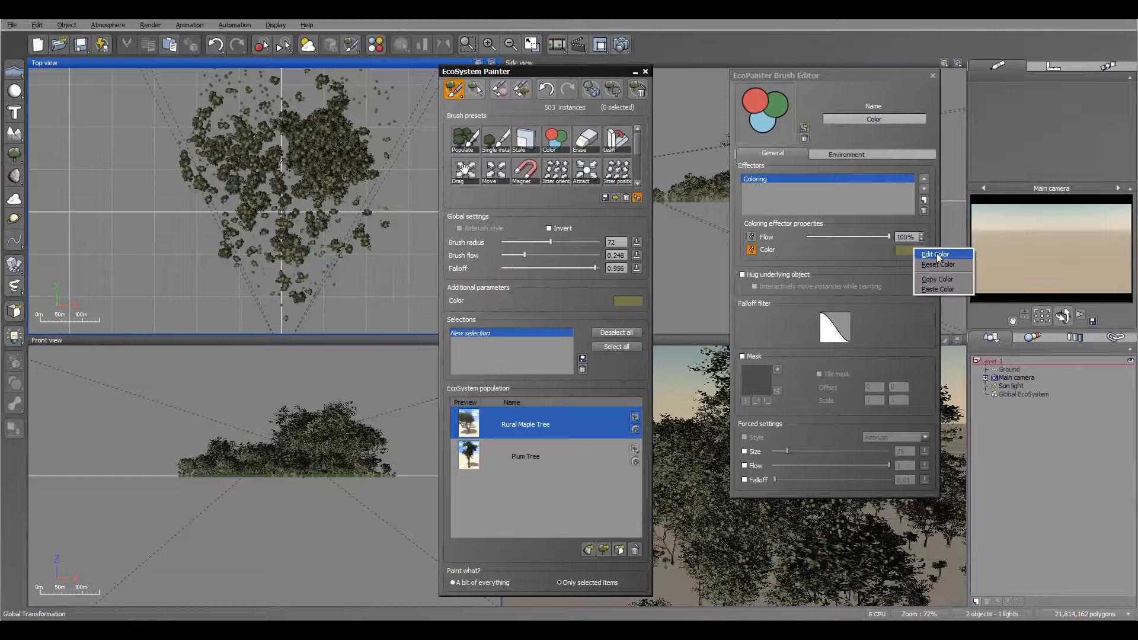
pyautogui.click(936, 255)
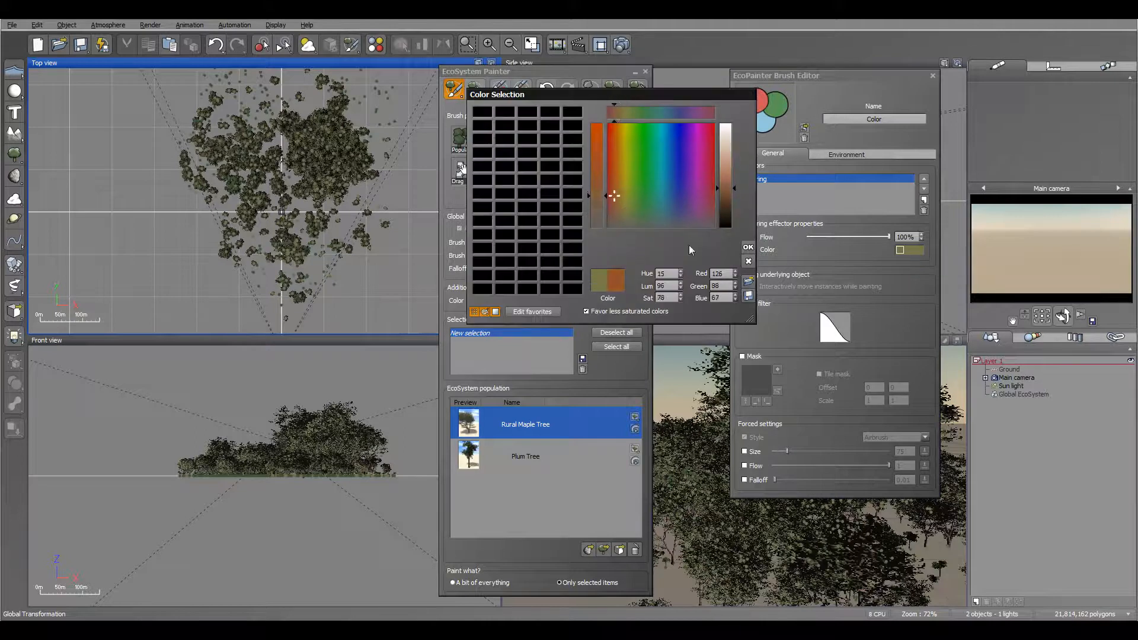
pyautogui.click(748, 247)
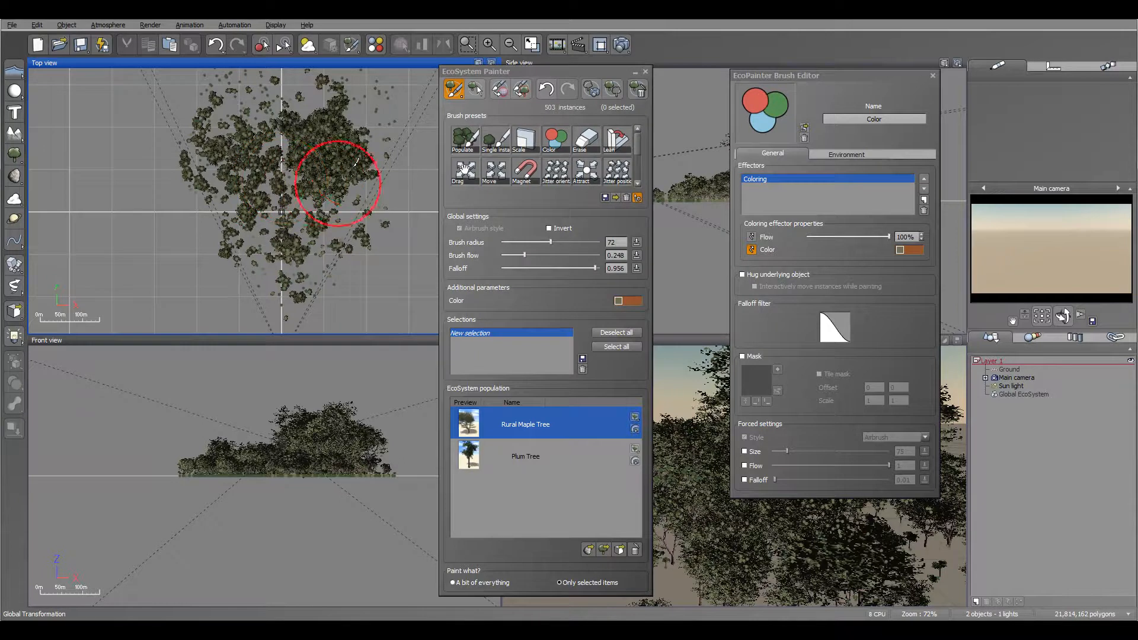
pyautogui.moveTo(328, 152)
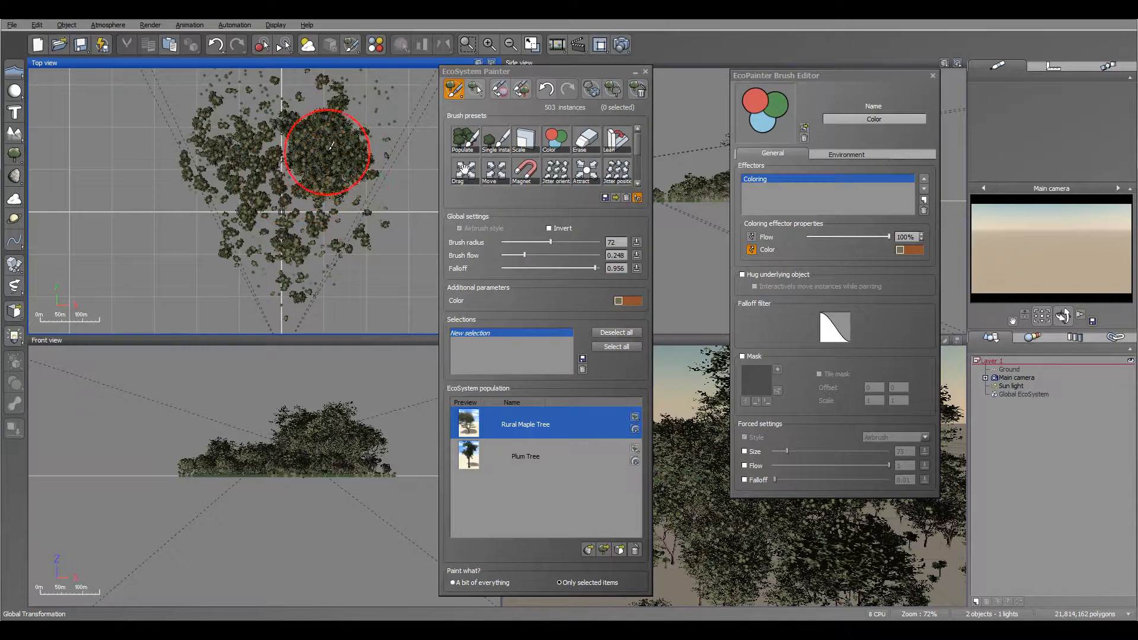
pyautogui.moveTo(326, 149); pyautogui.dragTo(330, 196)
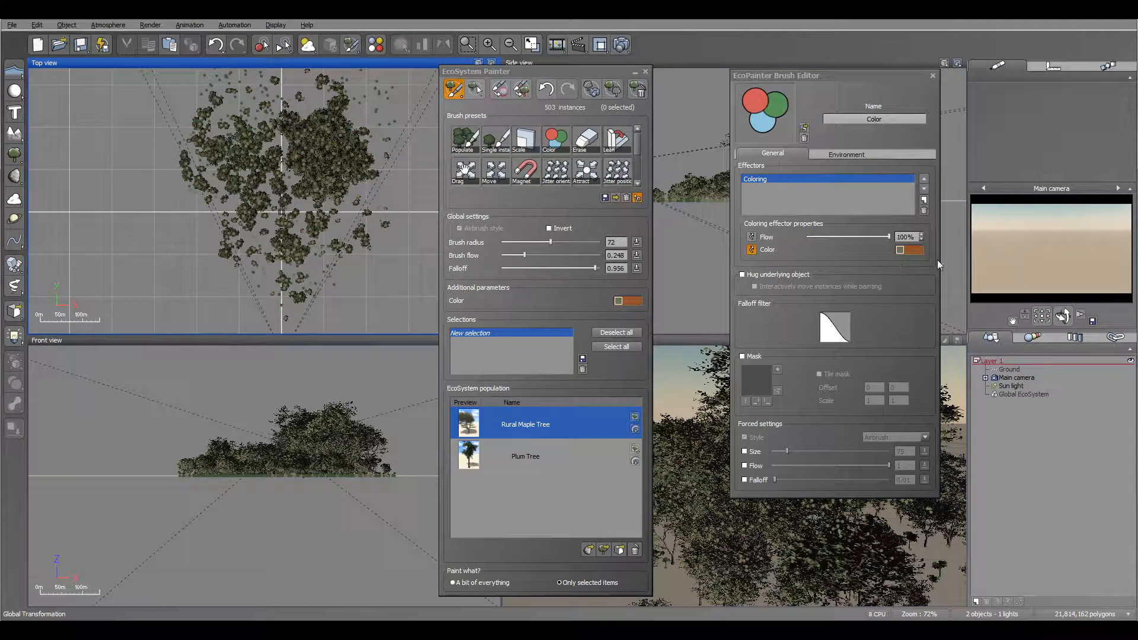
pyautogui.moveTo(829, 279)
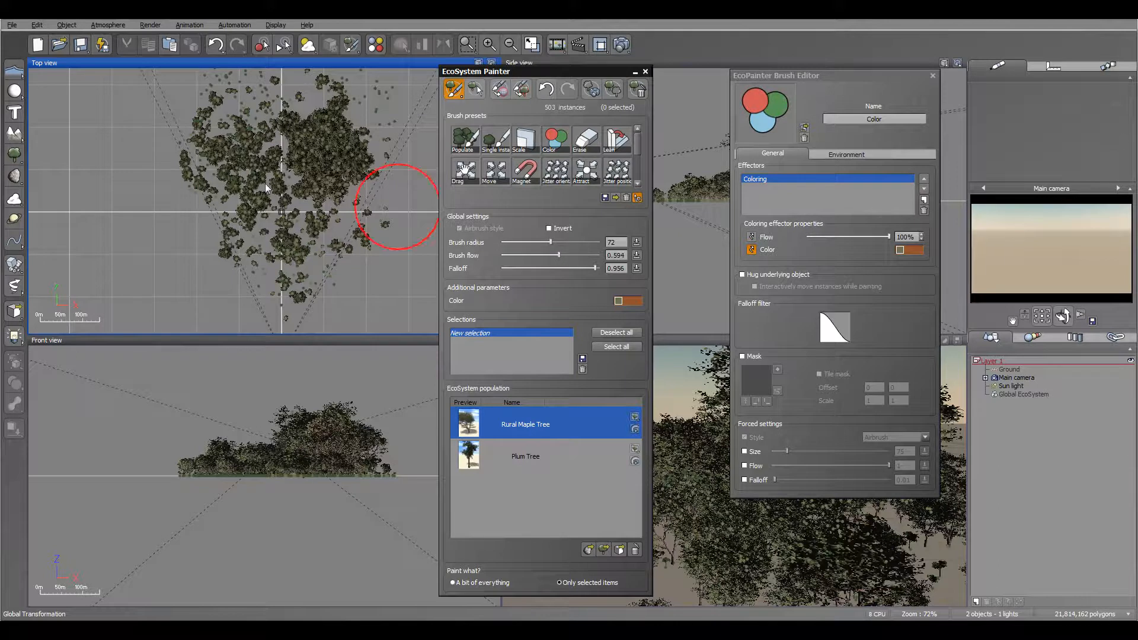
pyautogui.moveTo(262, 175)
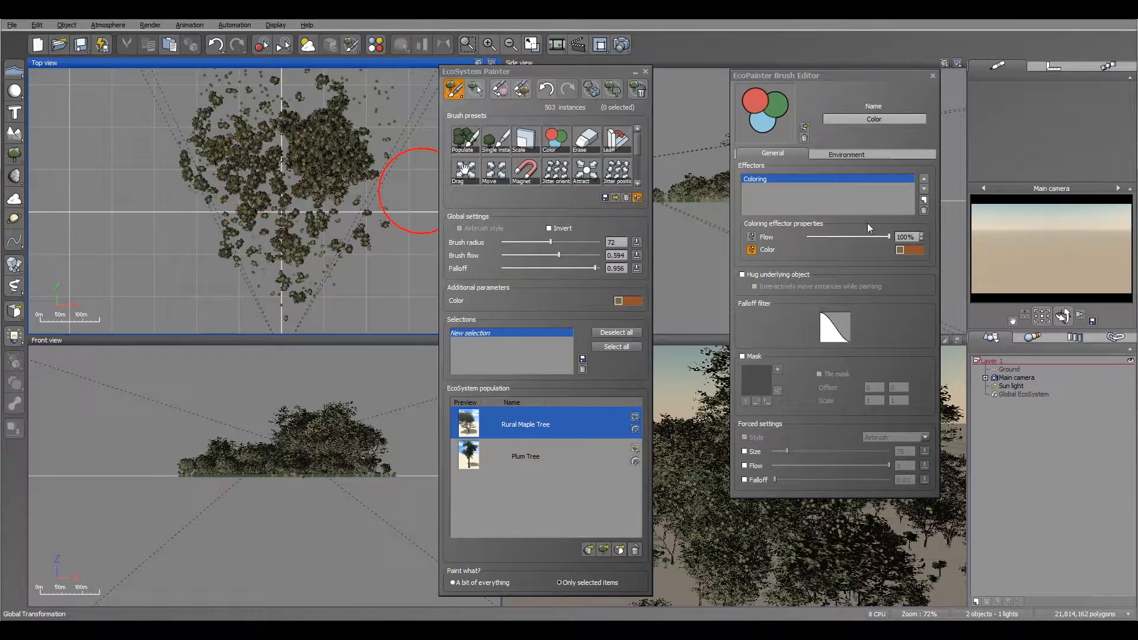
# Set a reddish-brown brush color and tint trees near the centre.
pyautogui.rightClick(909, 249)
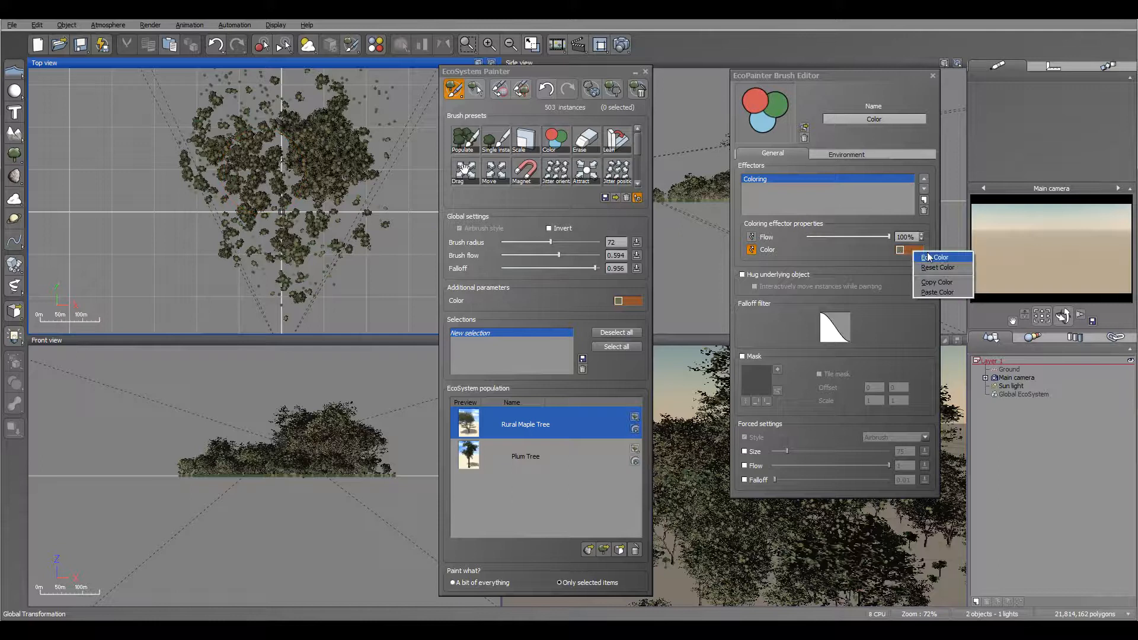
pyautogui.click(936, 257)
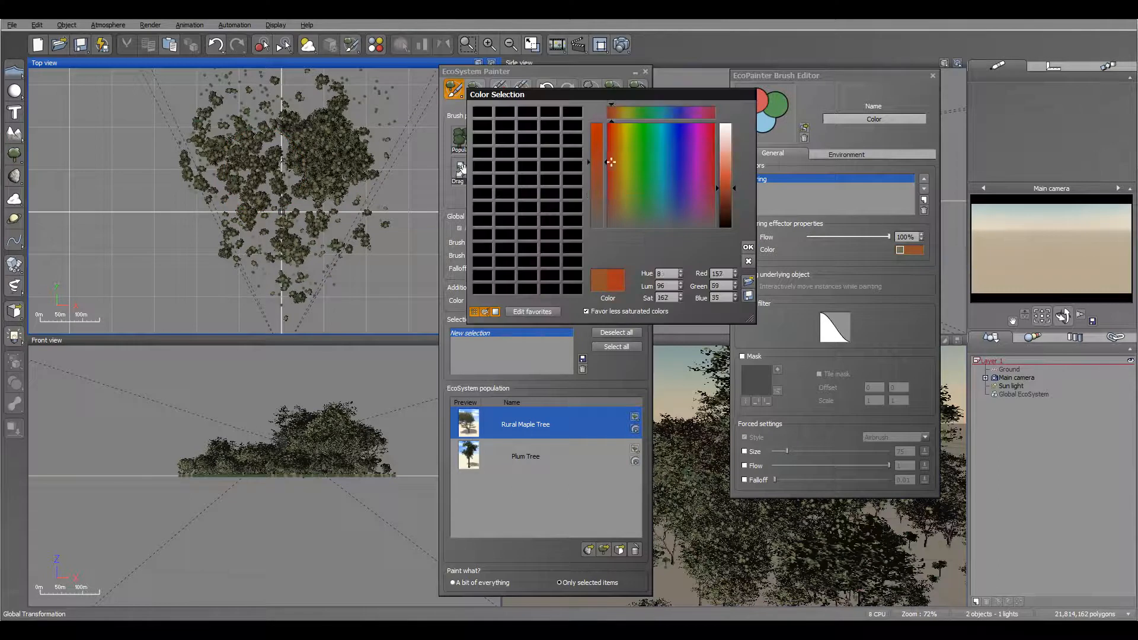
pyautogui.click(747, 246)
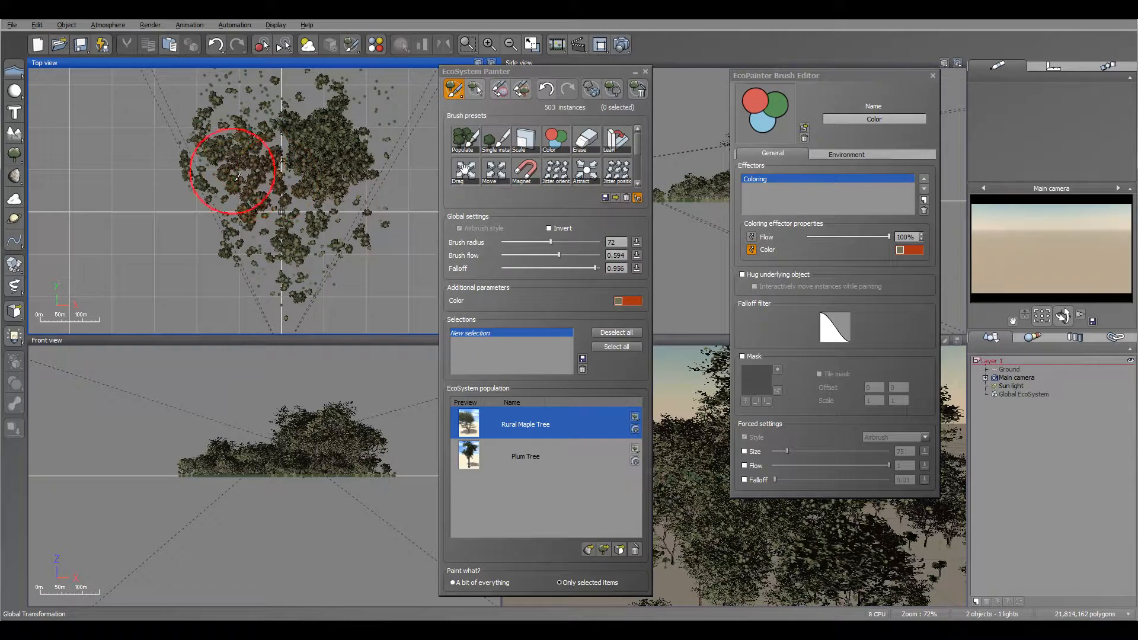
pyautogui.moveTo(239, 171); pyautogui.dragTo(284, 250)
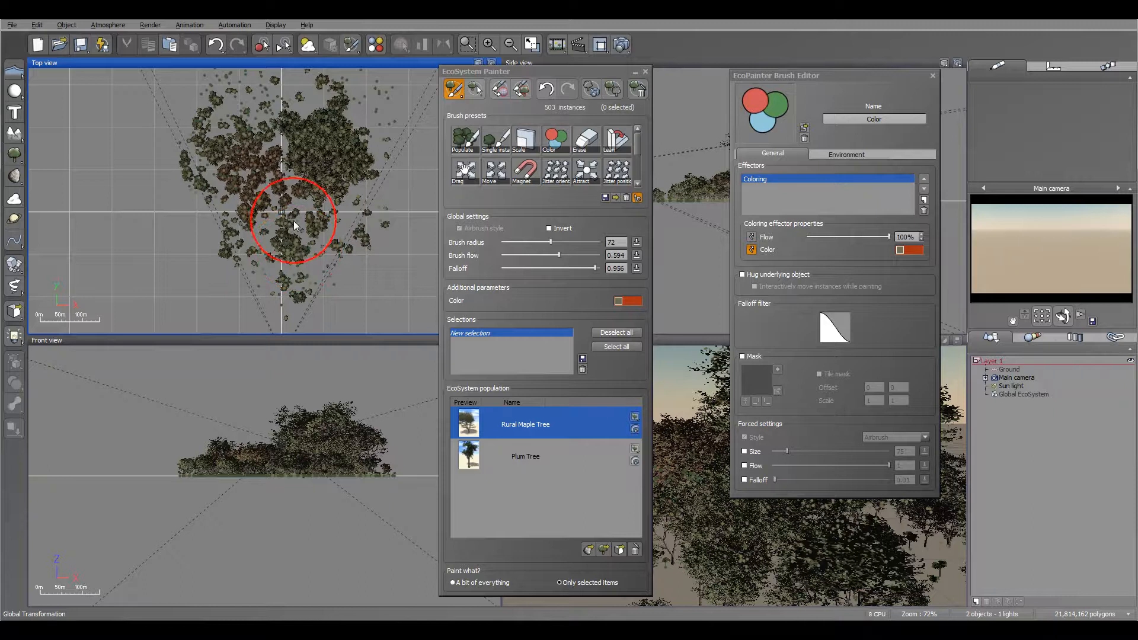
pyautogui.moveTo(334, 226)
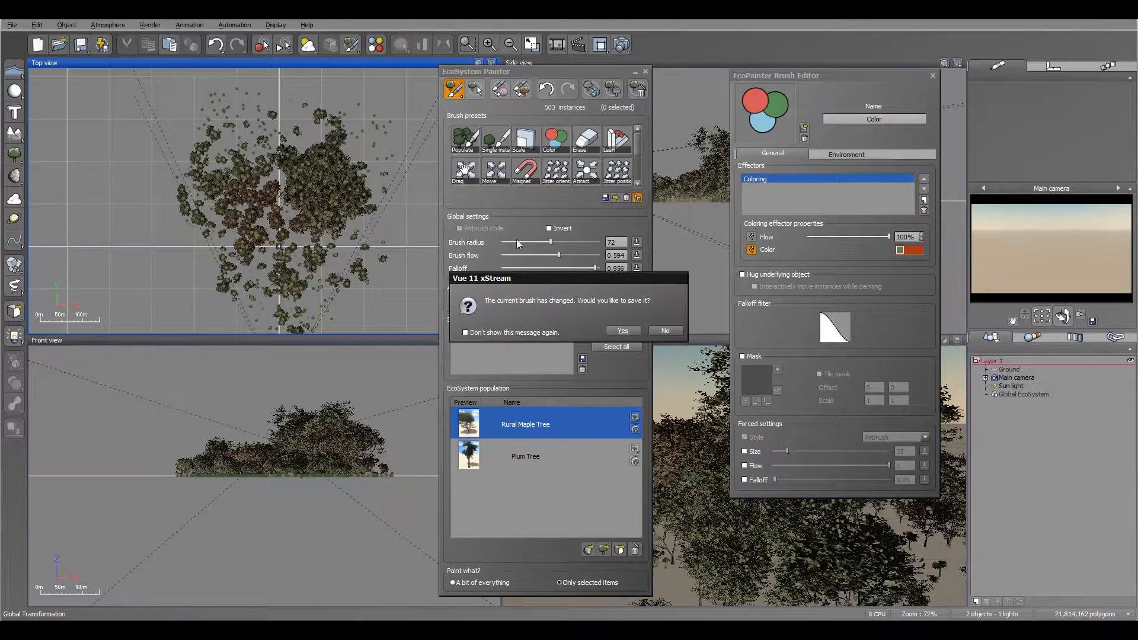
# Discard colour brush changes and erase trees across the top, leaving 442 instances.
pyautogui.click(665, 331)
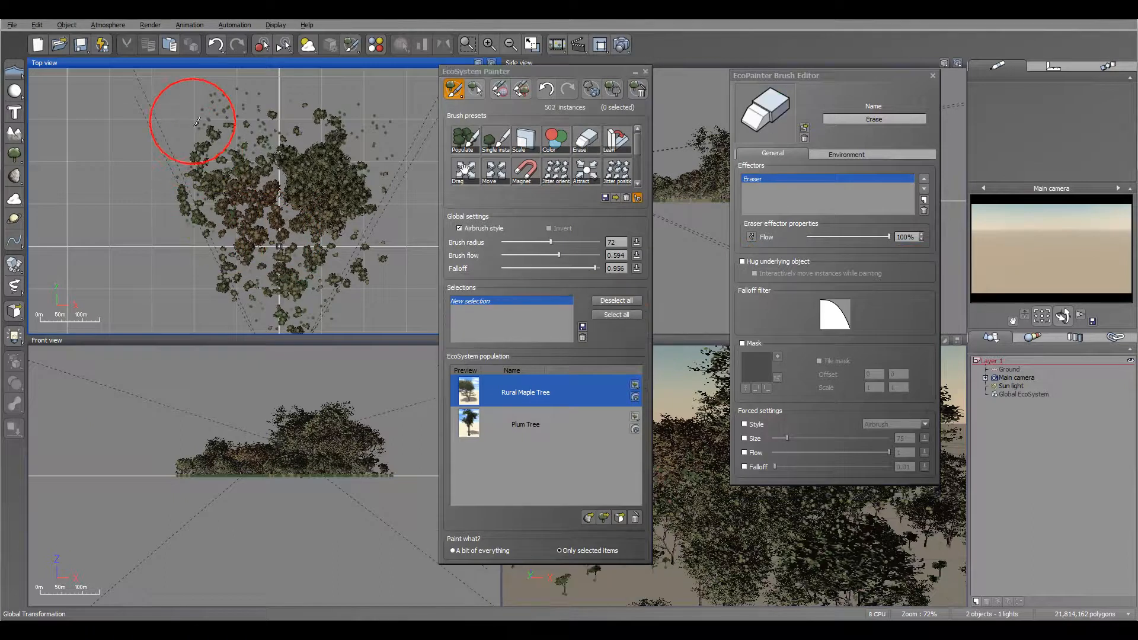
pyautogui.moveTo(192, 120); pyautogui.dragTo(418, 188)
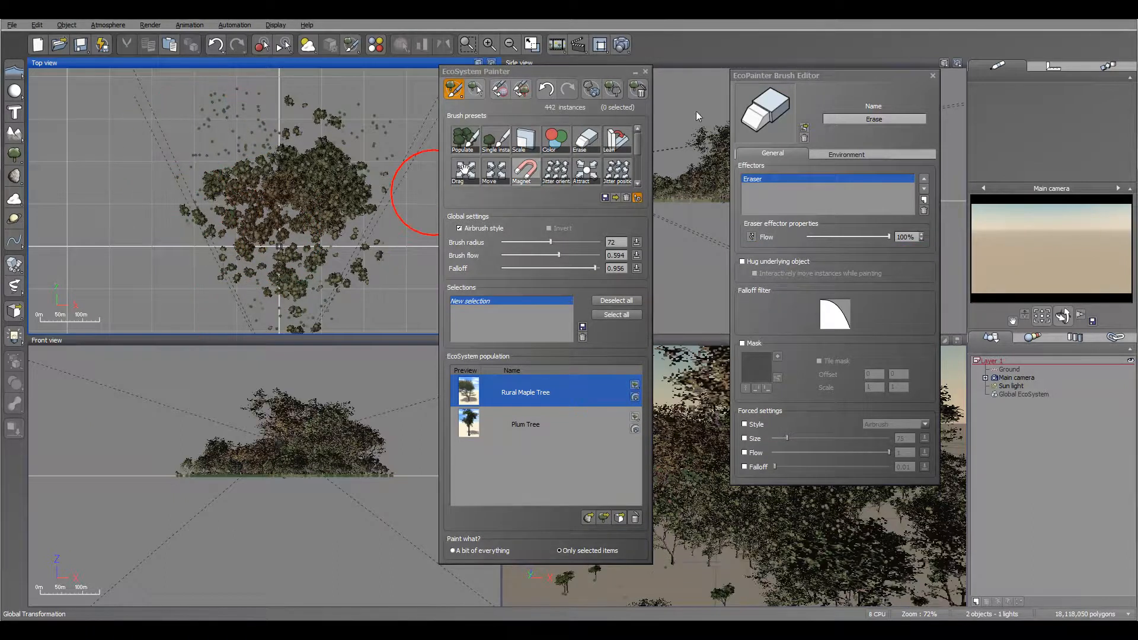
pyautogui.click(616, 136)
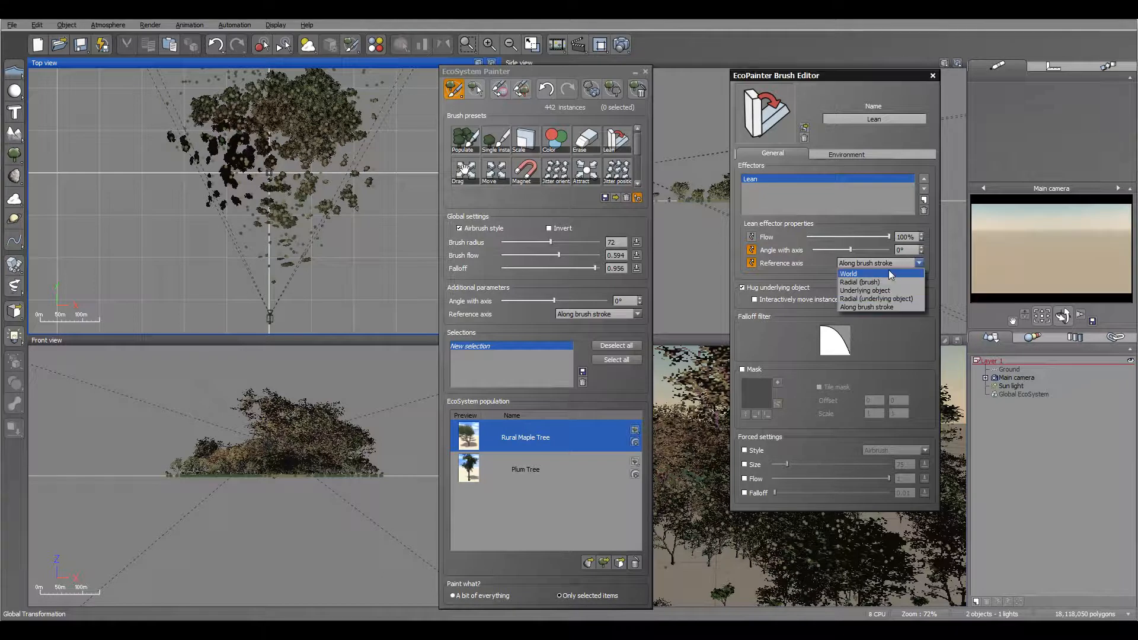
pyautogui.moveTo(891, 282)
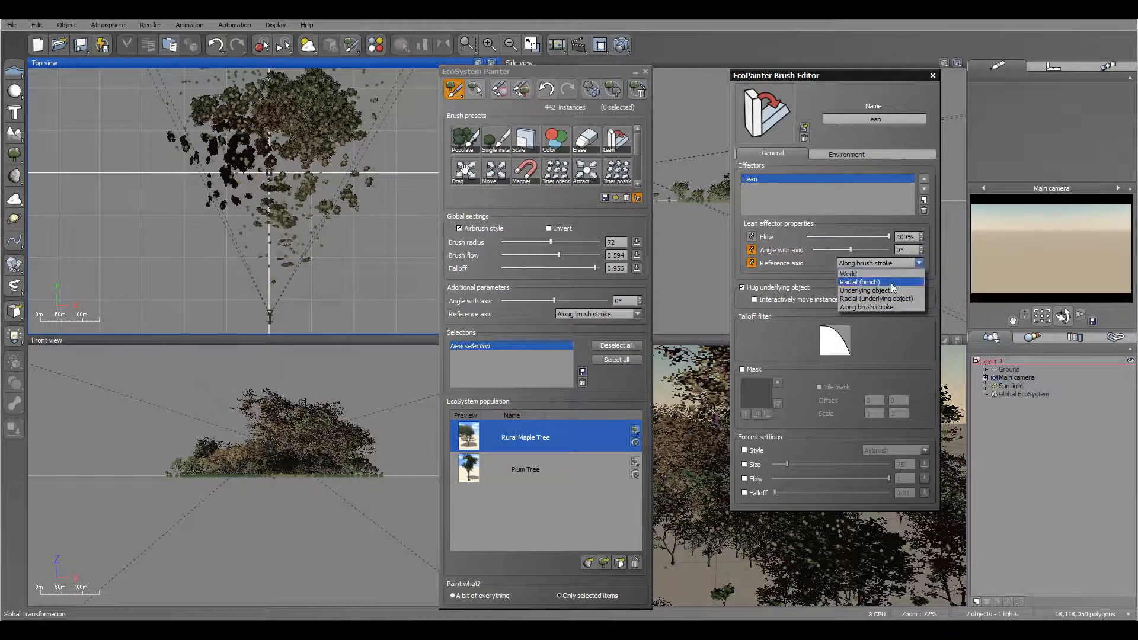
# Lean trees on the upper left and centre using Radial (brush) and Radial (underlying object) axes.
pyautogui.click(860, 282)
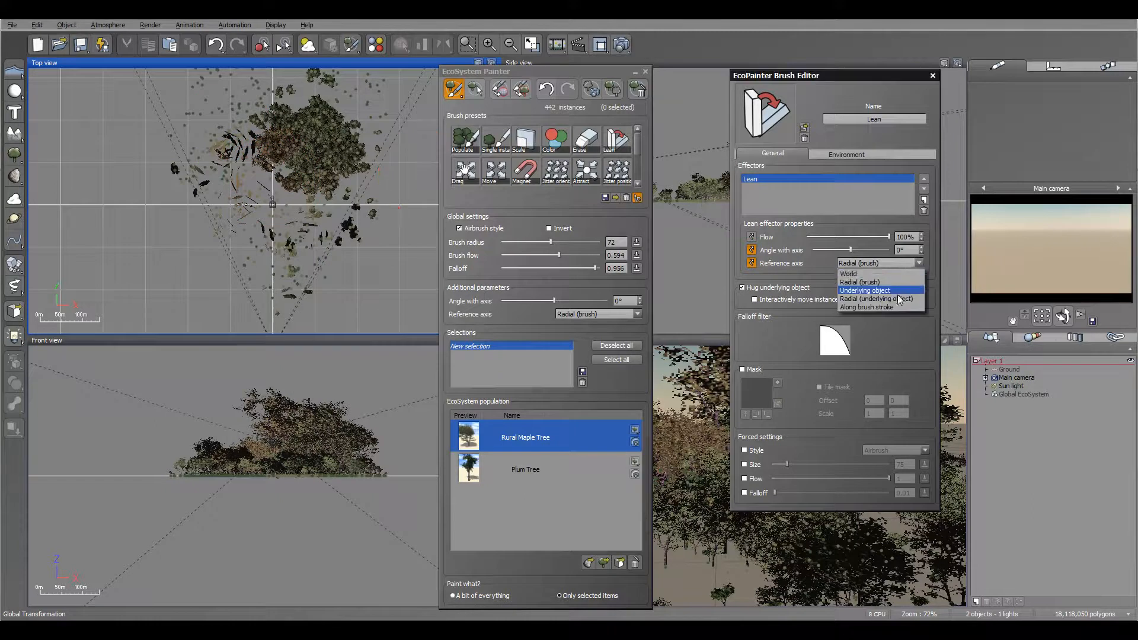
pyautogui.click(876, 298)
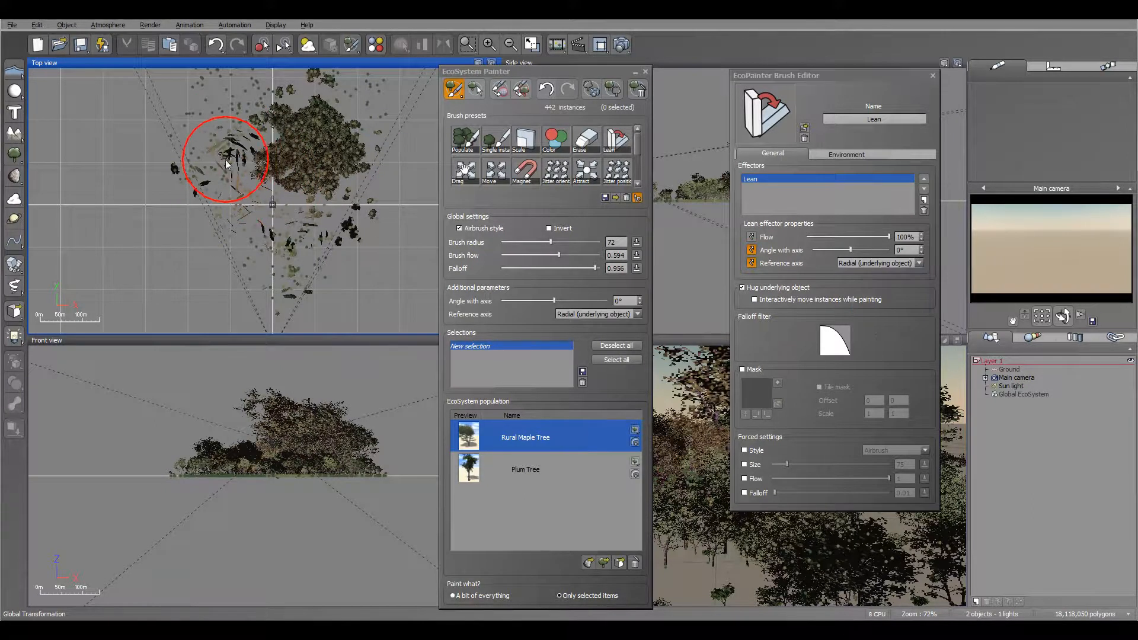
pyautogui.moveTo(225, 160); pyautogui.dragTo(333, 167)
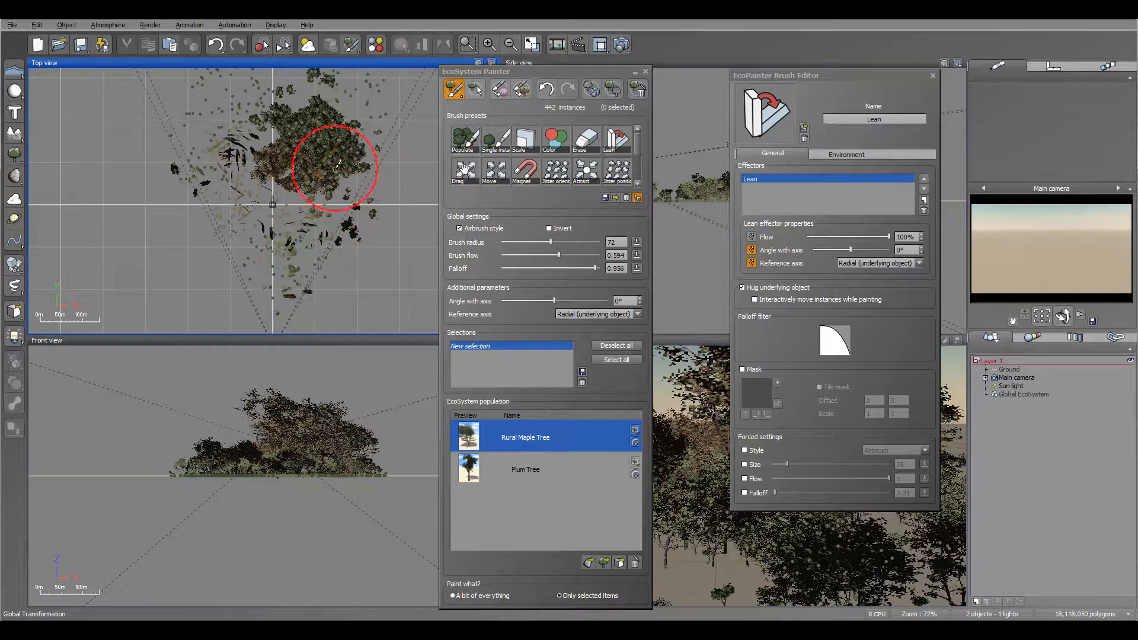
pyautogui.moveTo(336, 168); pyautogui.dragTo(272, 204)
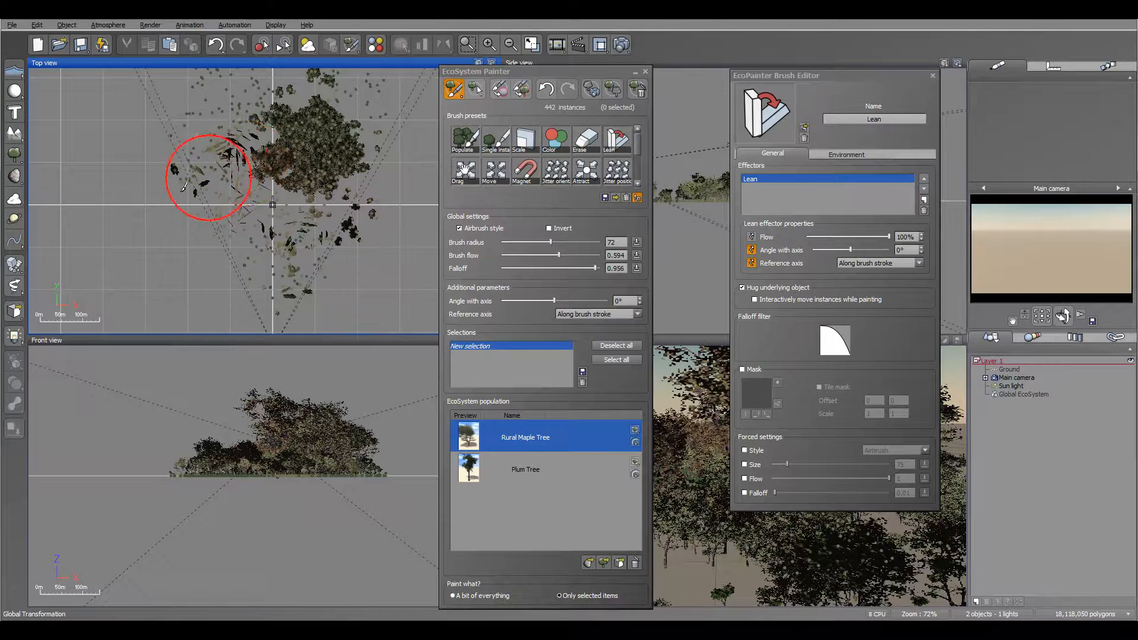
pyautogui.moveTo(207, 177); pyautogui.dragTo(279, 221)
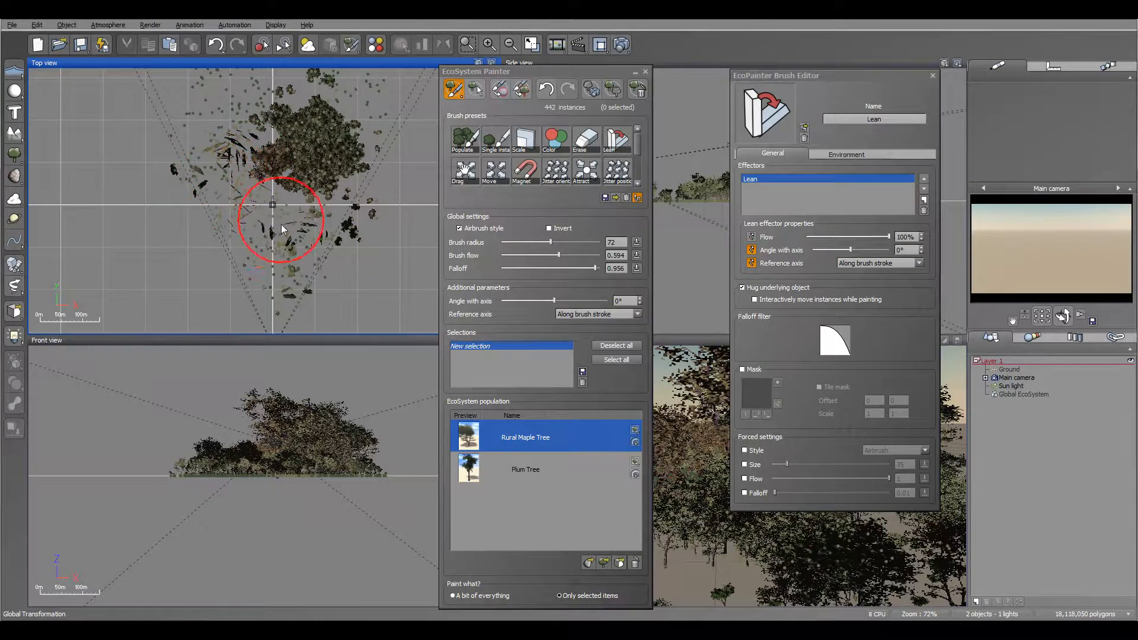
pyautogui.moveTo(284, 221); pyautogui.dragTo(417, 214)
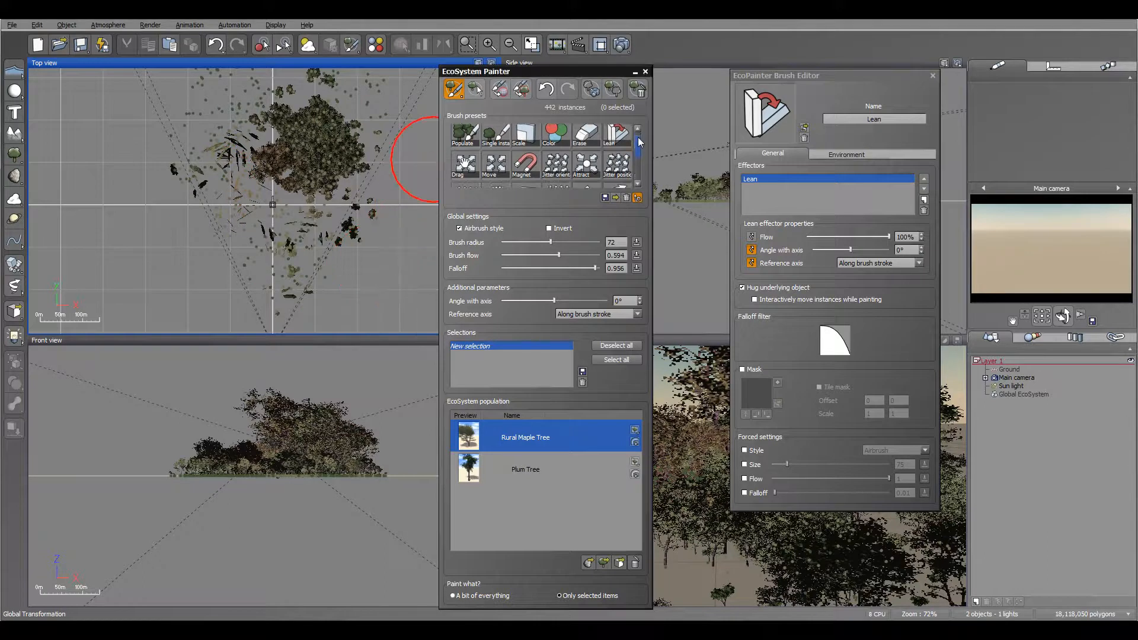
# Drag tree clumps around the left, centre and lower centre with the Drag brush.
pyautogui.click(464, 148)
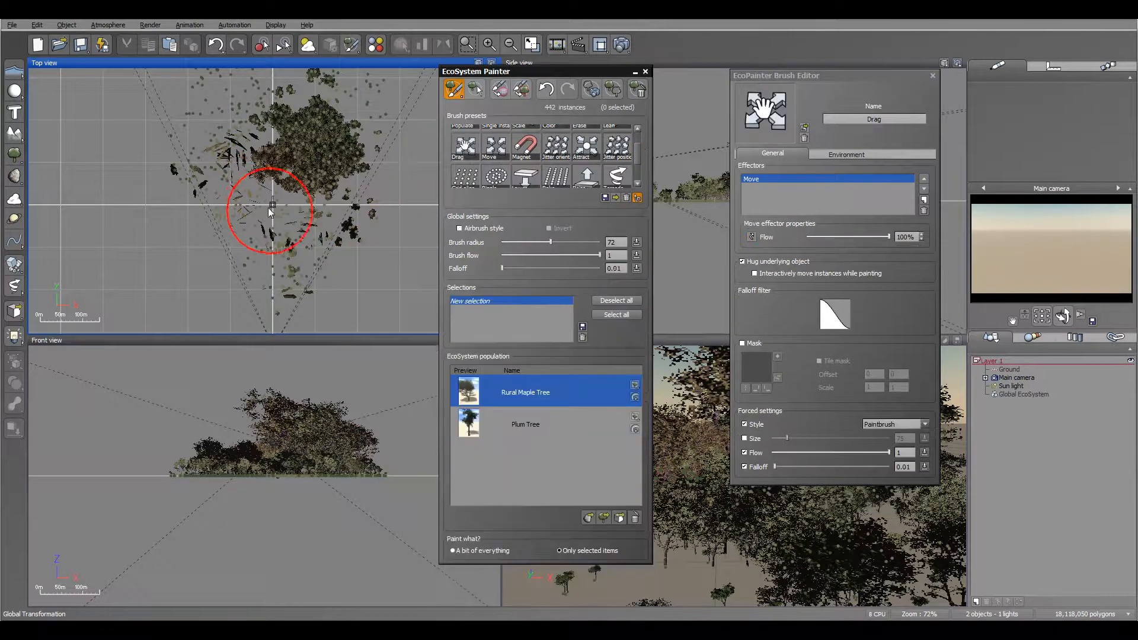
pyautogui.moveTo(268, 213); pyautogui.dragTo(231, 127)
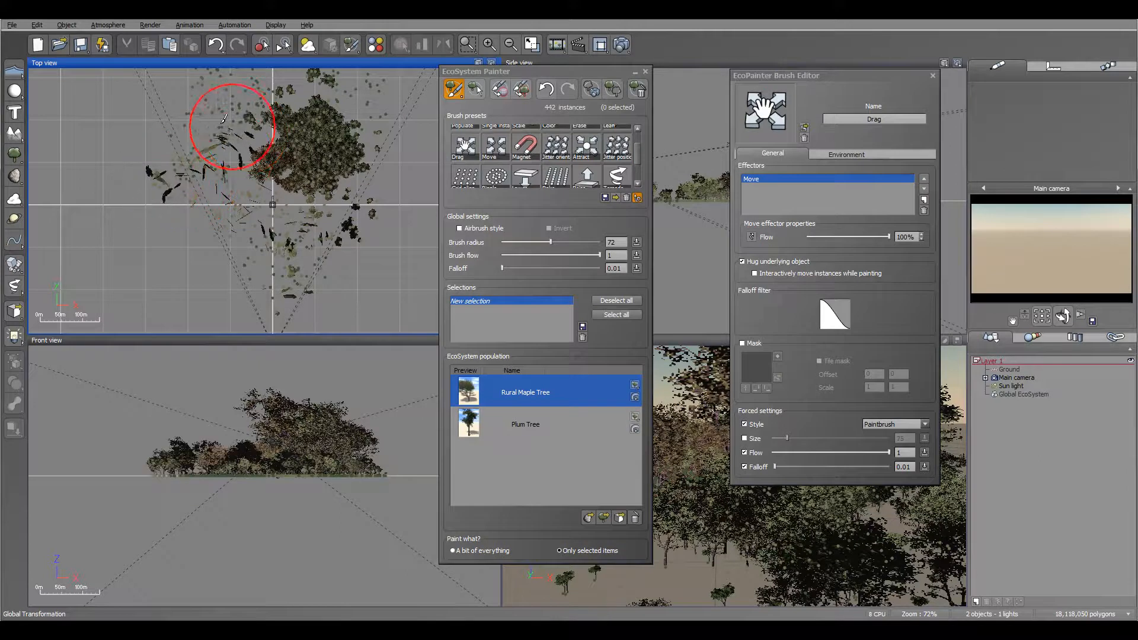
pyautogui.moveTo(230, 126); pyautogui.dragTo(314, 241)
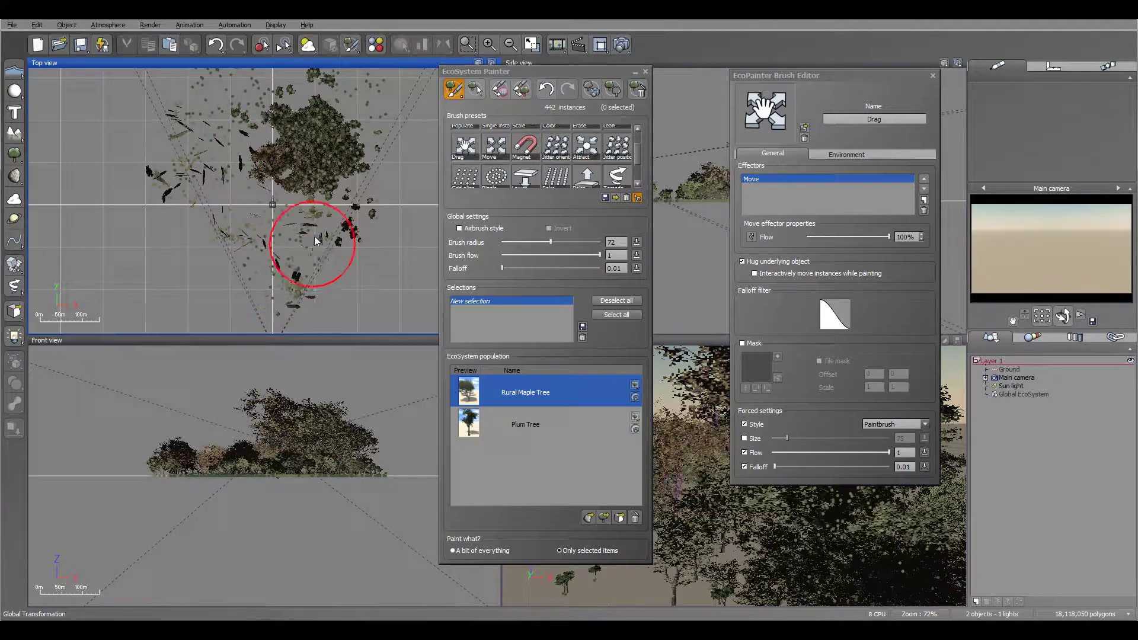
pyautogui.moveTo(316, 243); pyautogui.dragTo(363, 134)
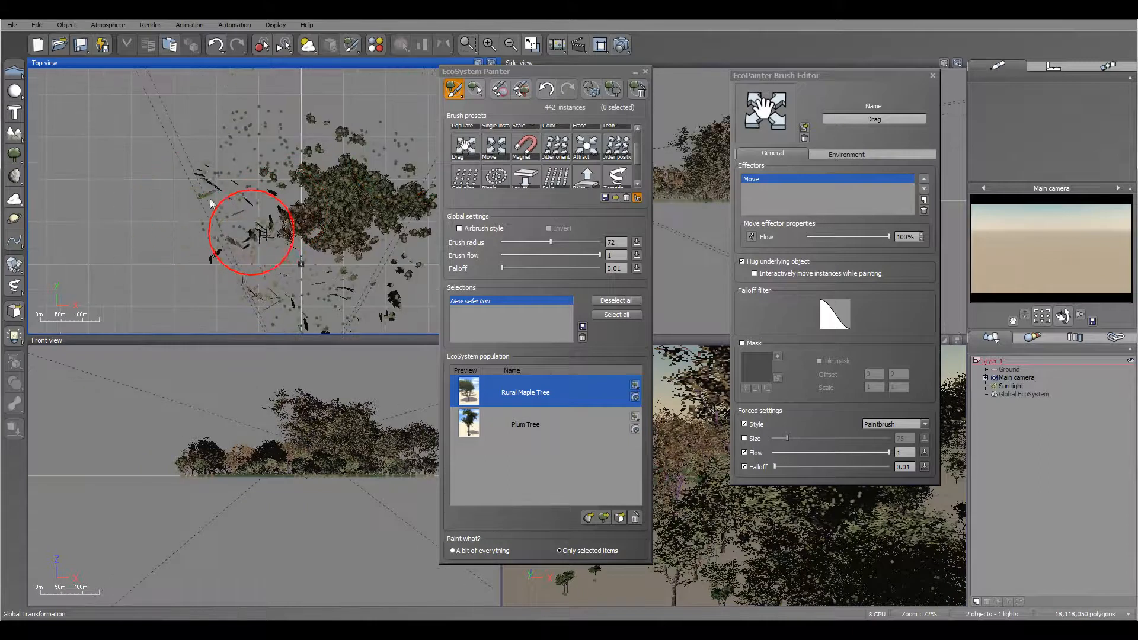
pyautogui.moveTo(250, 232); pyautogui.dragTo(236, 117)
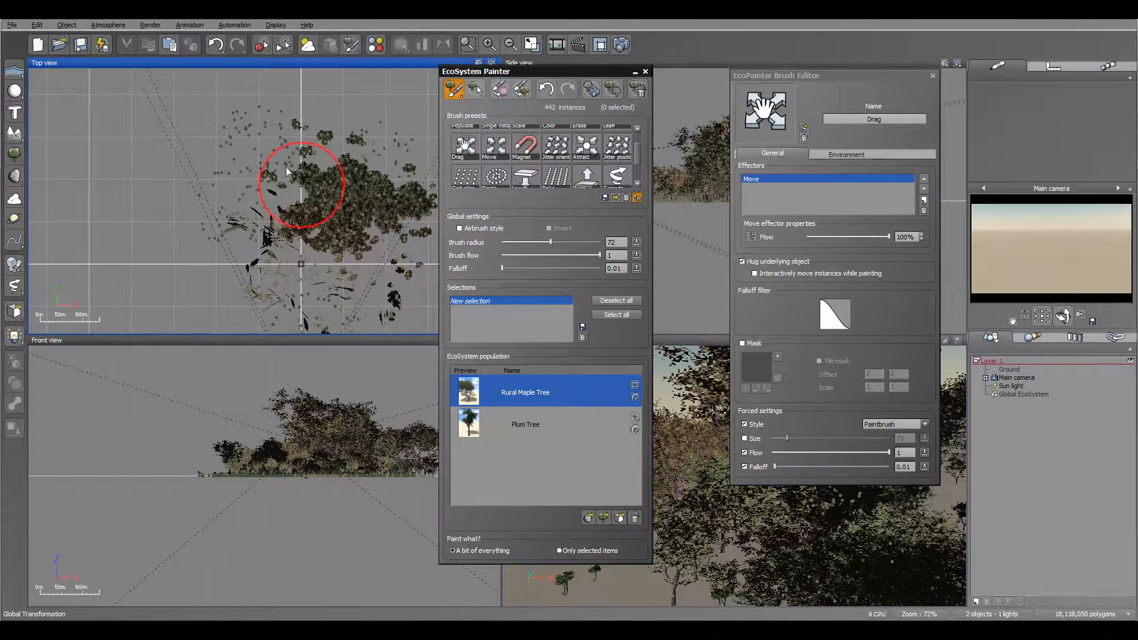
pyautogui.moveTo(298, 181); pyautogui.dragTo(257, 145)
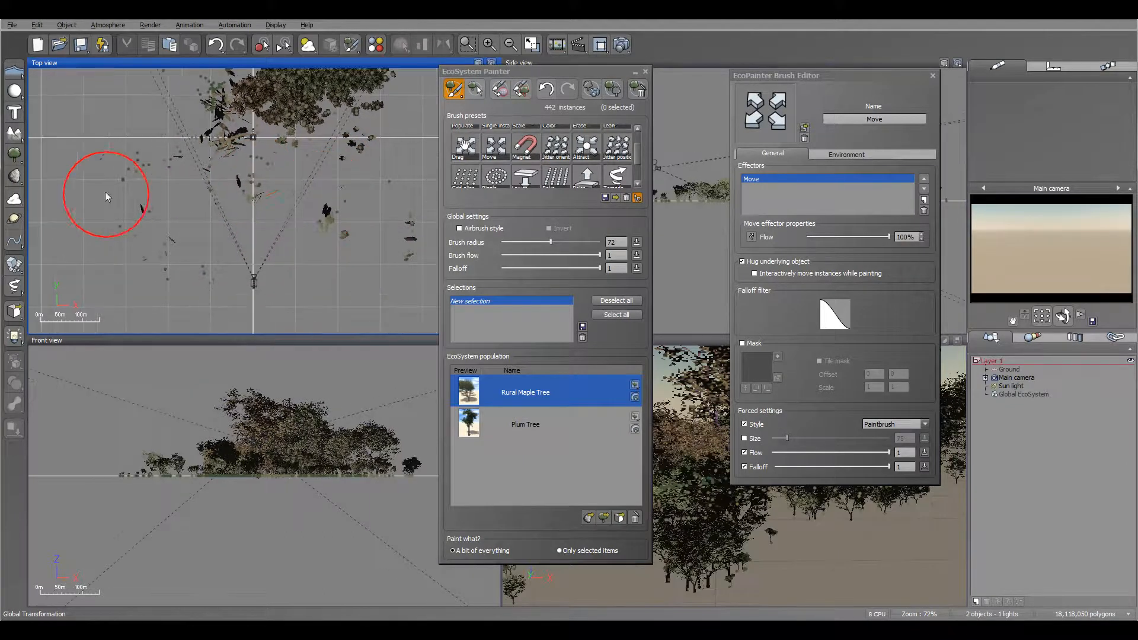
# Move stray trees from the left and right of centre into the upper-left clump.
pyautogui.moveTo(105, 196); pyautogui.dragTo(261, 192)
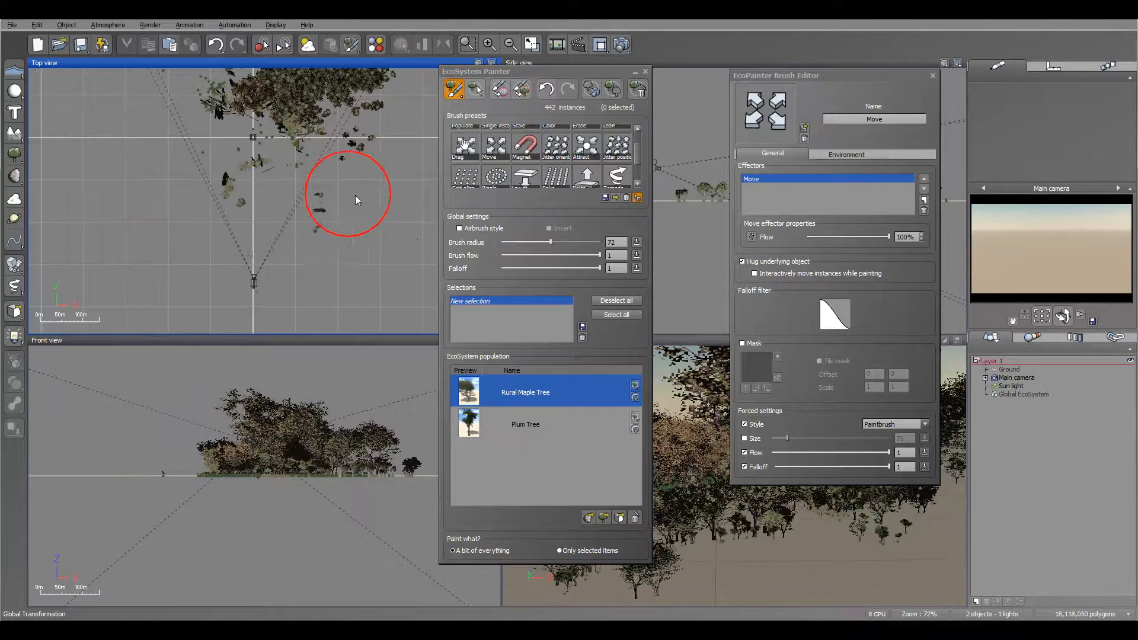
pyautogui.moveTo(348, 196); pyautogui.dragTo(243, 182)
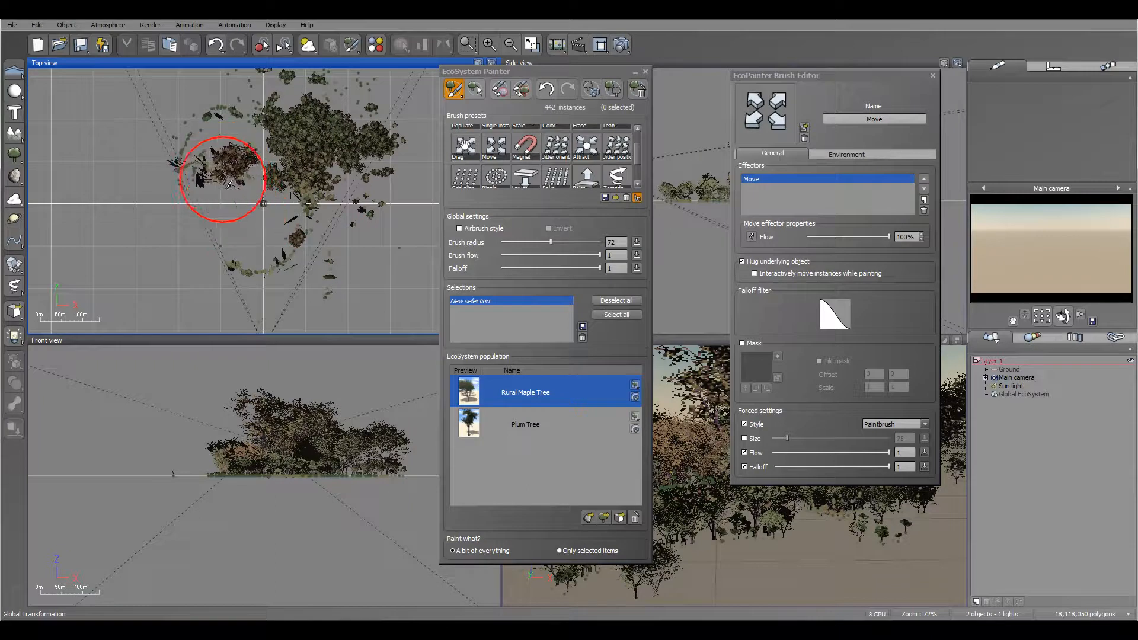
pyautogui.moveTo(226, 175); pyautogui.dragTo(407, 181)
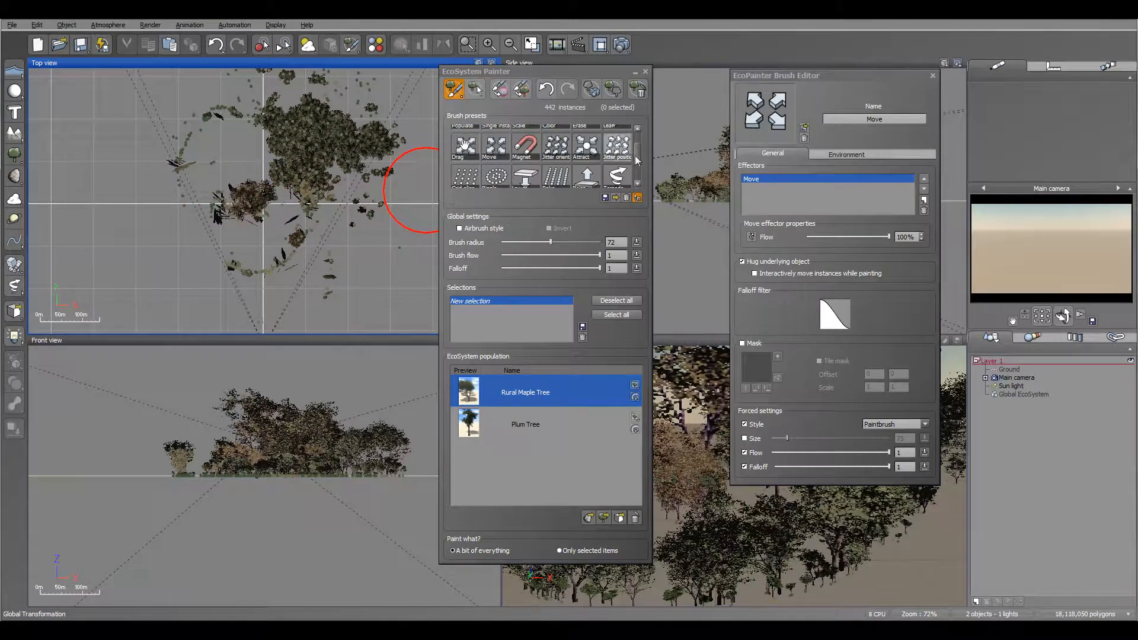
pyautogui.click(525, 147)
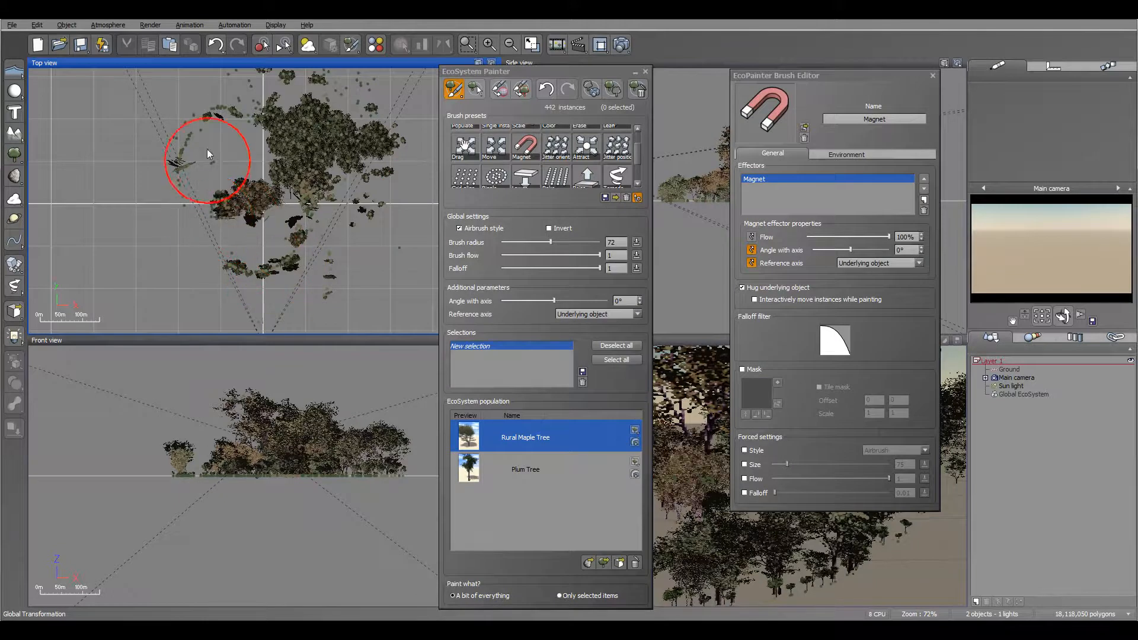
# Gather left-side trees with the Magnet brush, switching its reference axis to Along brush stroke.
pyautogui.moveTo(207, 158); pyautogui.dragTo(332, 218)
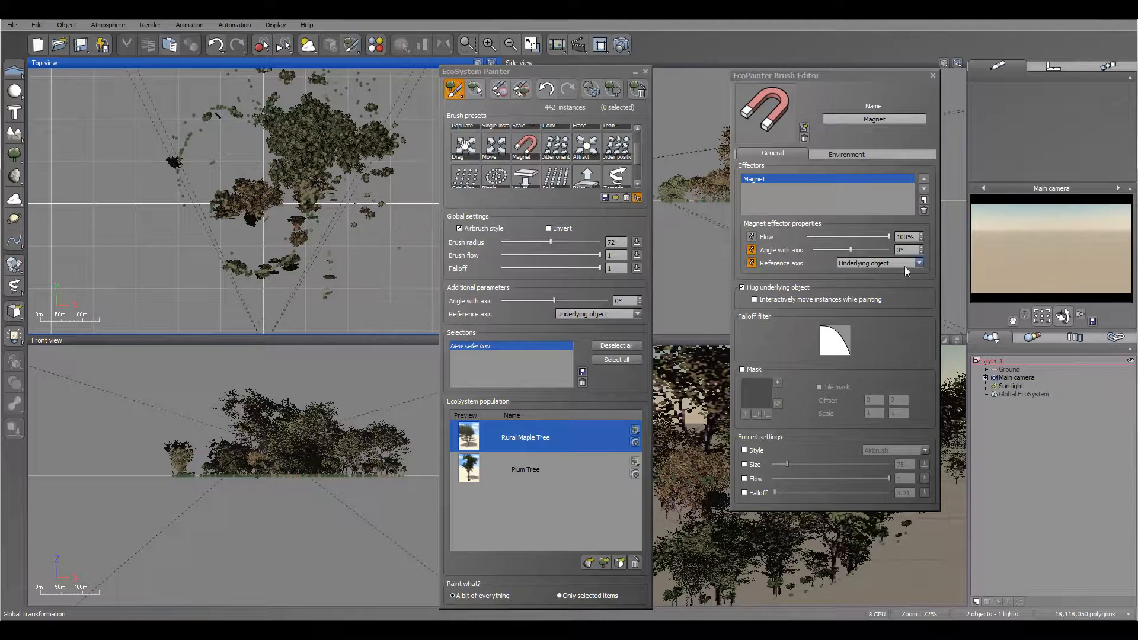
pyautogui.click(919, 263)
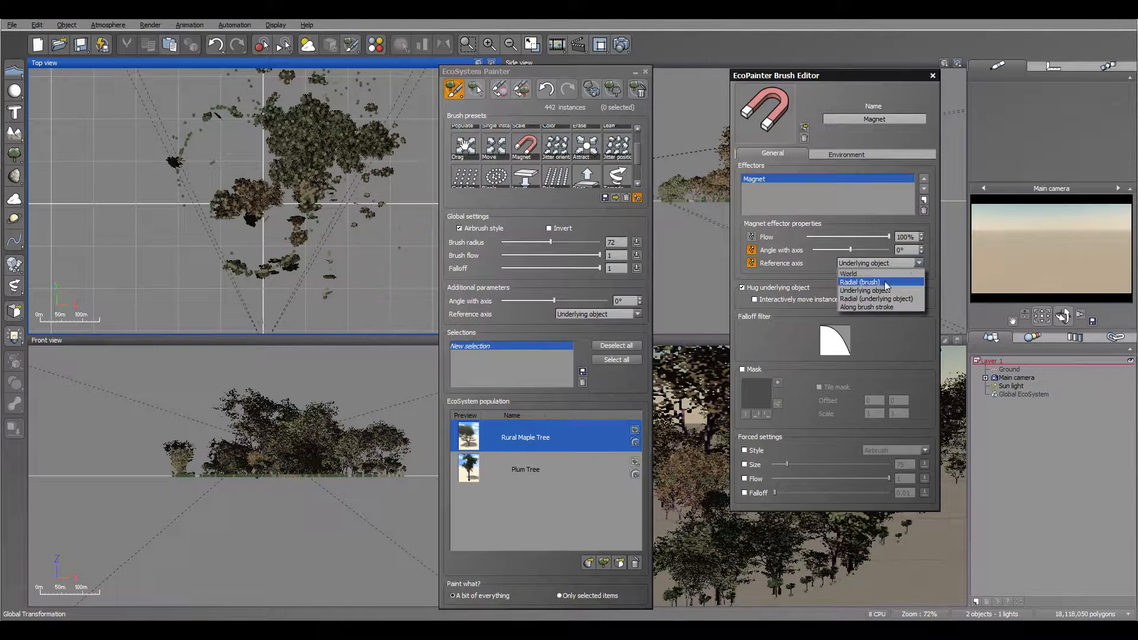
pyautogui.click(867, 307)
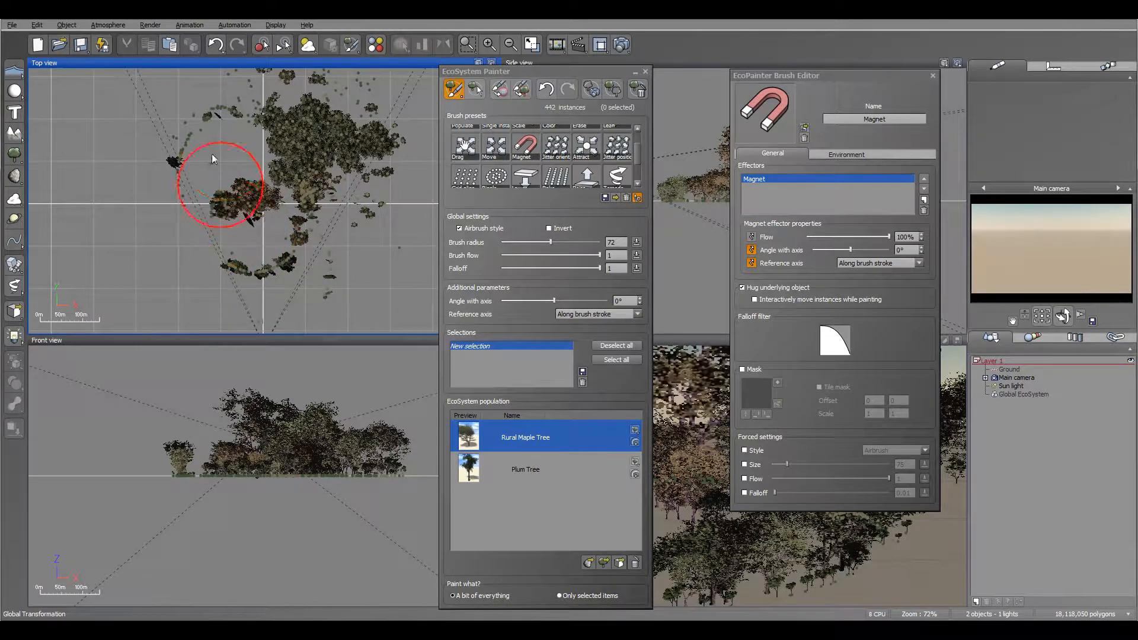
pyautogui.moveTo(214, 158); pyautogui.dragTo(182, 142)
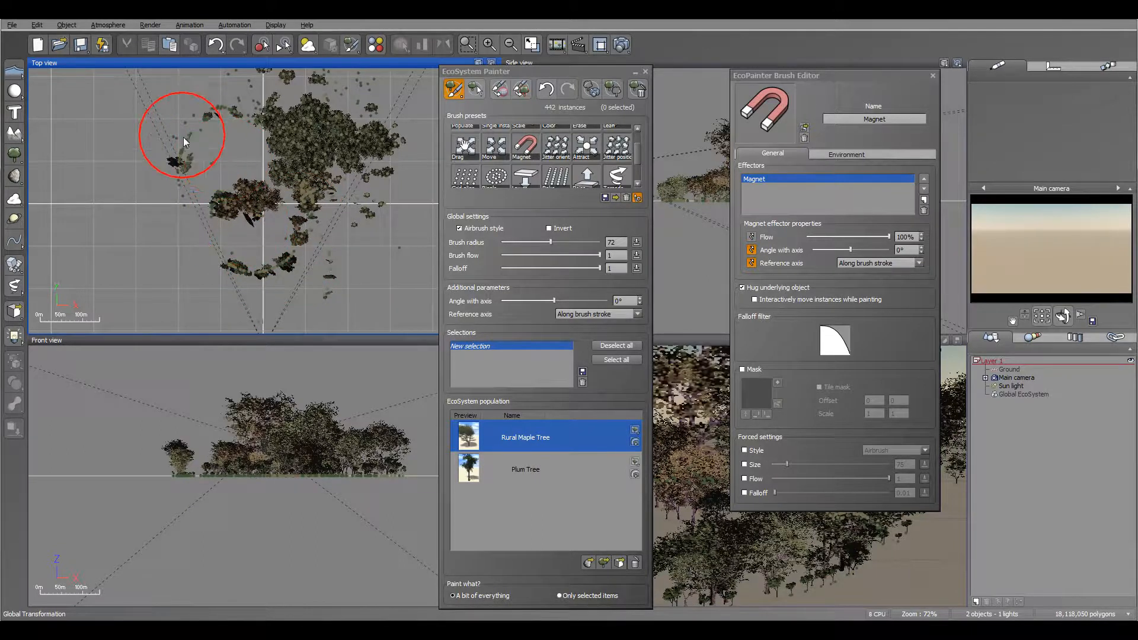
pyautogui.moveTo(183, 142); pyautogui.dragTo(263, 201)
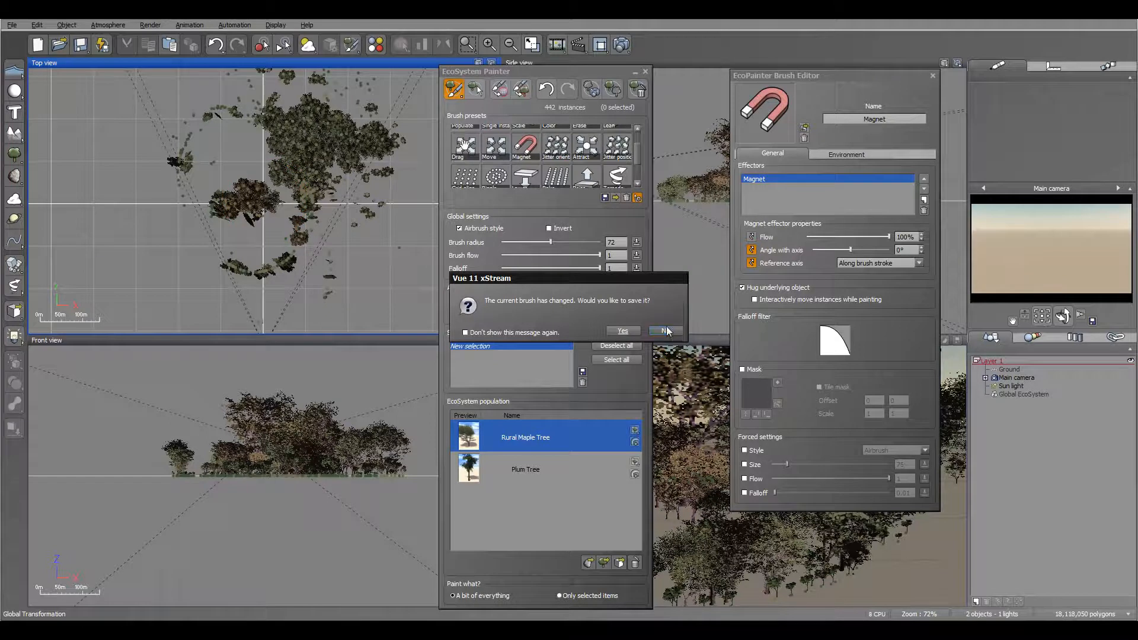
# Discard the brush changes and randomly reorient trees in the central cluster with Jitter orientation.
pyautogui.click(660, 331)
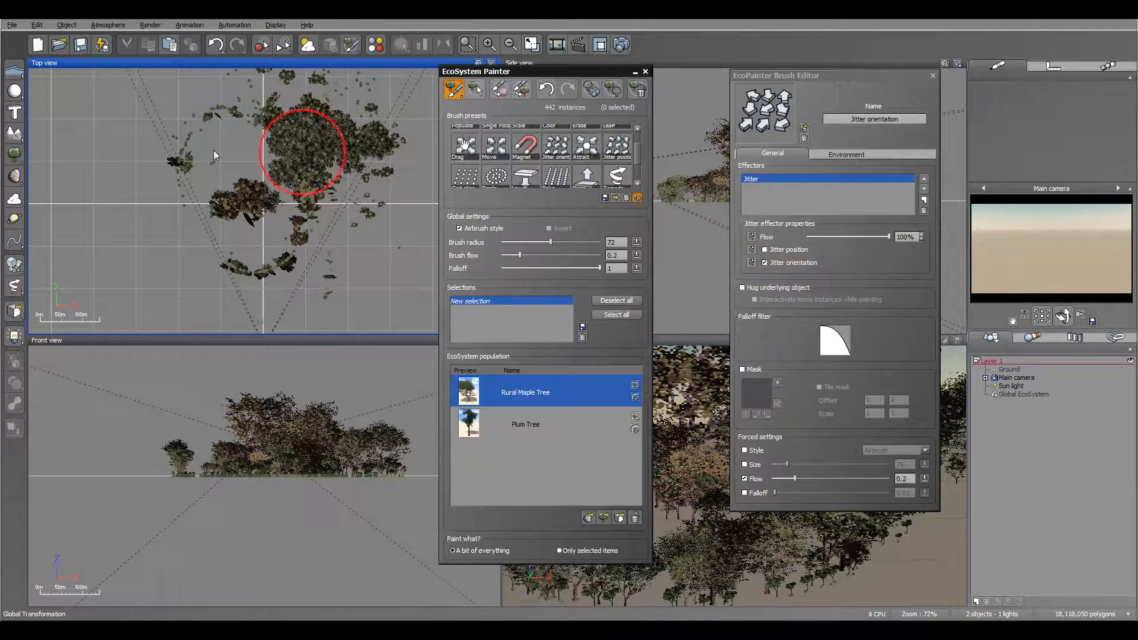
pyautogui.moveTo(301, 152); pyautogui.dragTo(311, 207)
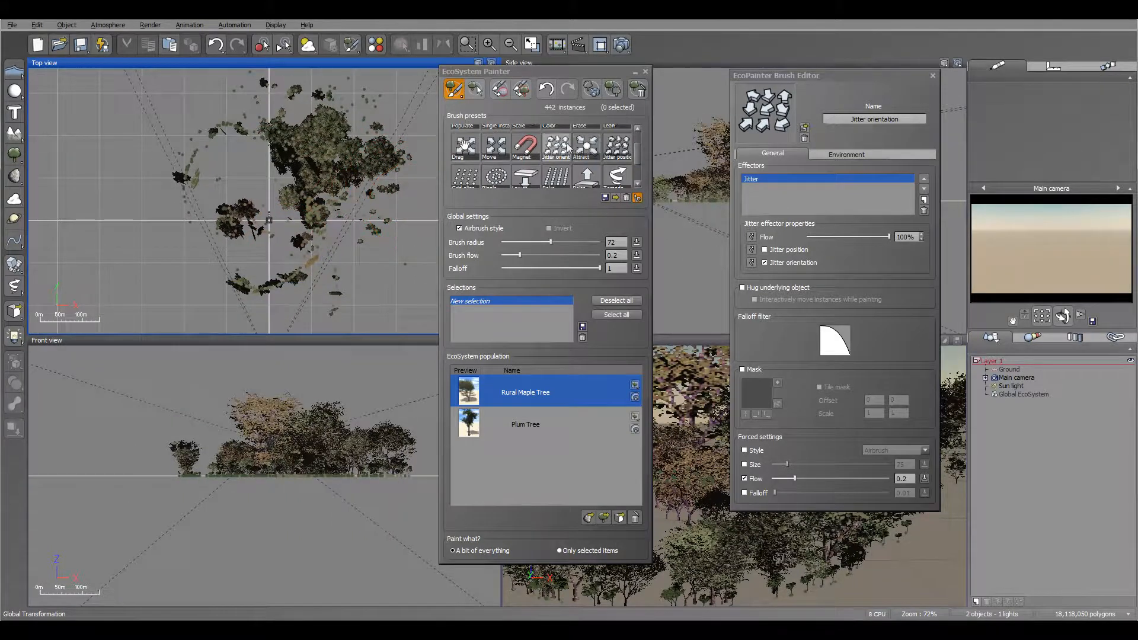
pyautogui.click(586, 146)
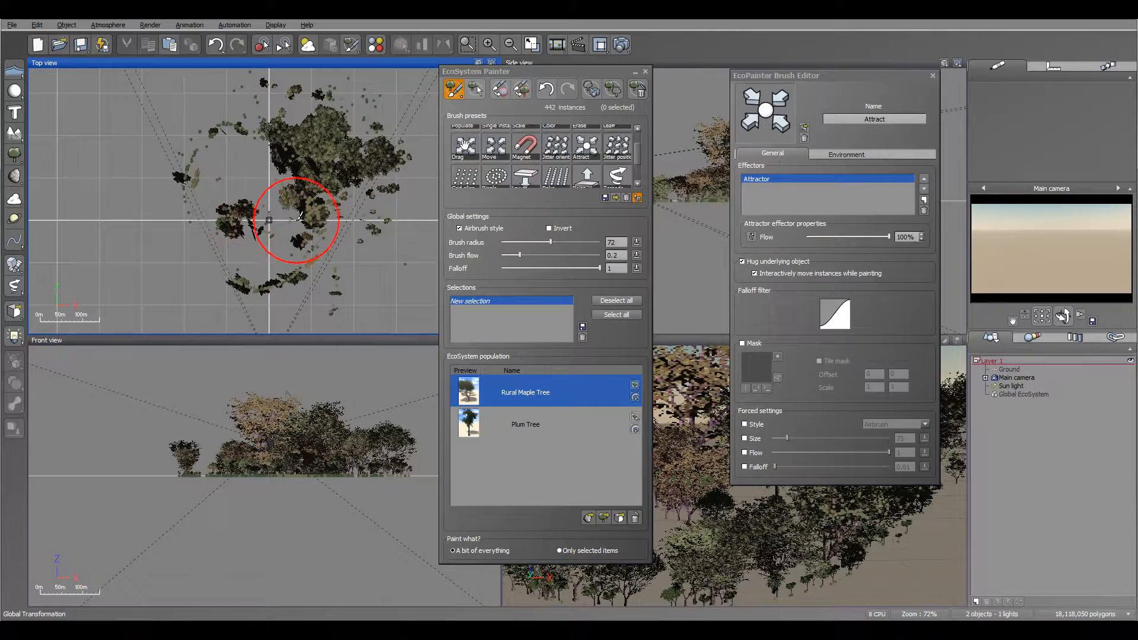
# Attract scattered trees together below, lower-left and upper-left of the central cluster.
pyautogui.moveTo(298, 221); pyautogui.dragTo(284, 247)
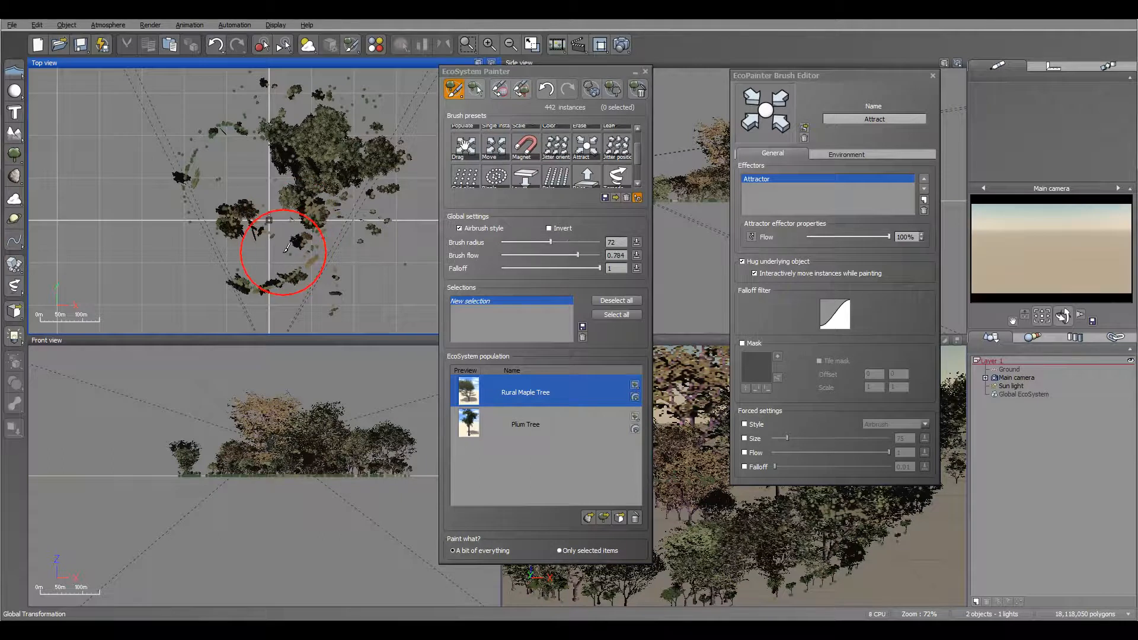
pyautogui.moveTo(283, 254); pyautogui.dragTo(240, 227)
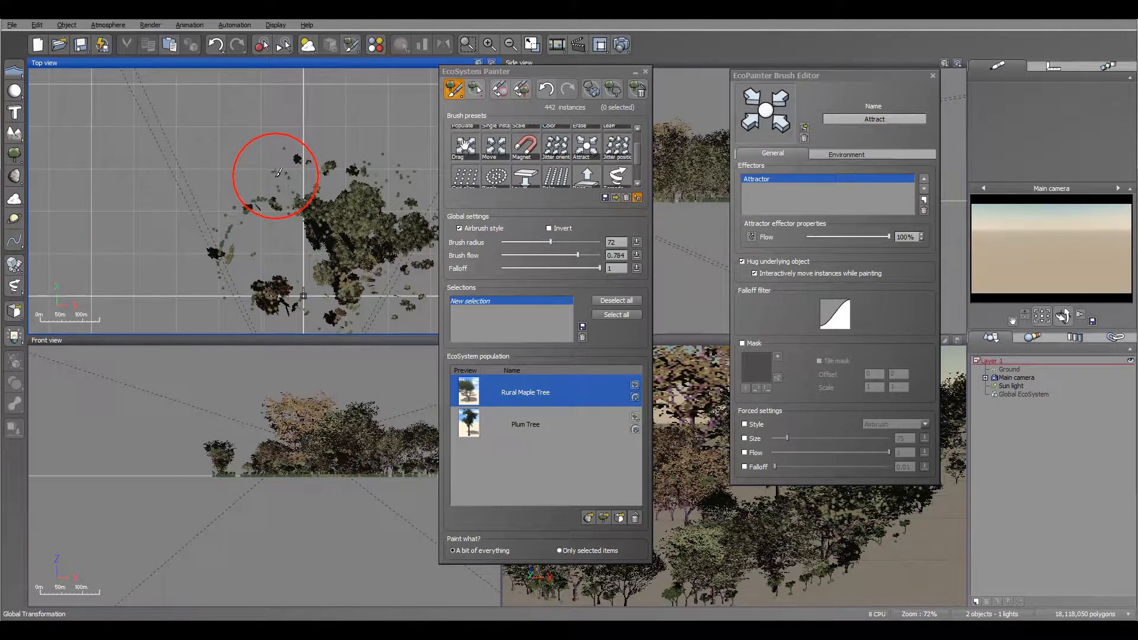
pyautogui.moveTo(278, 173); pyautogui.dragTo(320, 236)
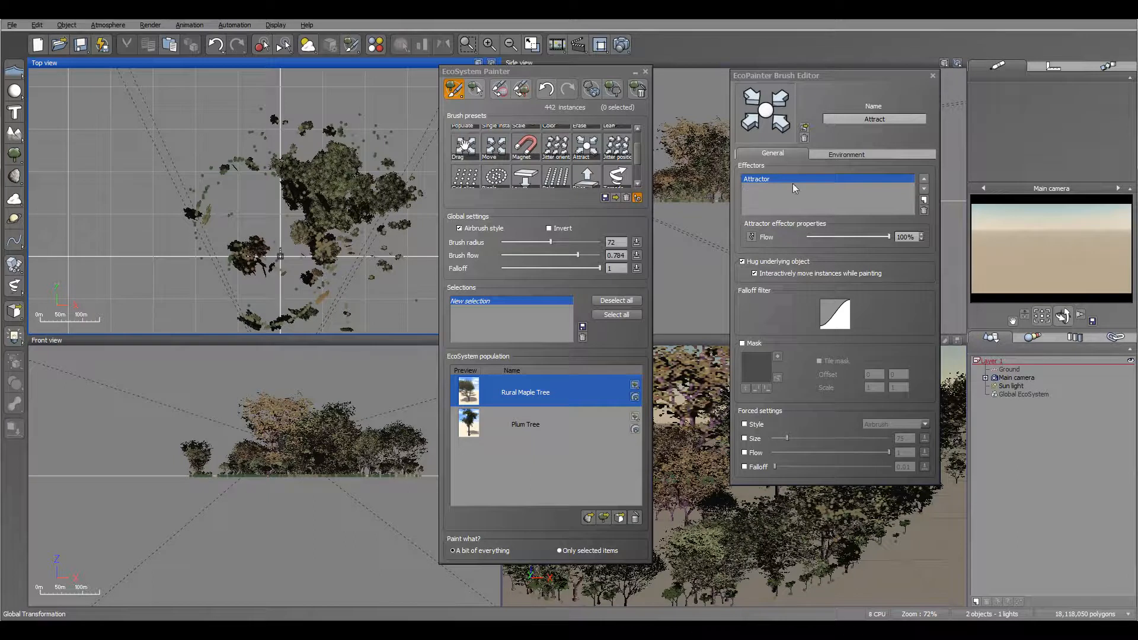
pyautogui.moveTo(913, 198)
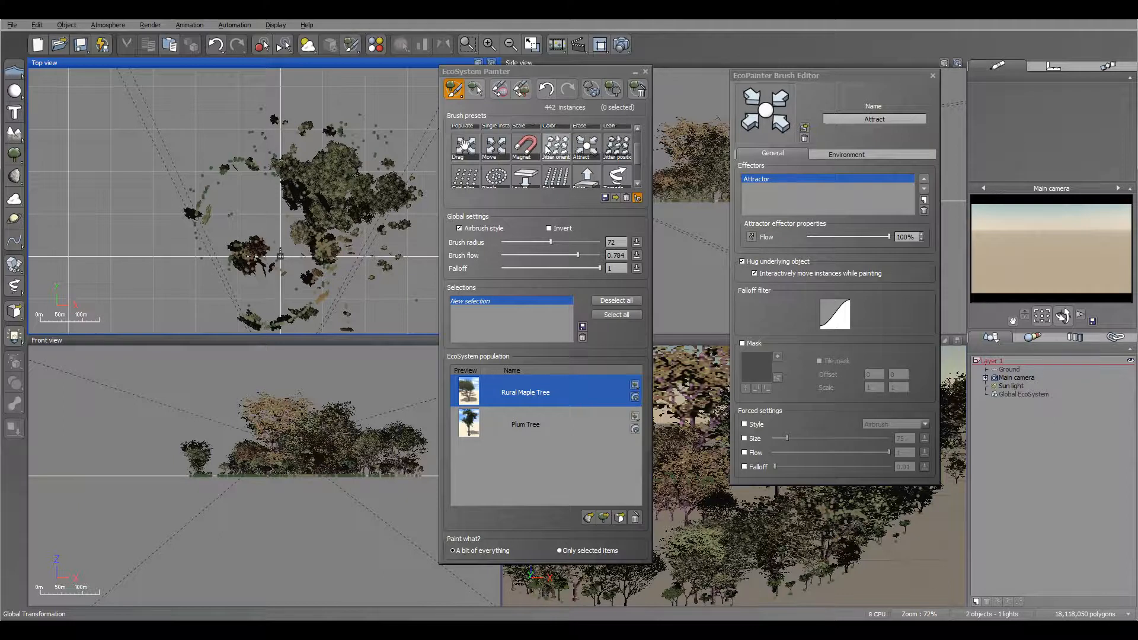
# Reselect the Attract preset and add a Spin effector alongside its Attractor.
pyautogui.click(525, 147)
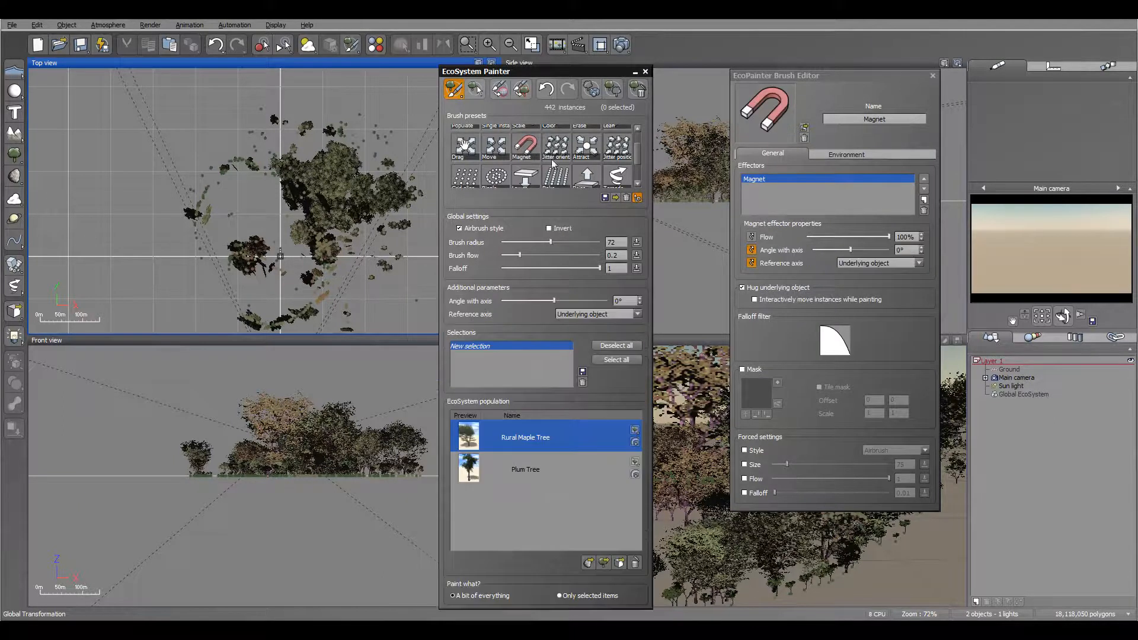
pyautogui.click(586, 147)
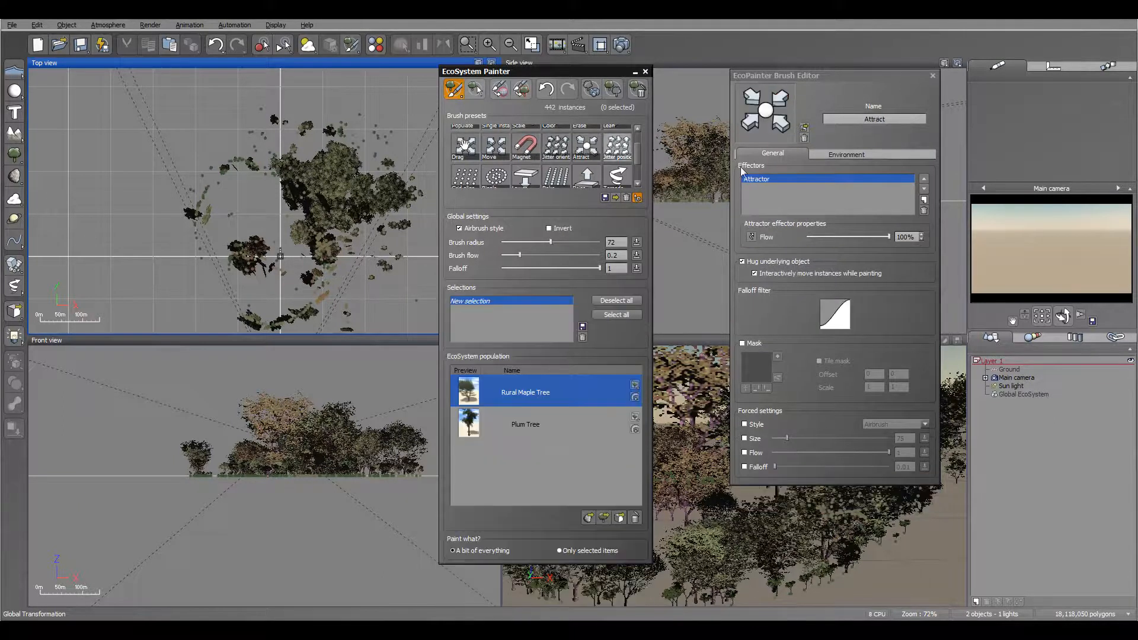
pyautogui.click(874, 119)
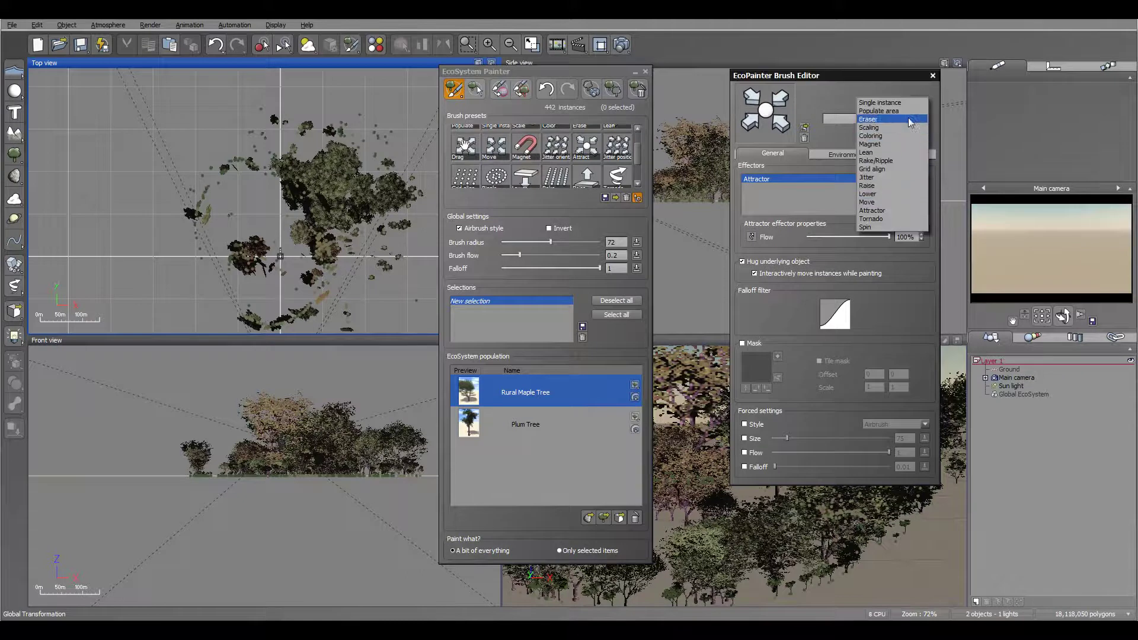
pyautogui.moveTo(880, 227)
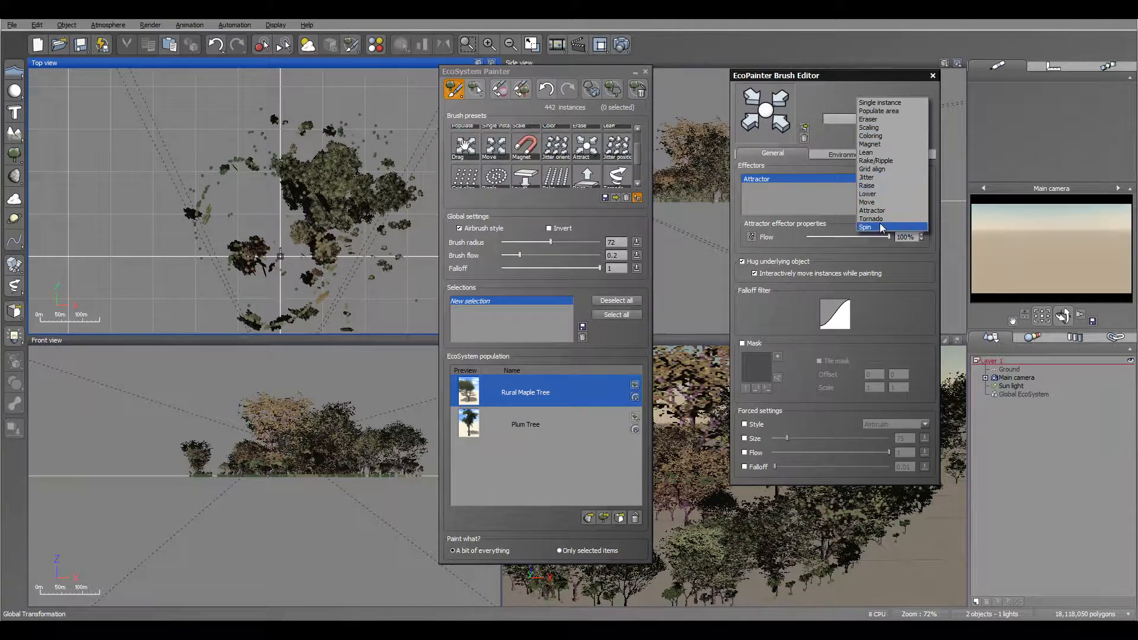
pyautogui.click(865, 227)
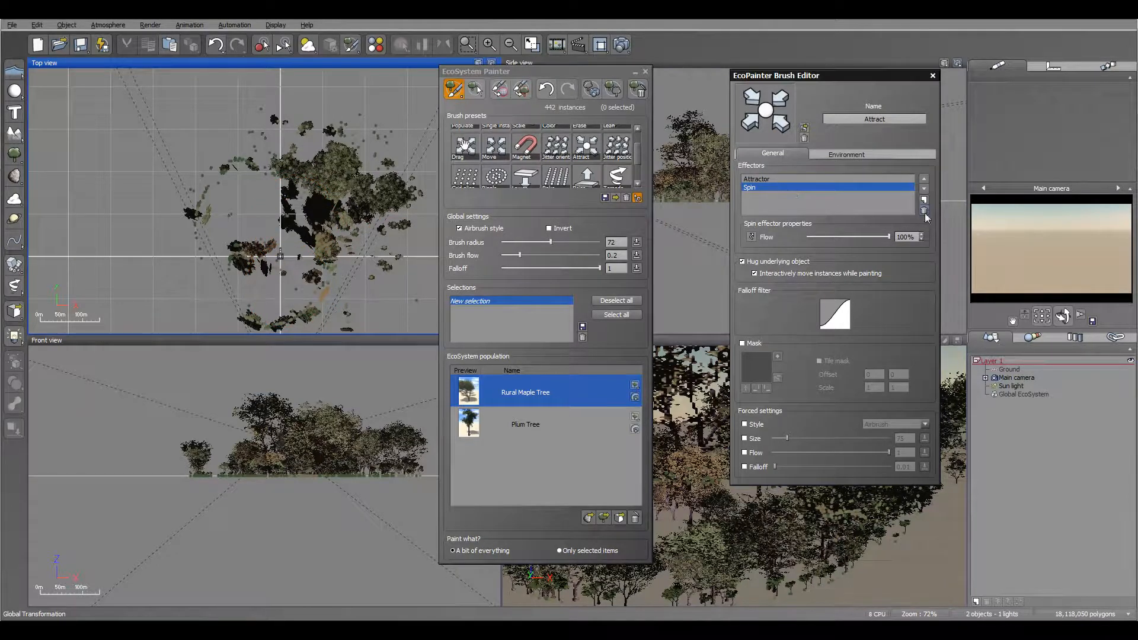
# Remove the Spin effector and jitter tree positions across the cluster centre and left side.
pyautogui.click(924, 210)
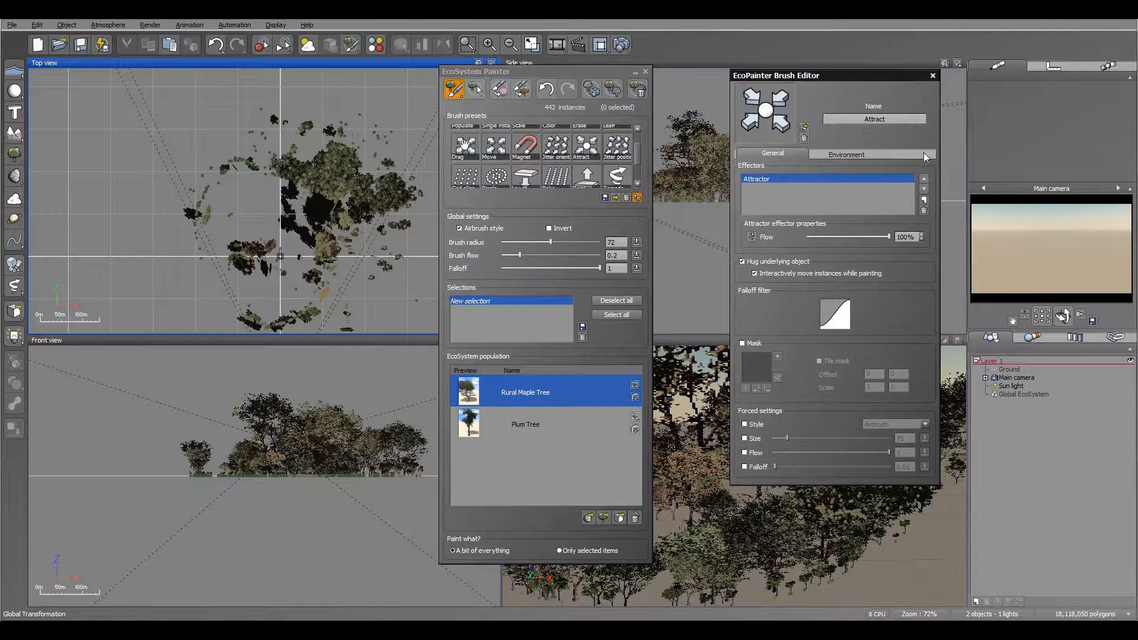
pyautogui.click(617, 147)
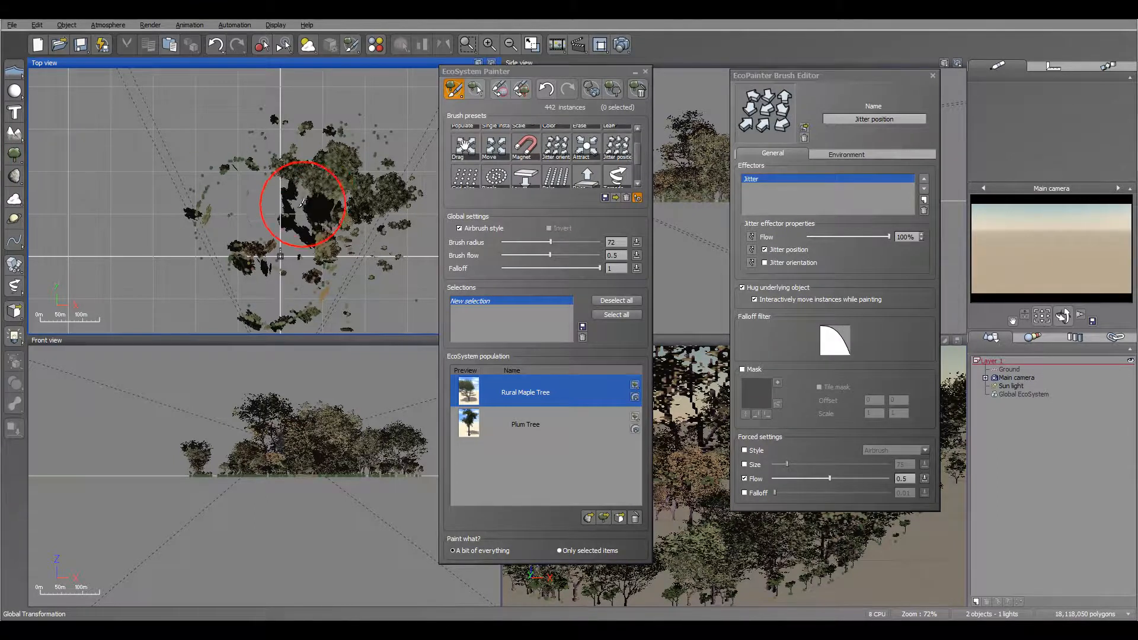
pyautogui.moveTo(304, 201); pyautogui.dragTo(255, 201)
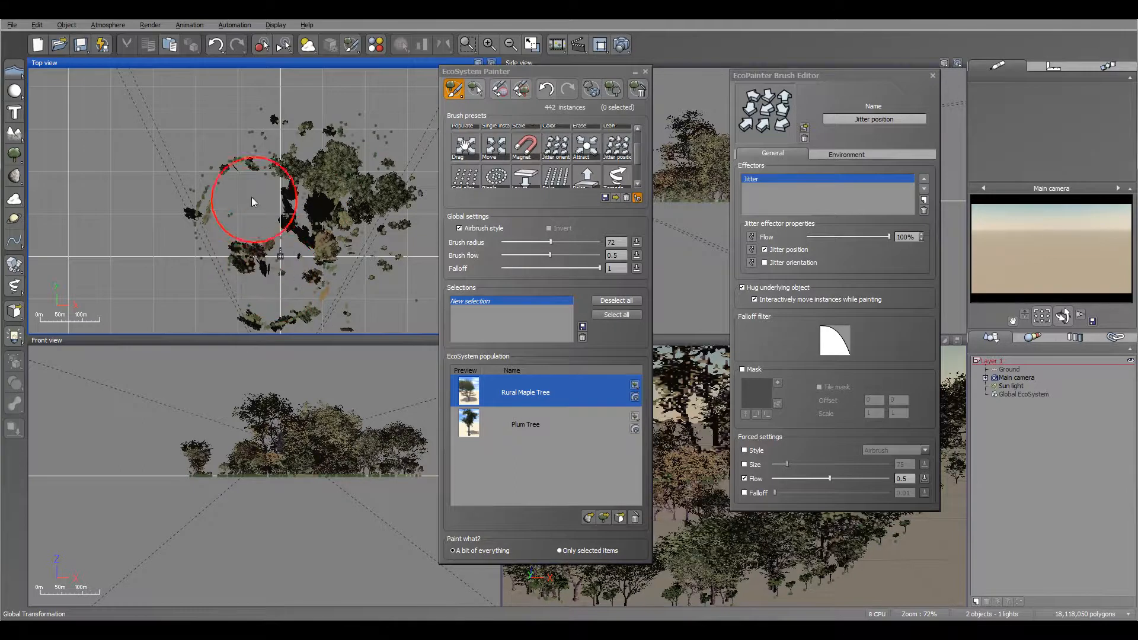
pyautogui.moveTo(252, 201); pyautogui.dragTo(314, 239)
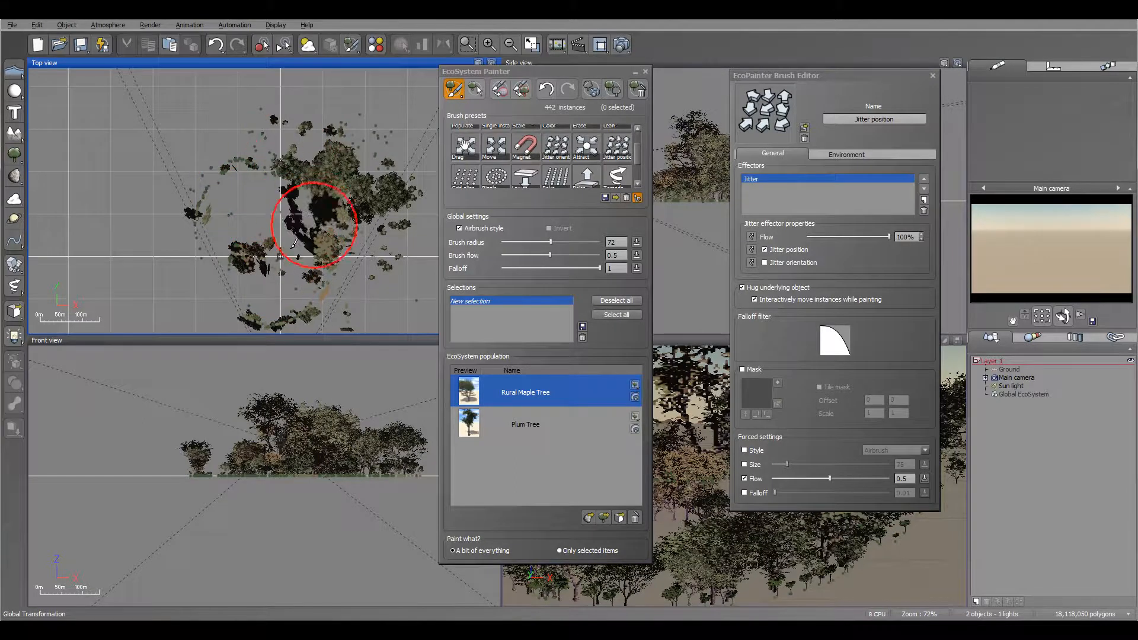
pyautogui.click(465, 174)
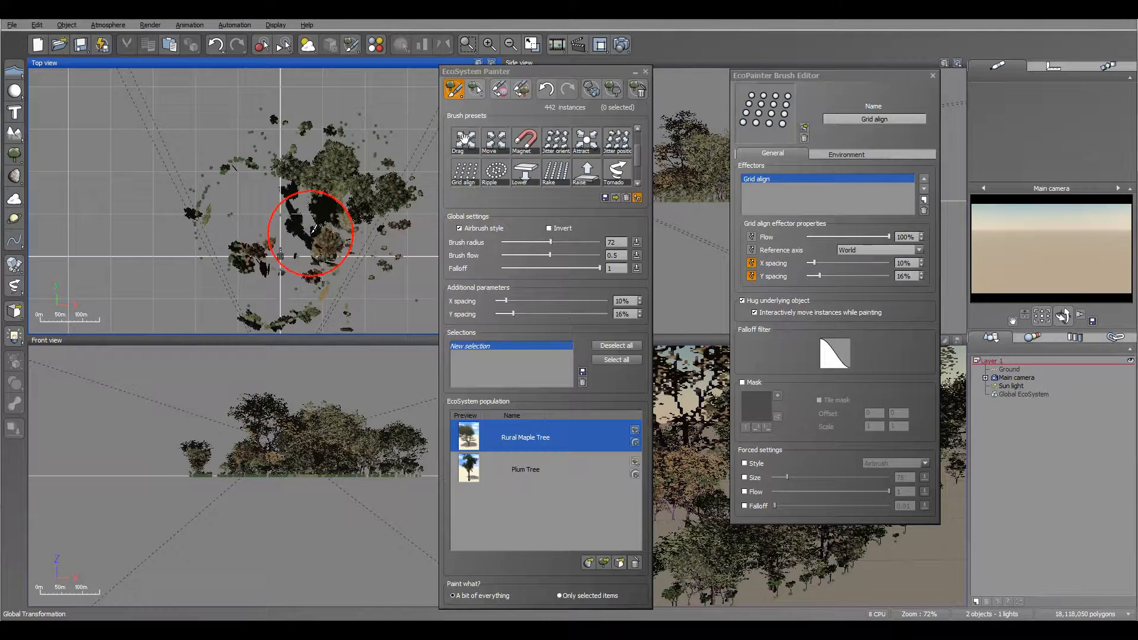
# Grid-align trees in the centre, on the left side and at the upper left.
pyautogui.moveTo(311, 233); pyautogui.dragTo(250, 258)
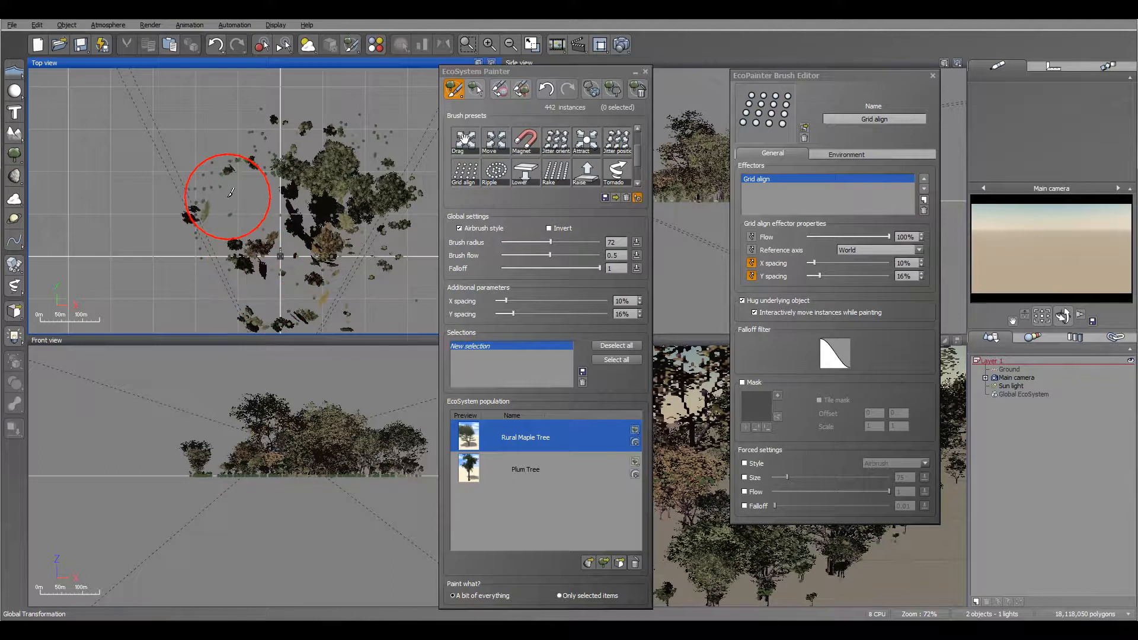
pyautogui.moveTo(226, 196); pyautogui.dragTo(291, 156)
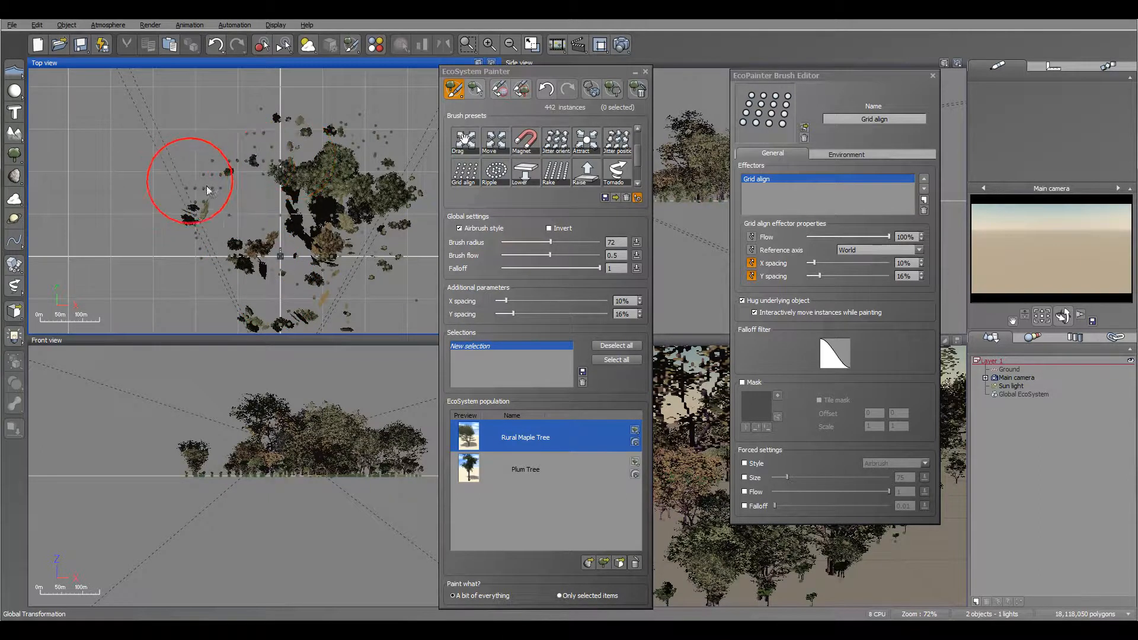
pyautogui.moveTo(207, 190); pyautogui.dragTo(261, 261)
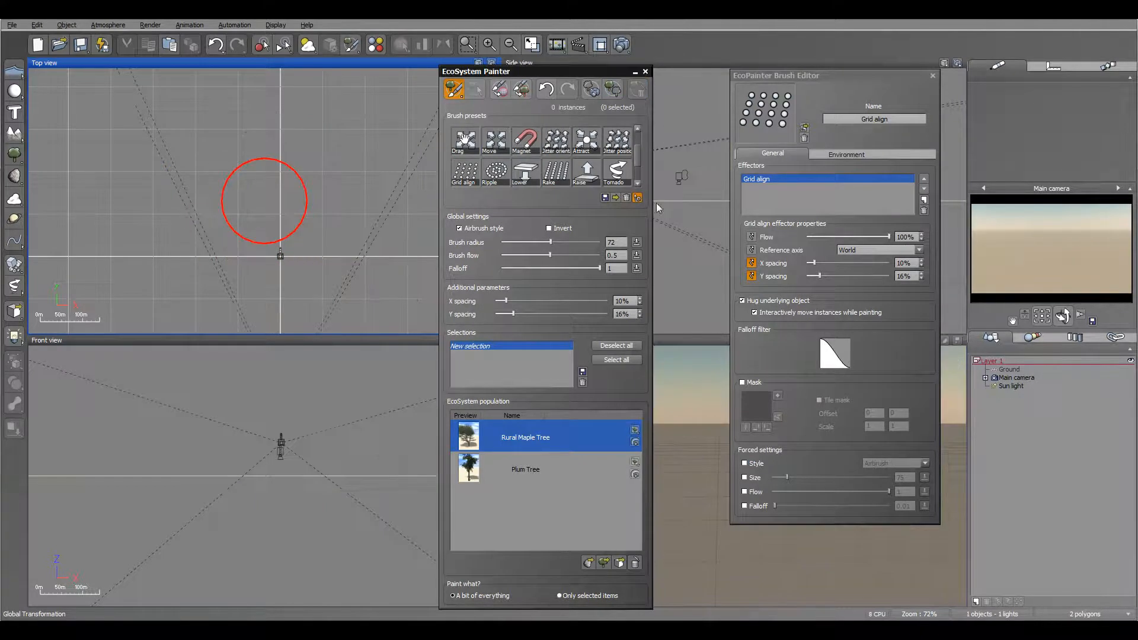
# Populate plum trees near the centre, then grid-align them centrally, upper-left and along the left edge.
pyautogui.click(525, 469)
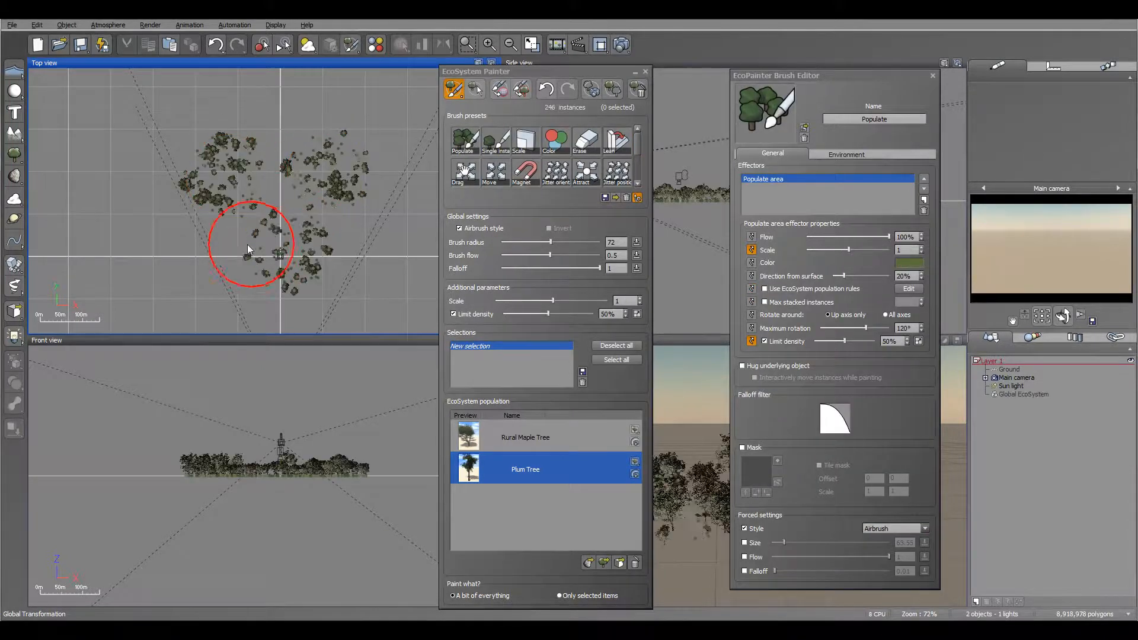
pyautogui.moveTo(250, 246); pyautogui.dragTo(355, 233)
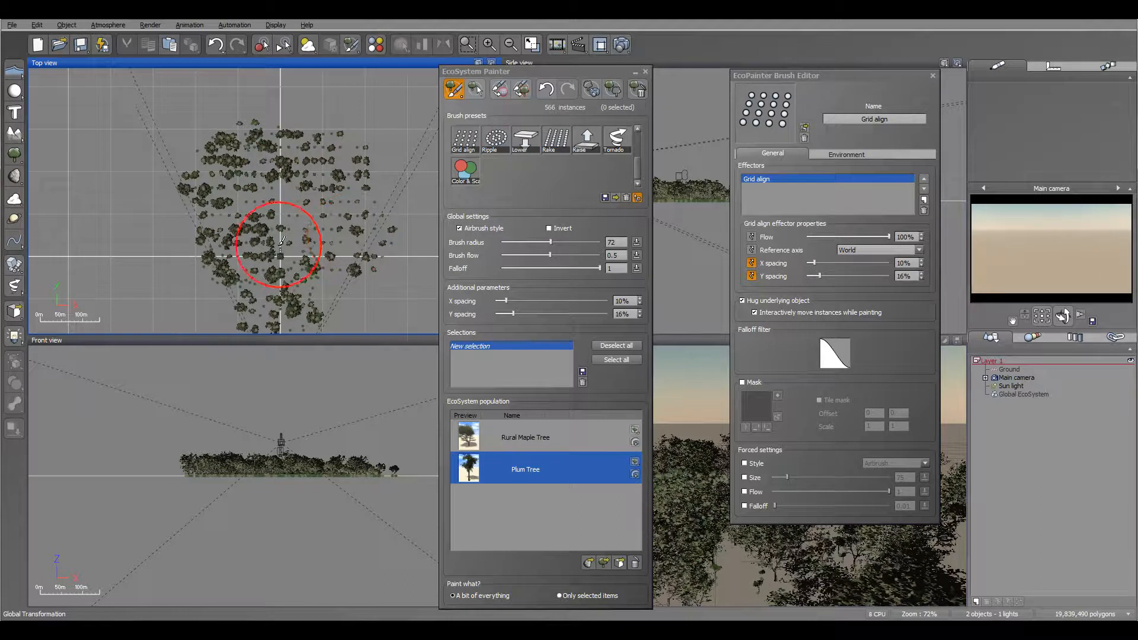
pyautogui.moveTo(280, 243); pyautogui.dragTo(228, 258)
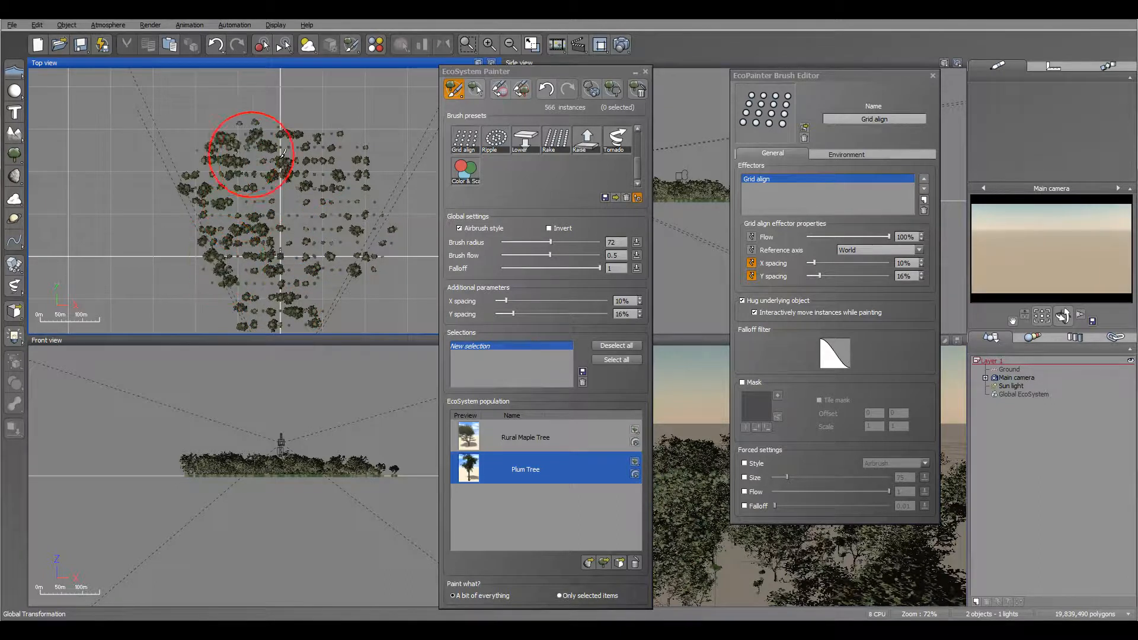
pyautogui.moveTo(272, 152); pyautogui.dragTo(297, 232)
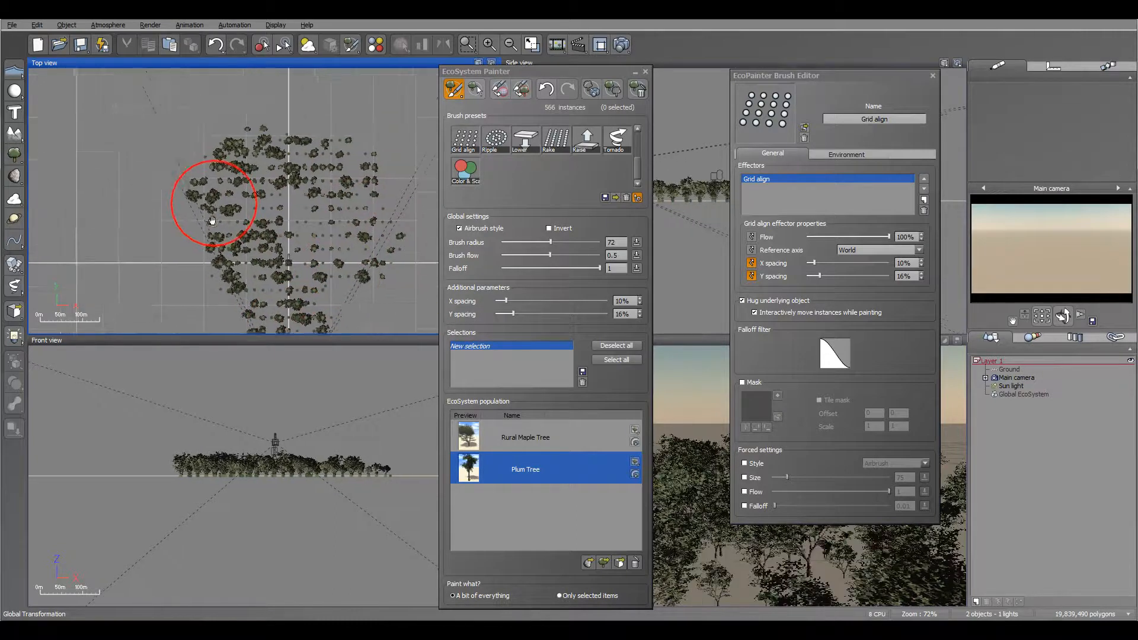
pyautogui.moveTo(213, 221); pyautogui.dragTo(300, 189)
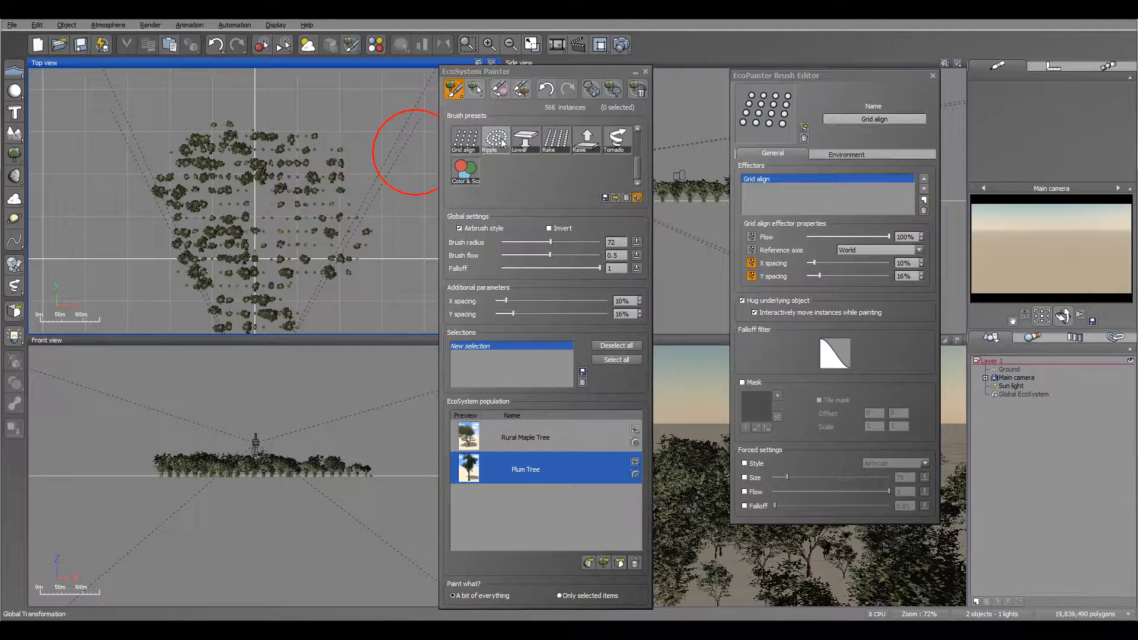
# Ripple plum trees into rings near the top, right of centre and outward from the centre.
pyautogui.click(495, 137)
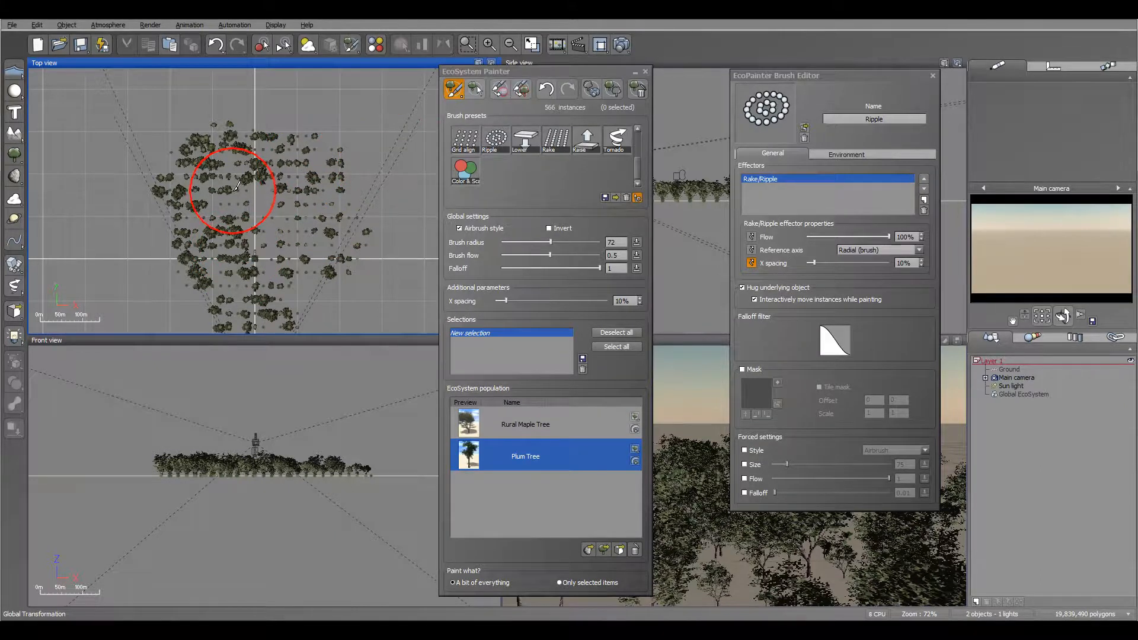
pyautogui.moveTo(232, 189); pyautogui.dragTo(250, 272)
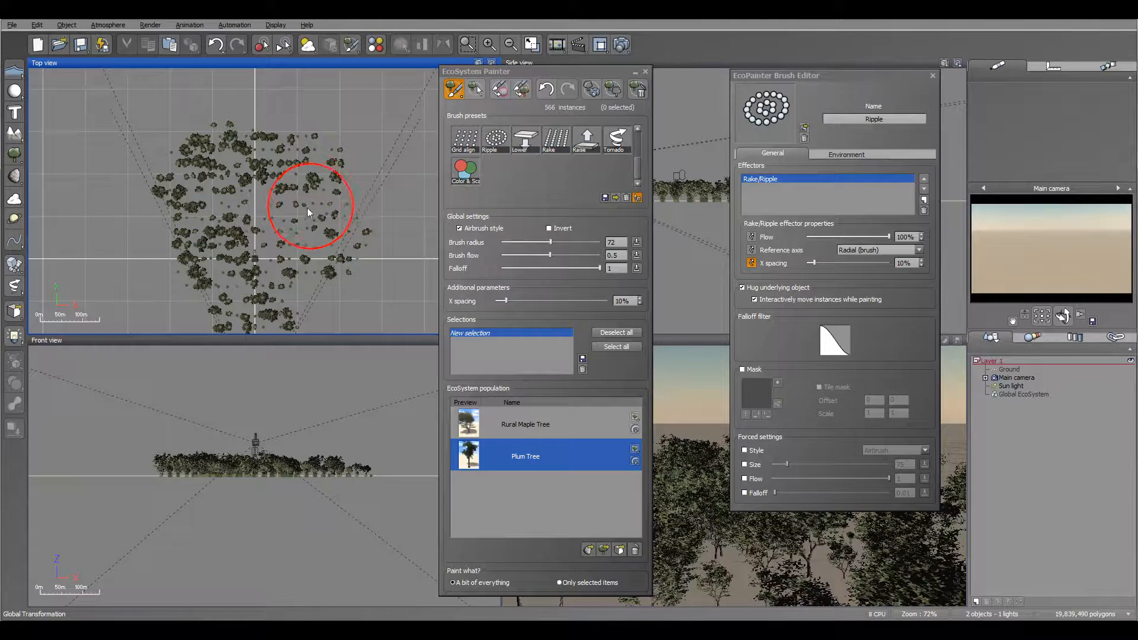
pyautogui.moveTo(309, 203); pyautogui.dragTo(353, 258)
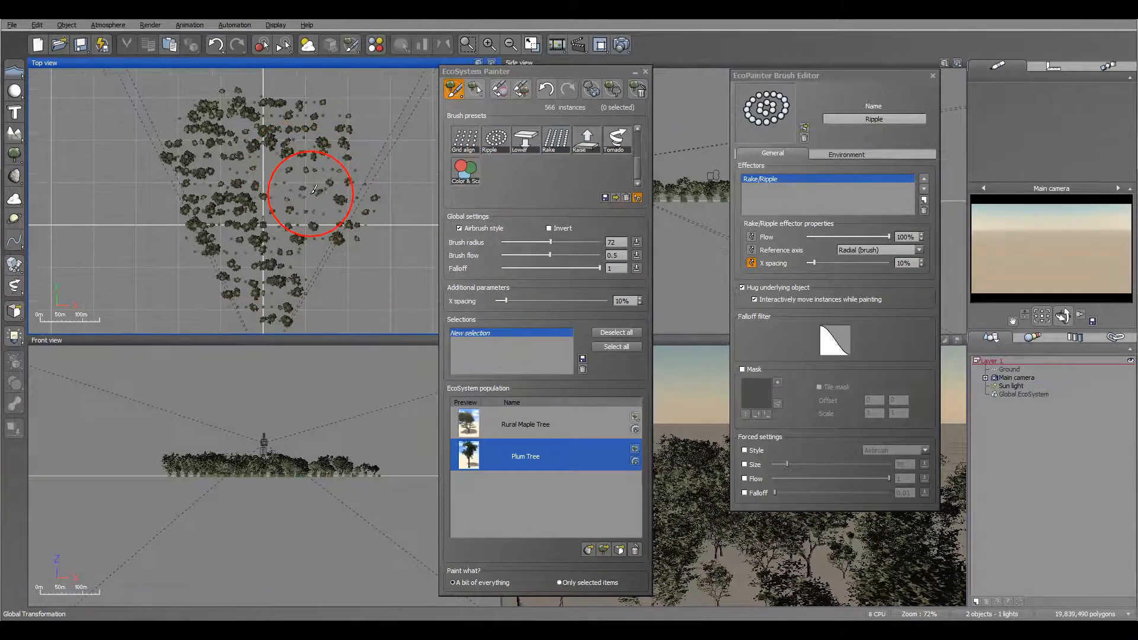
pyautogui.moveTo(313, 189); pyautogui.dragTo(295, 232)
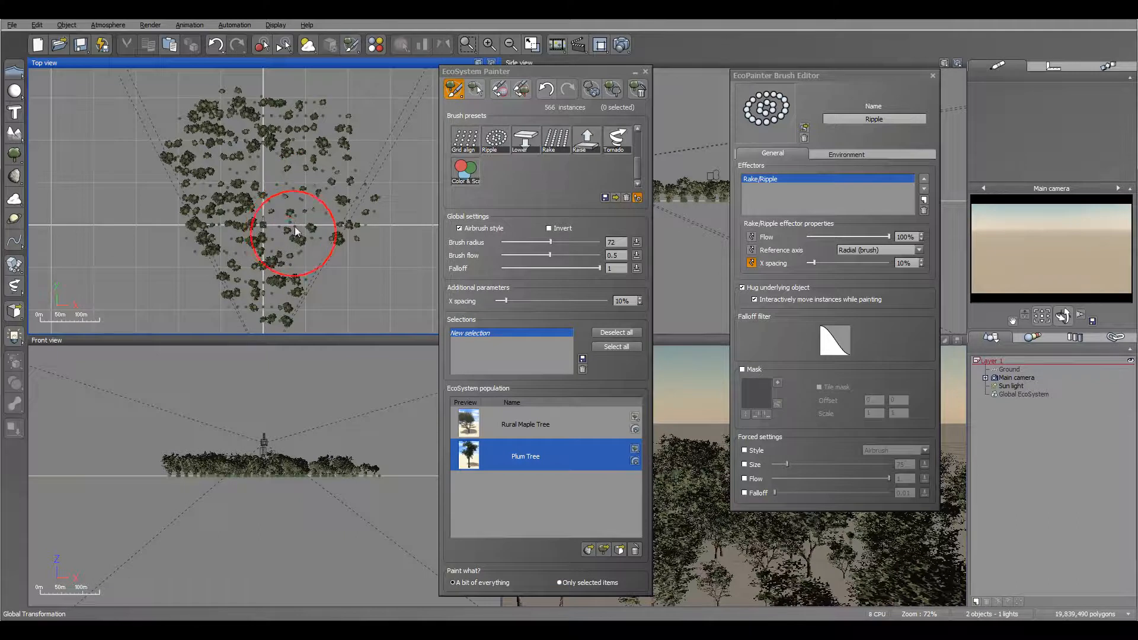
pyautogui.moveTo(387, 178)
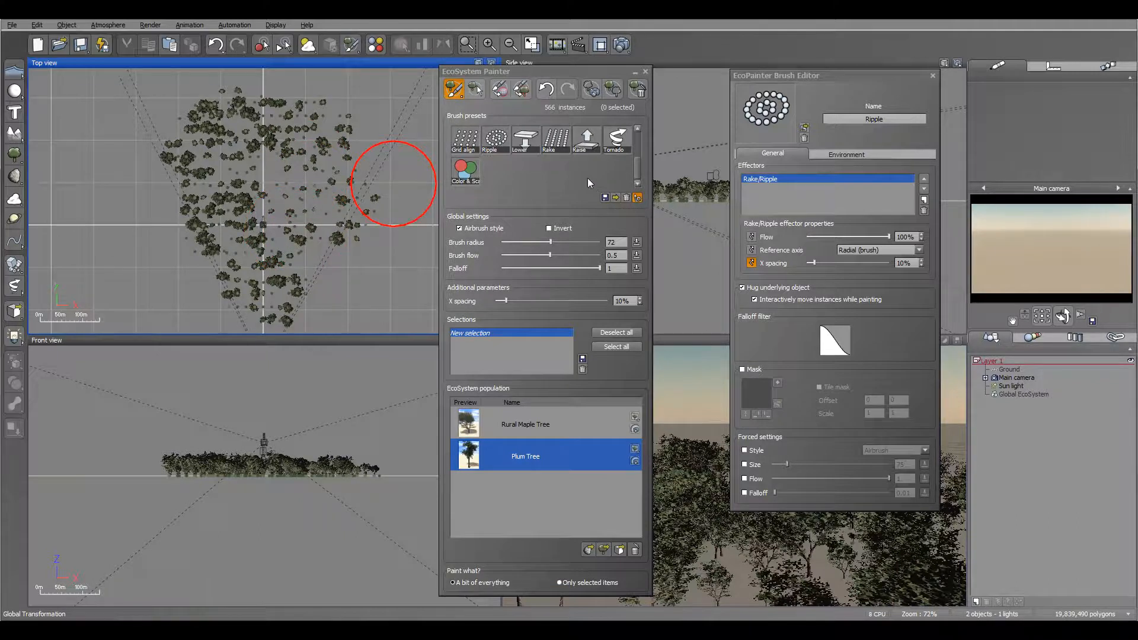
# Briefly choose the Lower preset, then raise central plum trees above the ground.
pyautogui.click(525, 136)
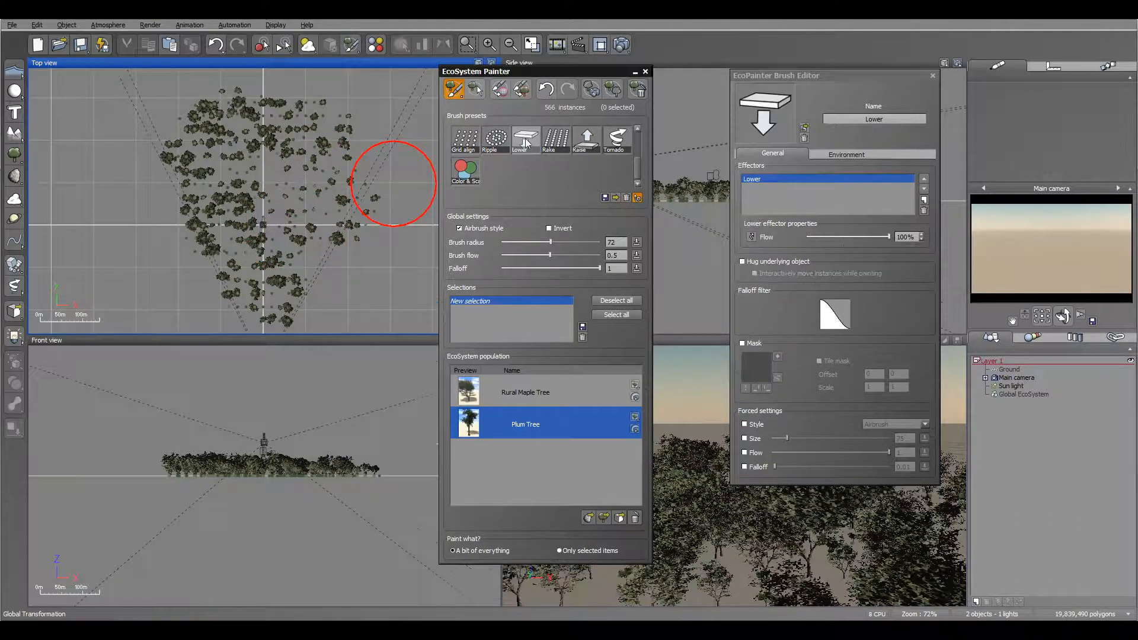
pyautogui.moveTo(259, 249)
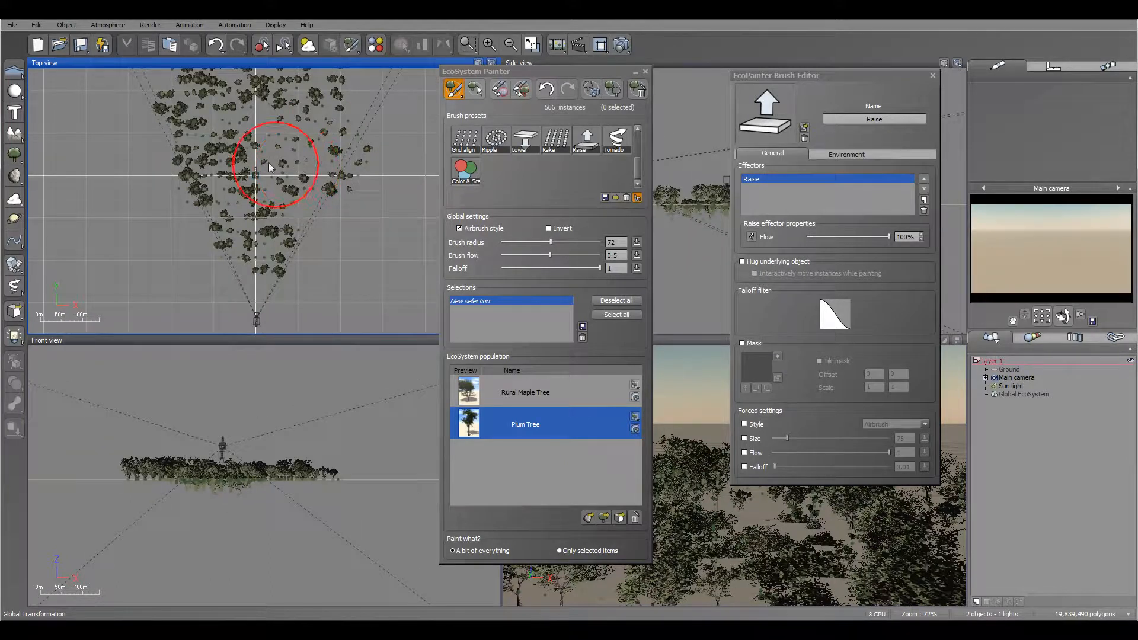
pyautogui.moveTo(272, 166); pyautogui.dragTo(257, 197)
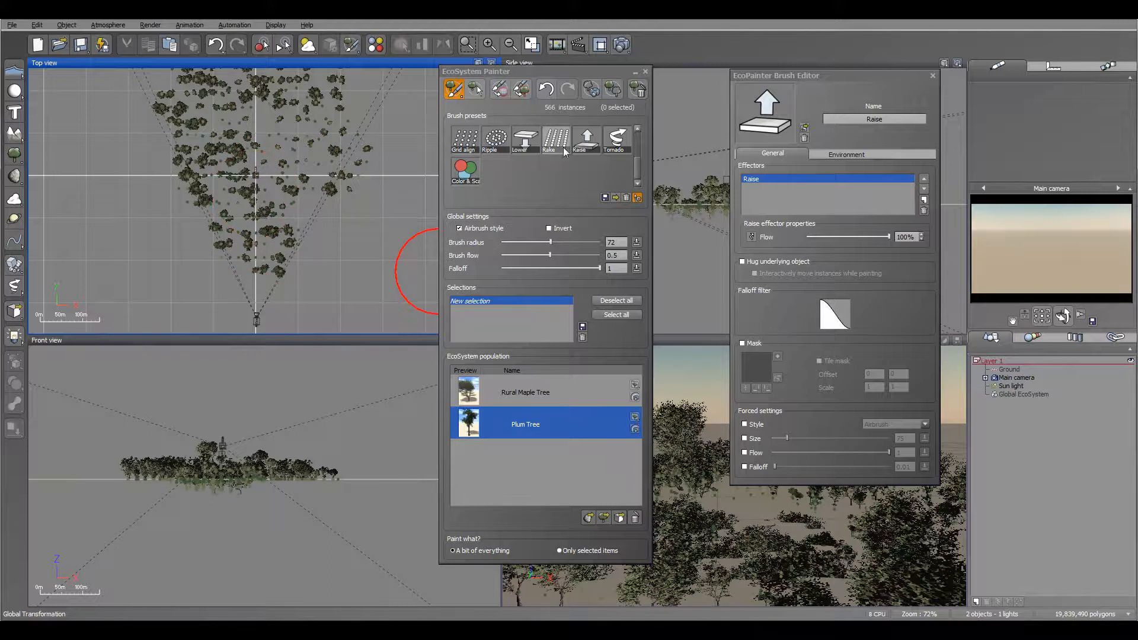
# Rake upper-area trees into lines with Reference axis set to Along brush stroke.
pyautogui.click(555, 137)
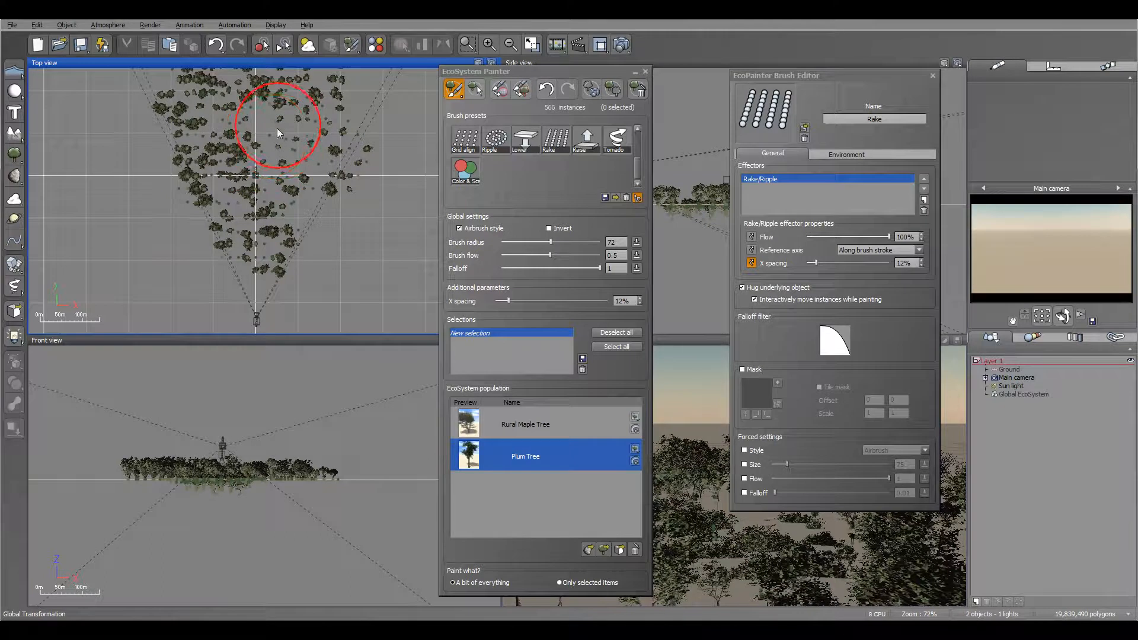
pyautogui.moveTo(278, 133); pyautogui.dragTo(254, 162)
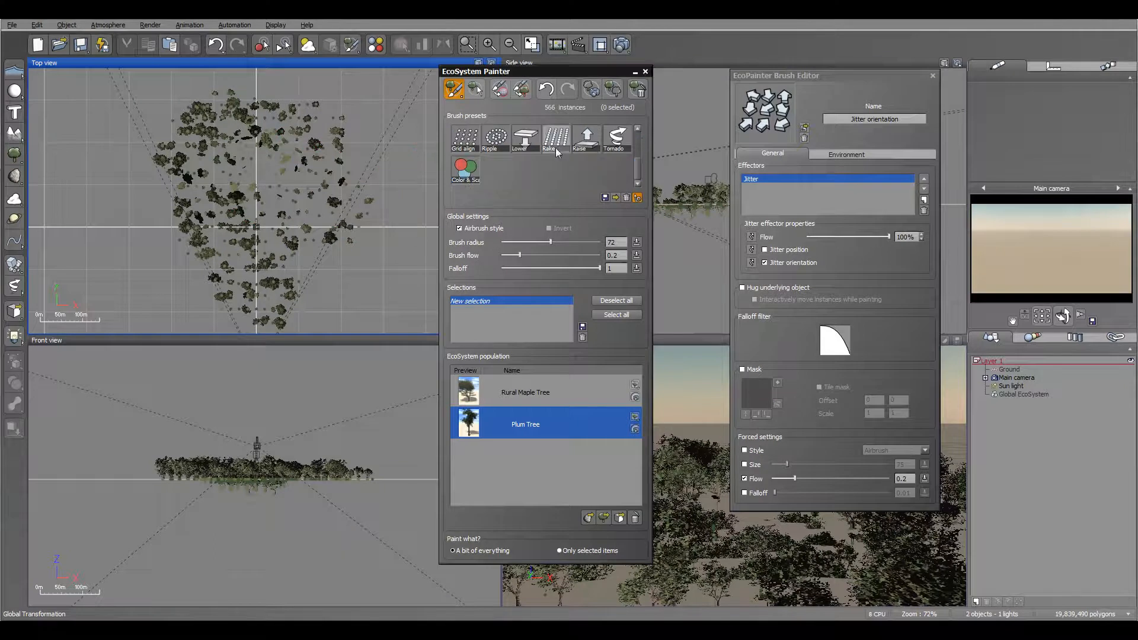
pyautogui.click(555, 137)
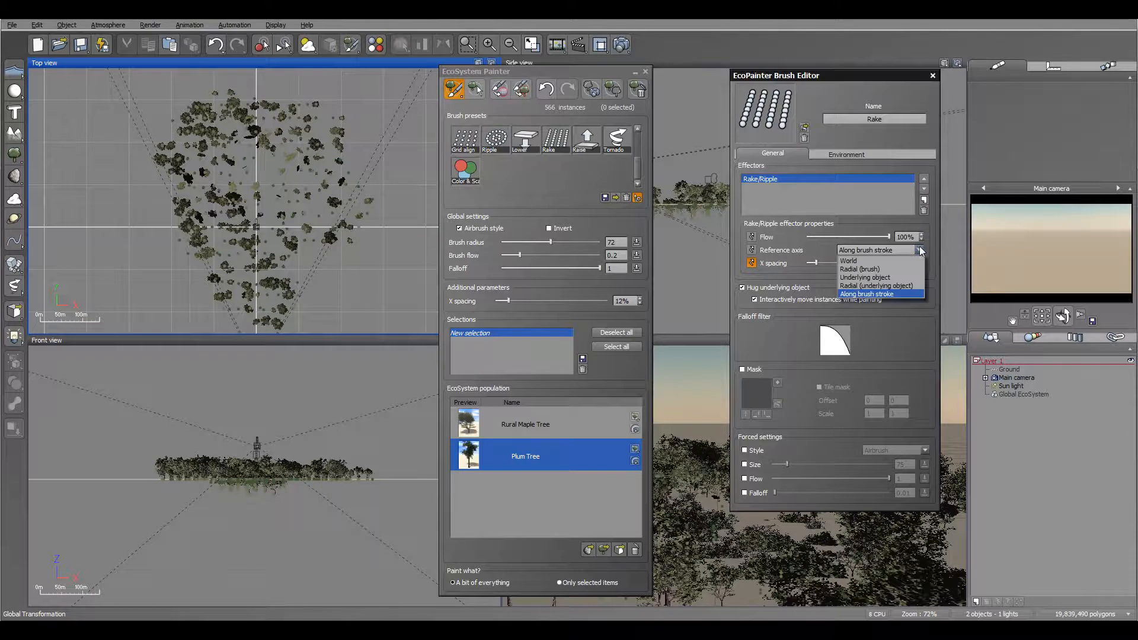
pyautogui.click(880, 293)
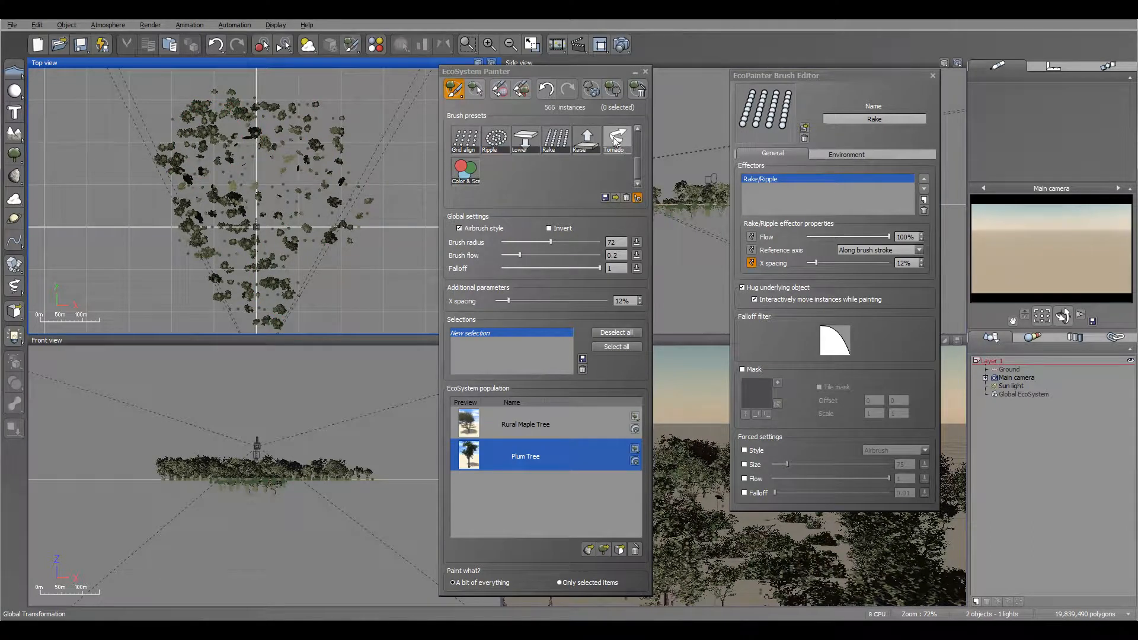
# Swirl central trees with Tornado, boosting angular wind angle, ascendant height and strength.
pyautogui.click(617, 138)
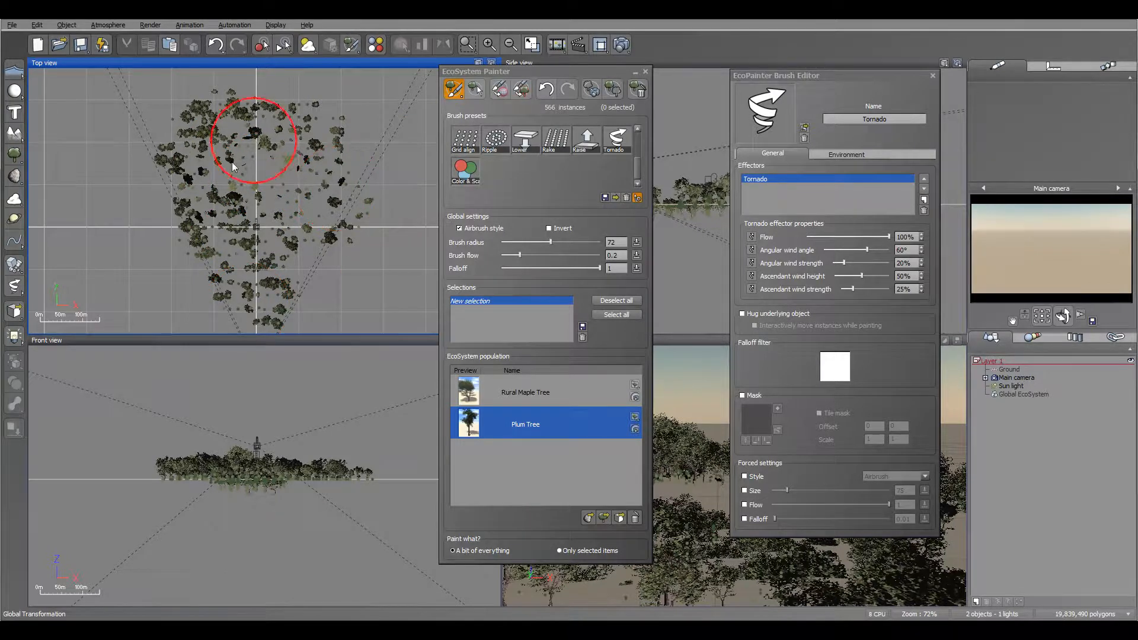
pyautogui.moveTo(253, 180)
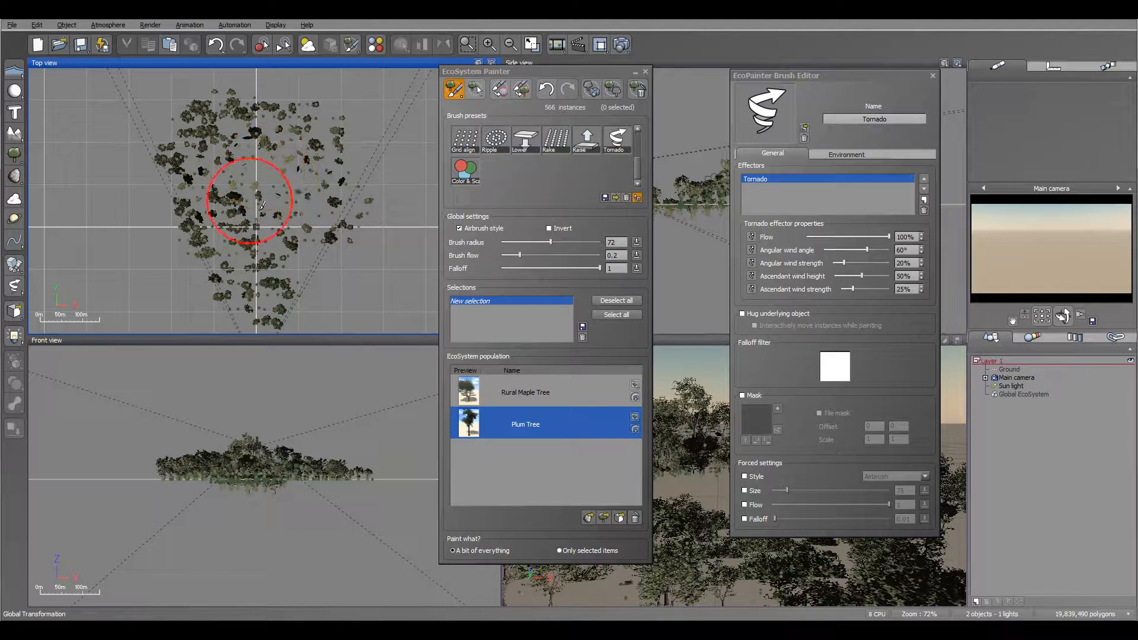
pyautogui.moveTo(250, 201); pyautogui.dragTo(250, 261)
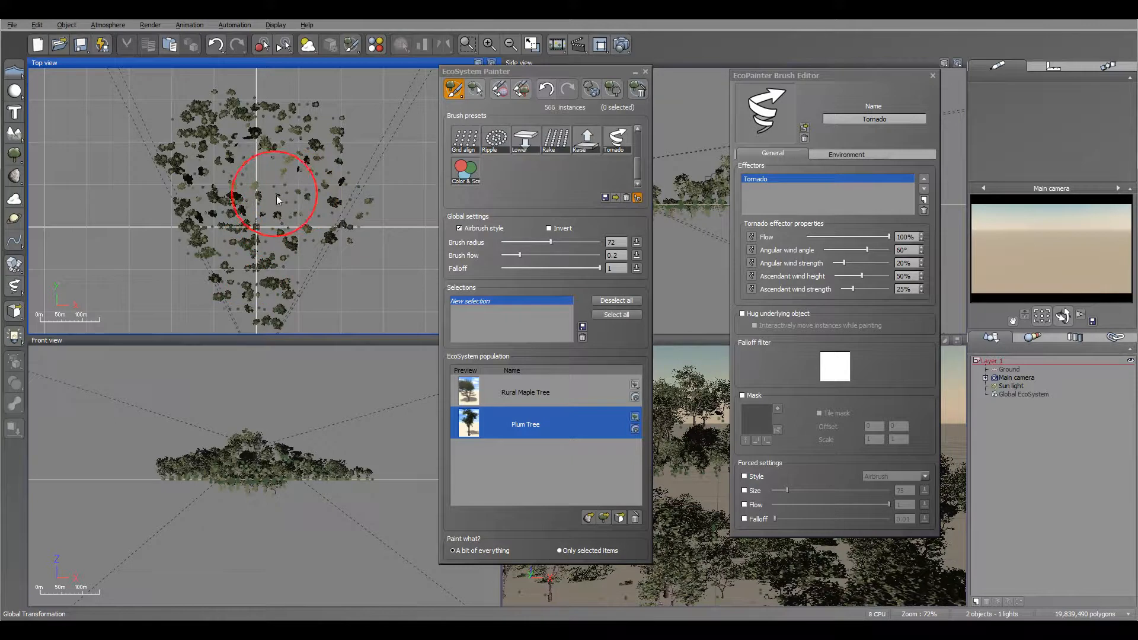
pyautogui.moveTo(775, 75); pyautogui.dragTo(947, 84)
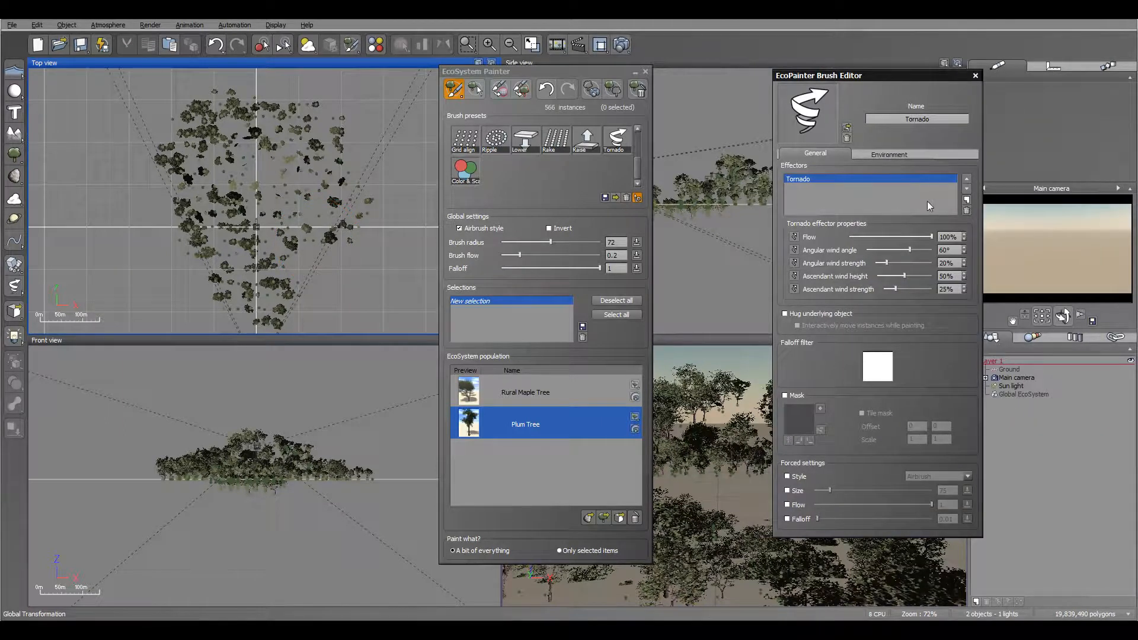
pyautogui.moveTo(313, 219)
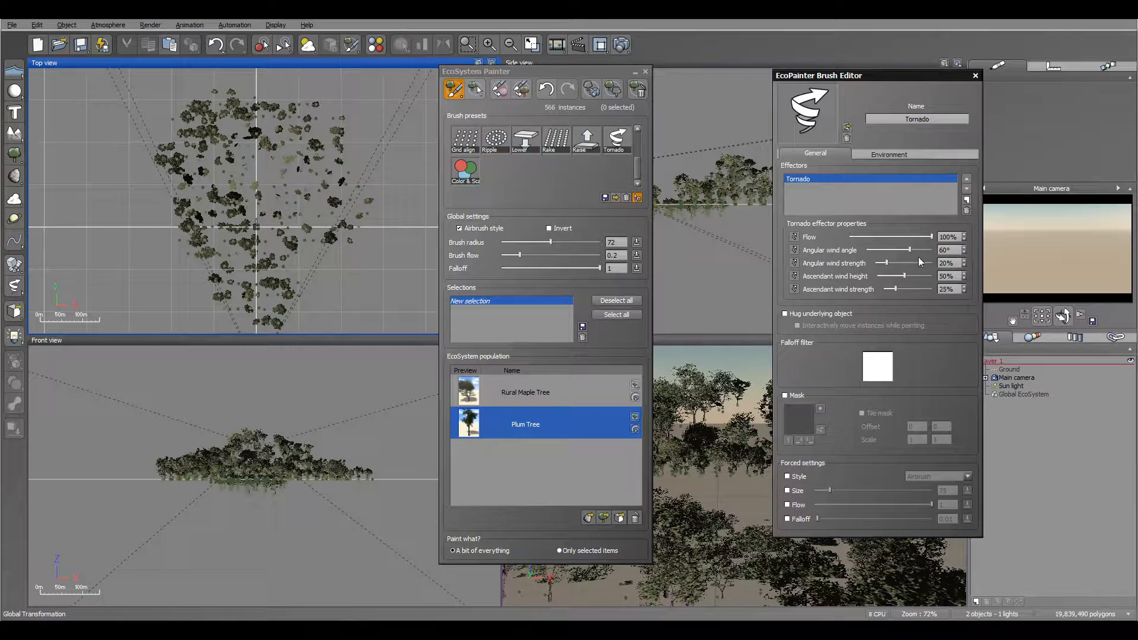
pyautogui.moveTo(883, 263); pyautogui.dragTo(914, 263)
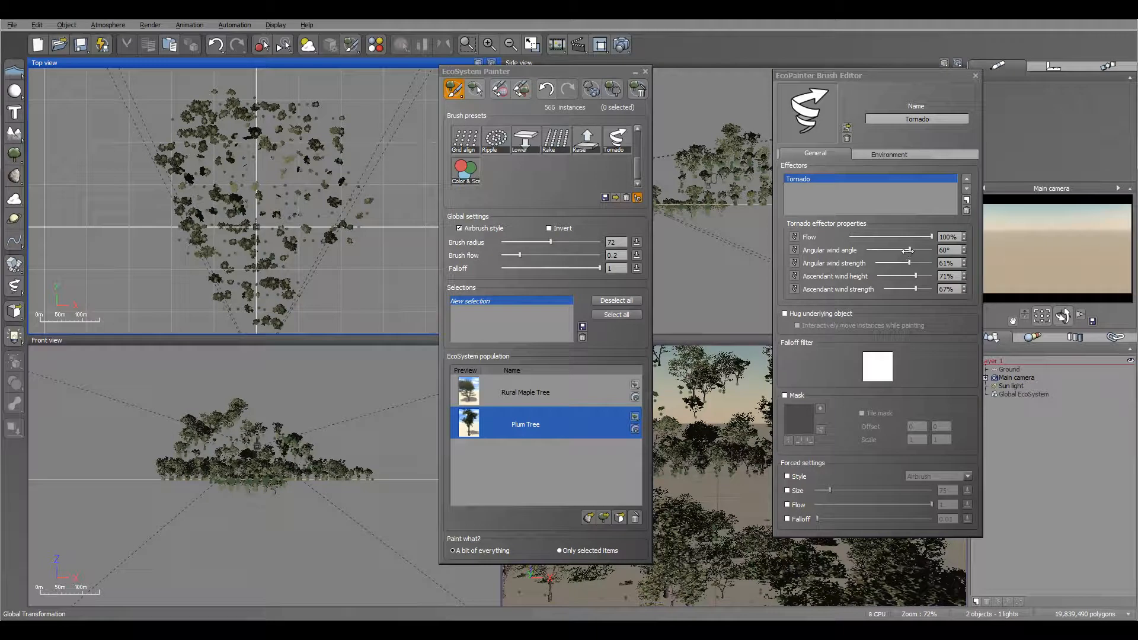
pyautogui.moveTo(906, 250); pyautogui.dragTo(932, 275)
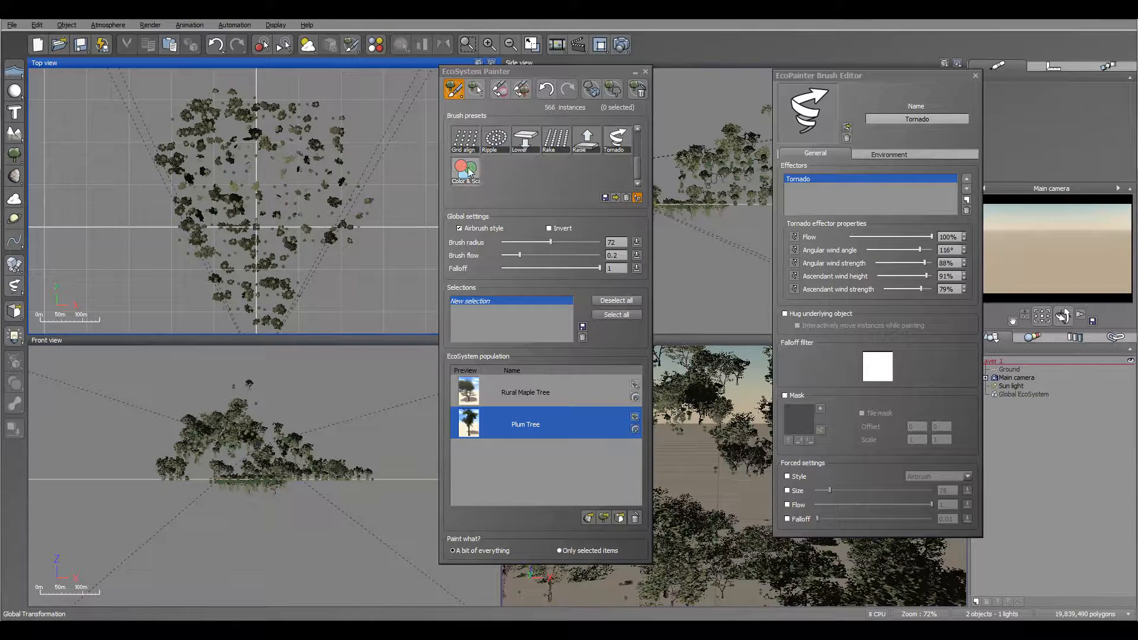
# Select the Color & Scaling preset and review its Coloring and Scaling (1.5) effectors.
pyautogui.click(465, 167)
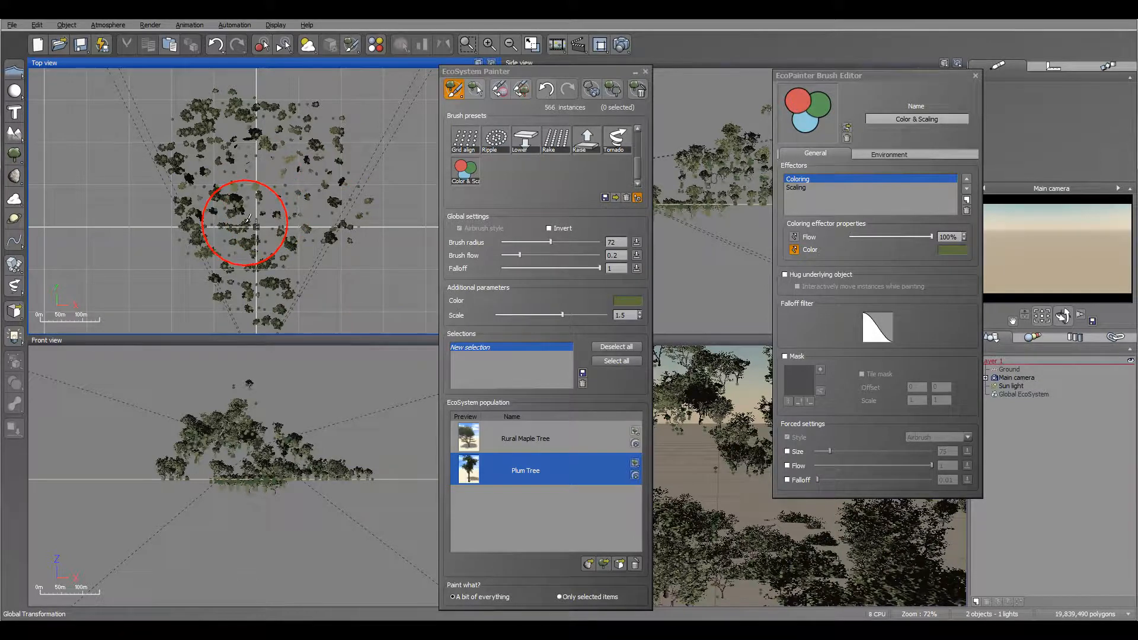
pyautogui.click(796, 187)
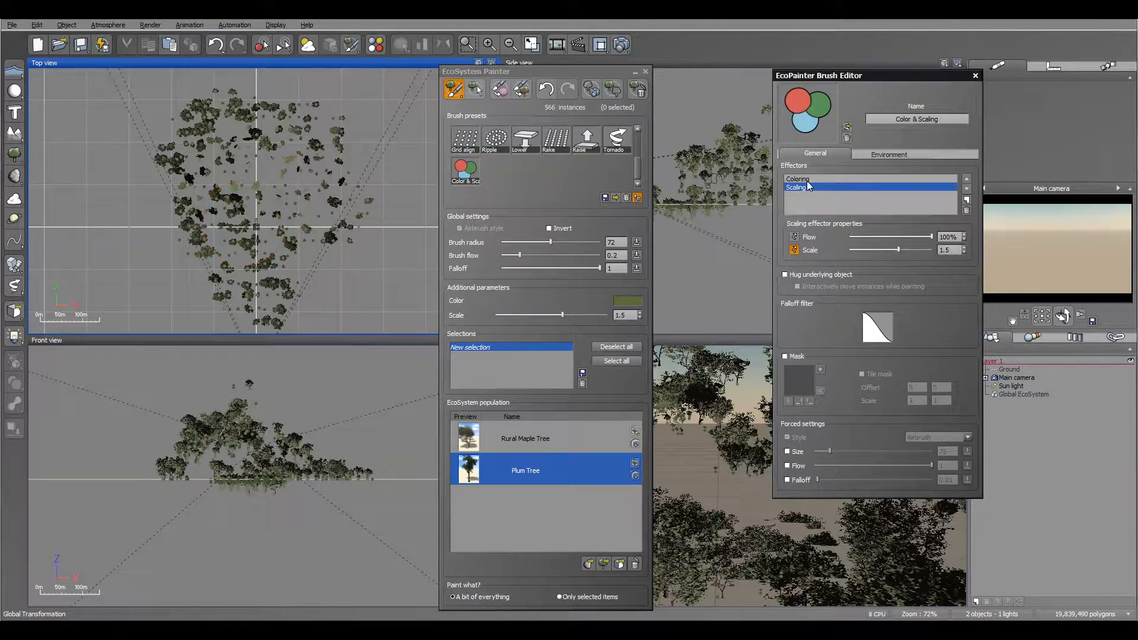
pyautogui.click(798, 179)
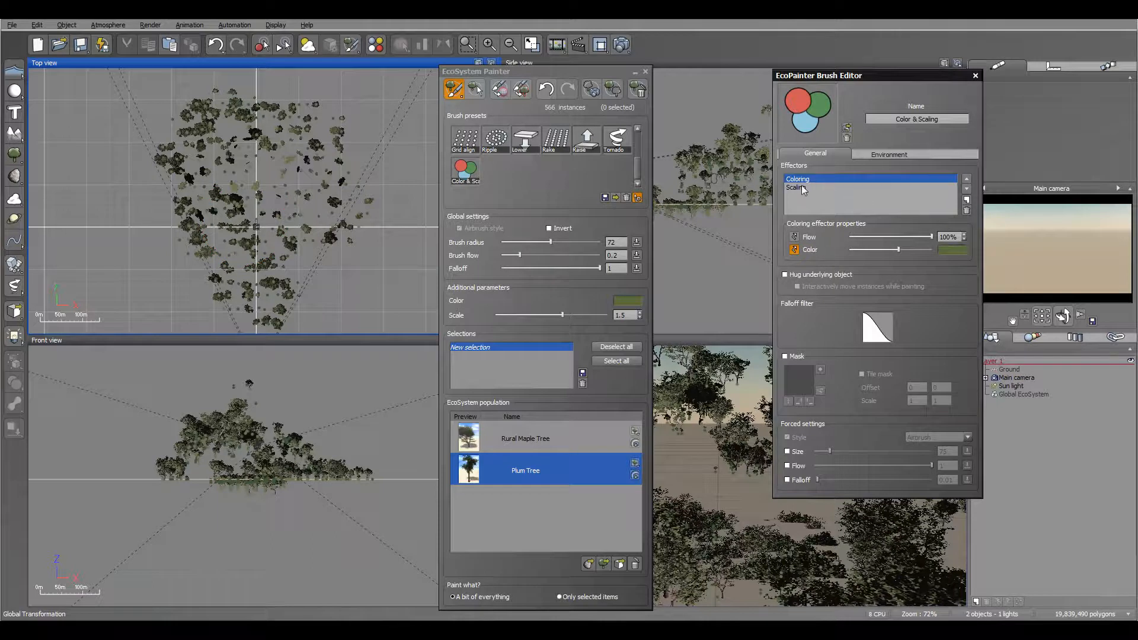
pyautogui.click(802, 188)
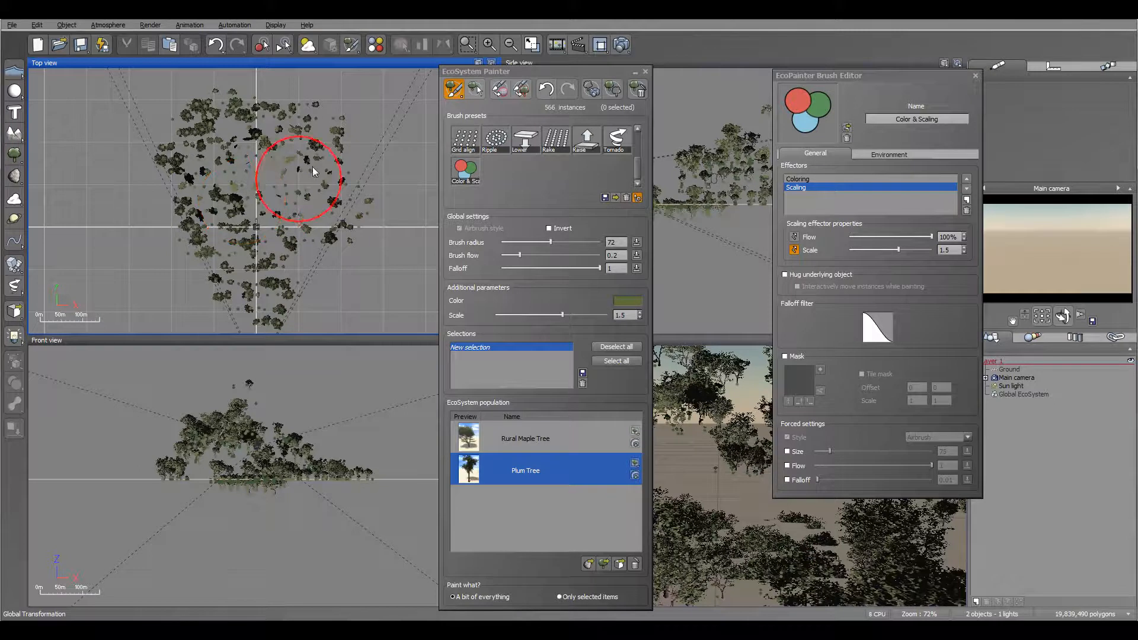
pyautogui.moveTo(367, 229)
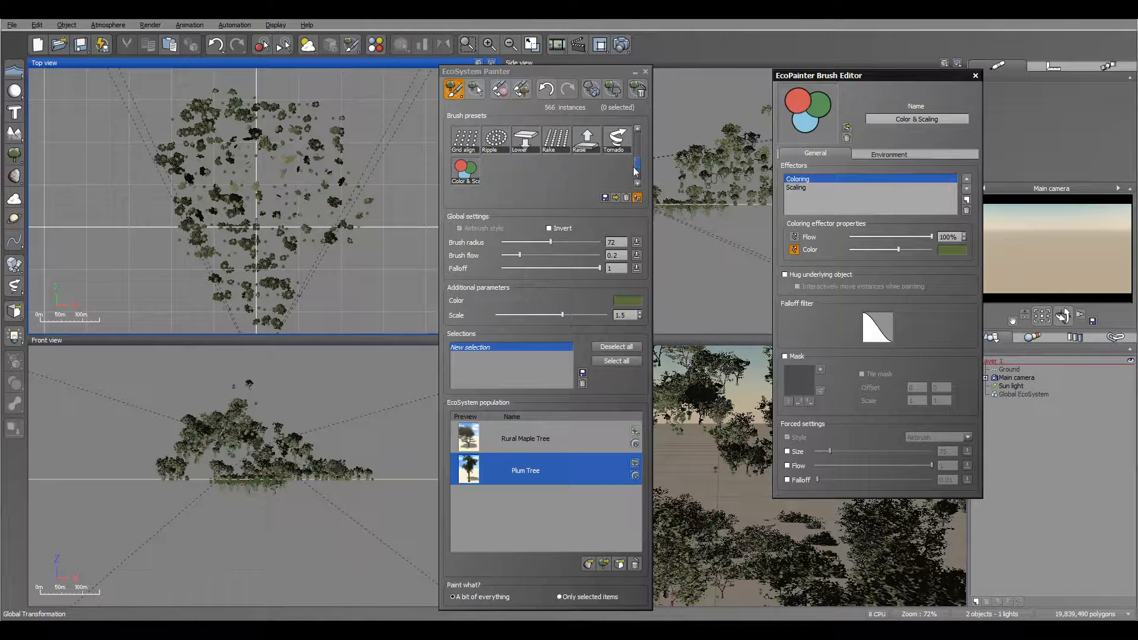
# Paint over the upper-centre trees in Top view to tint and enlarge them.
pyautogui.click(638, 166)
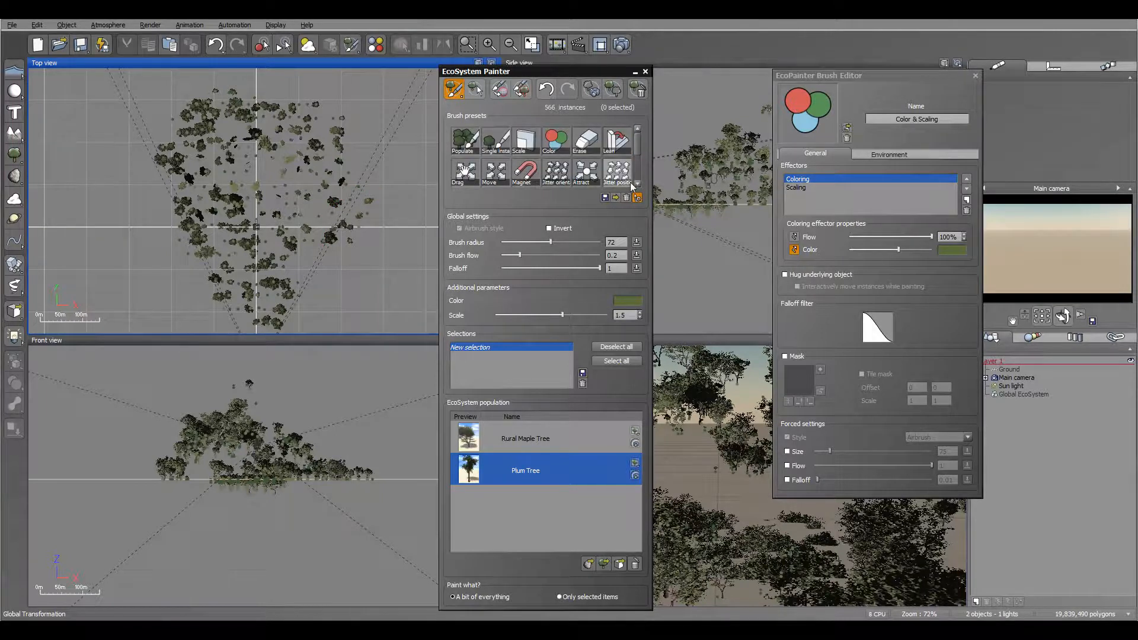
pyautogui.moveTo(617, 172)
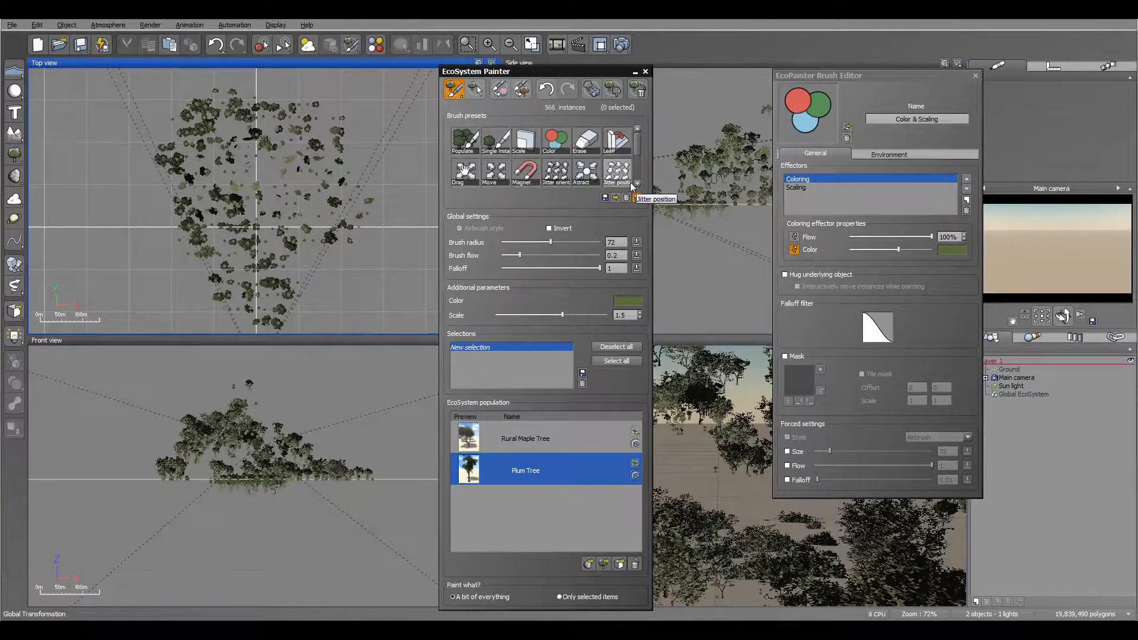
pyautogui.moveTo(659, 156)
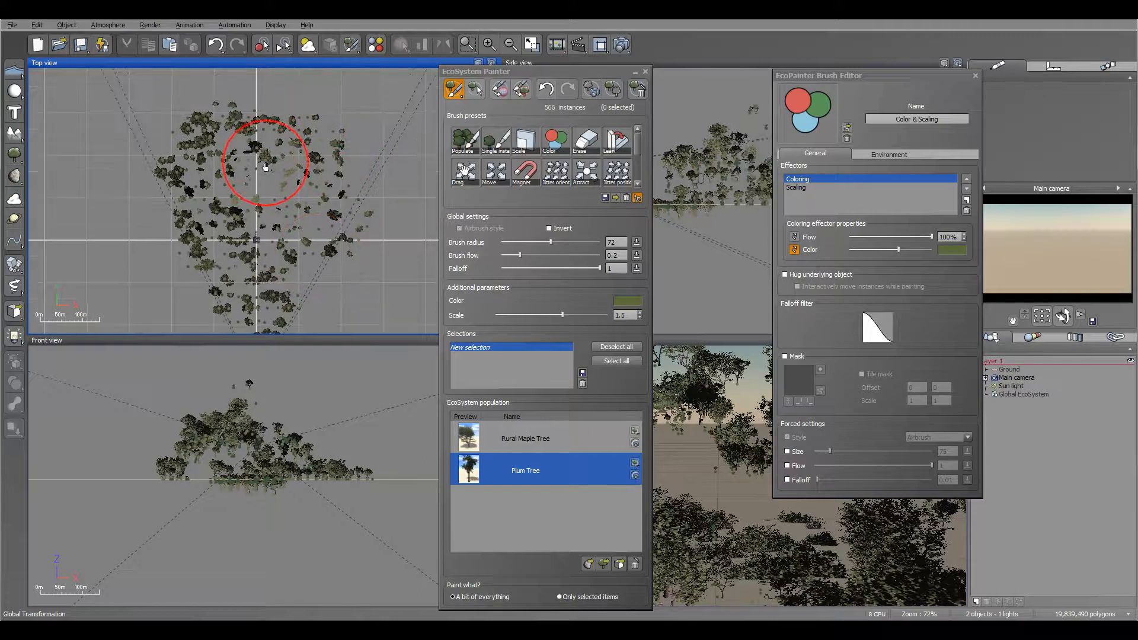
pyautogui.moveTo(265, 167); pyautogui.dragTo(225, 196)
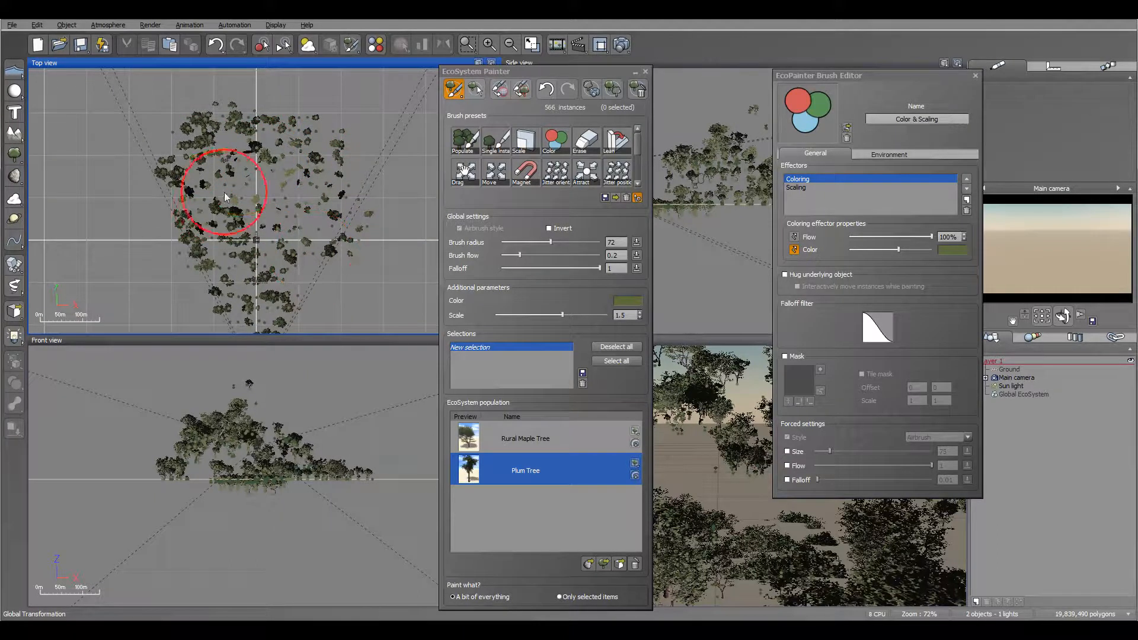